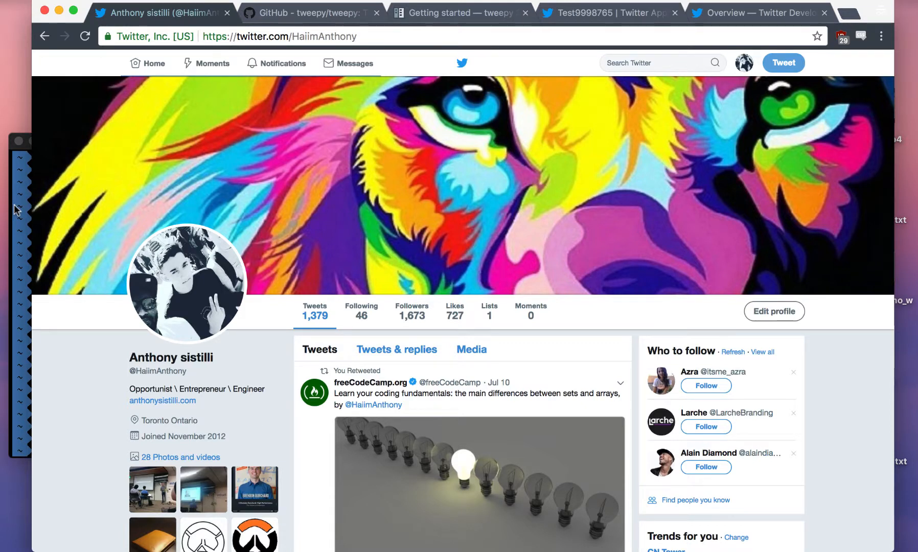
{"action": "mouse_move", "coordinate": [193, 290]}
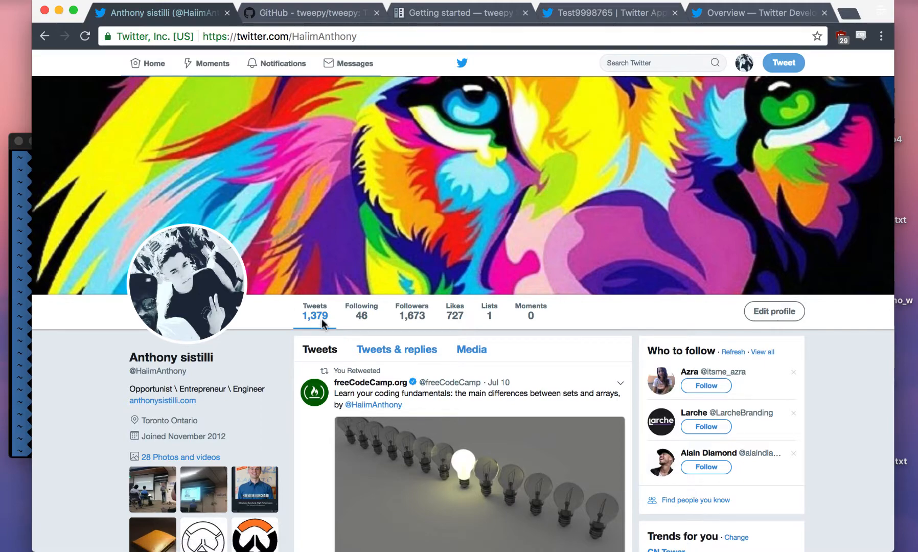
Browse the Twitter home timeline, briefly visiting facebook.com before returning
{"action": "scroll", "scroll_direction": "down", "scroll_amount": 3}
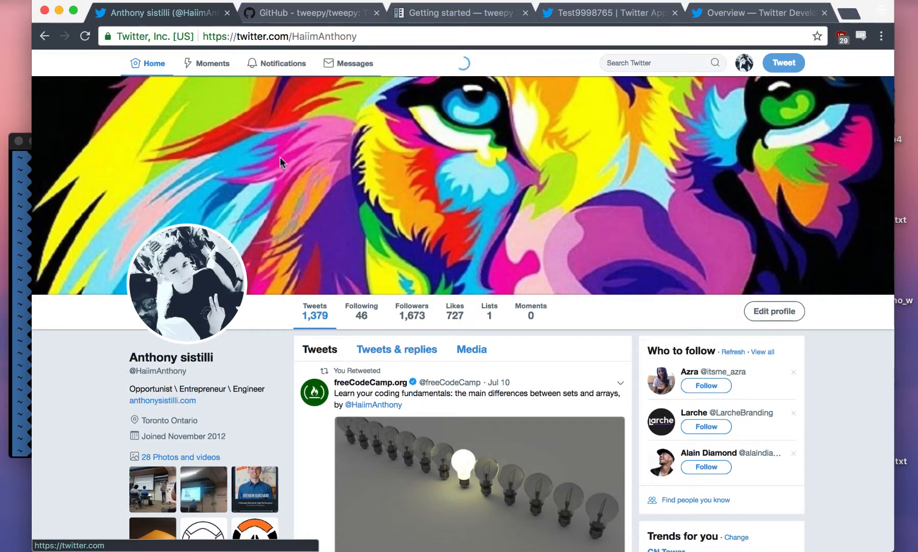
{"action": "left_click", "coordinate": [153, 64]}
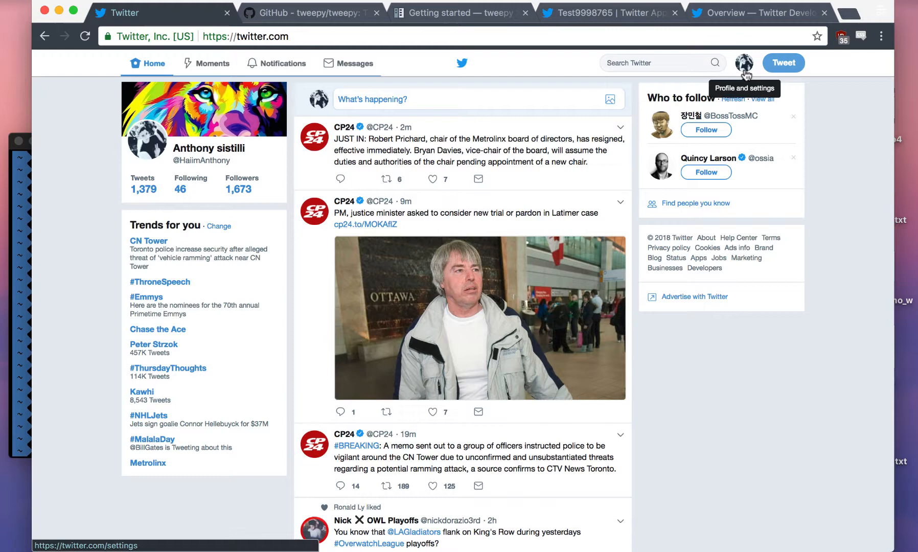
{"action": "type", "text": "facebook.com"}
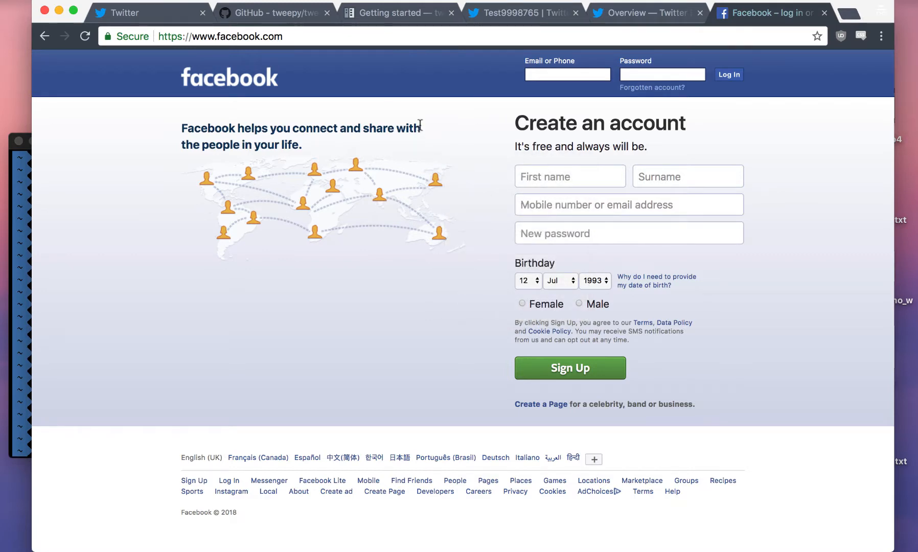
{"action": "left_click", "coordinate": [146, 12]}
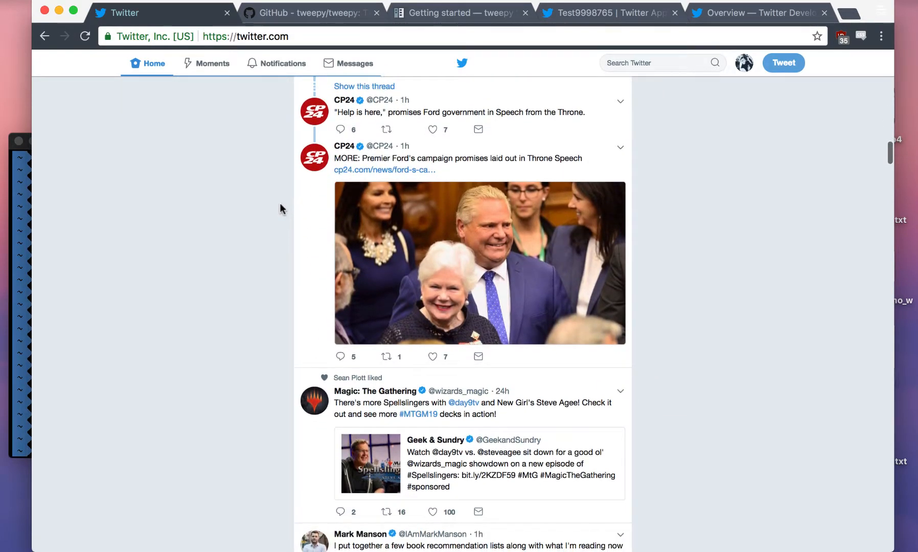
Start a new application from Twitter Application Management's app list
{"action": "scroll", "scroll_direction": "down", "scroll_amount": 3}
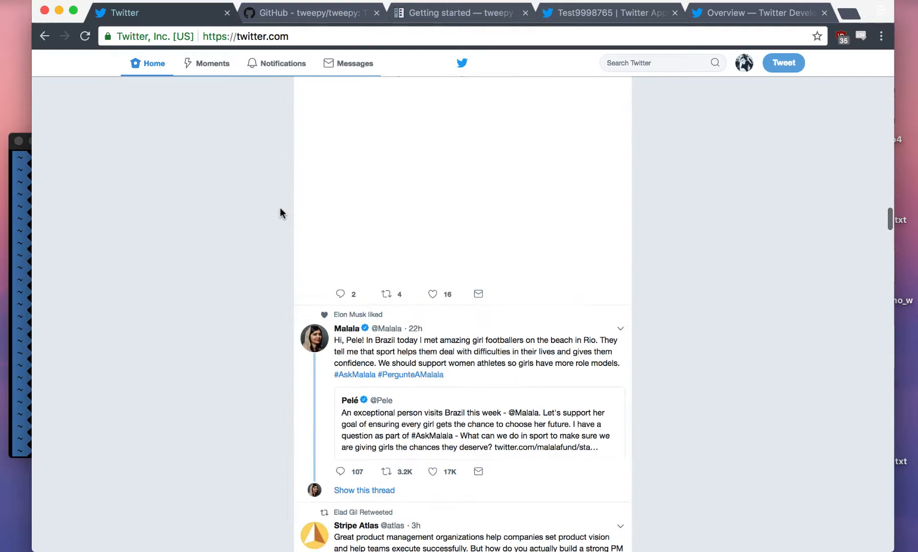
{"action": "scroll", "scroll_direction": "down", "scroll_amount": 3}
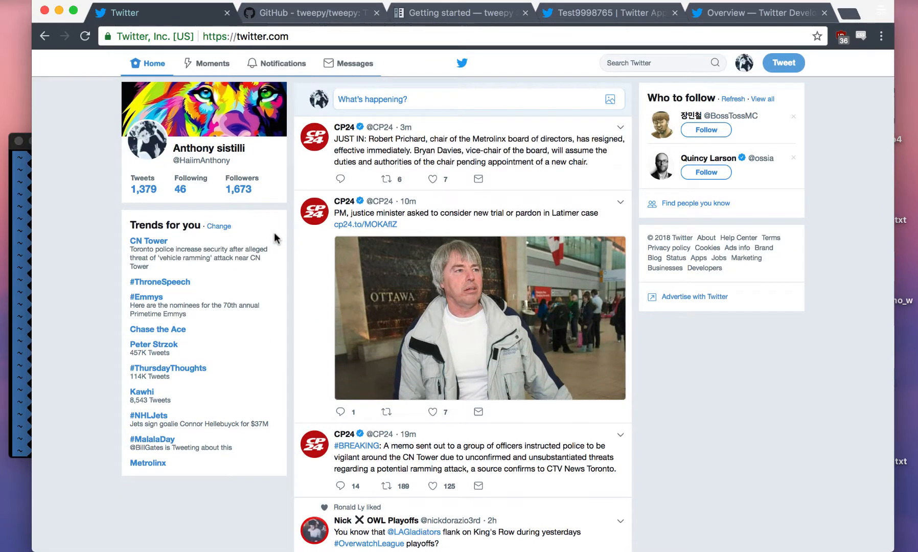
{"action": "mouse_move", "coordinate": [310, 324]}
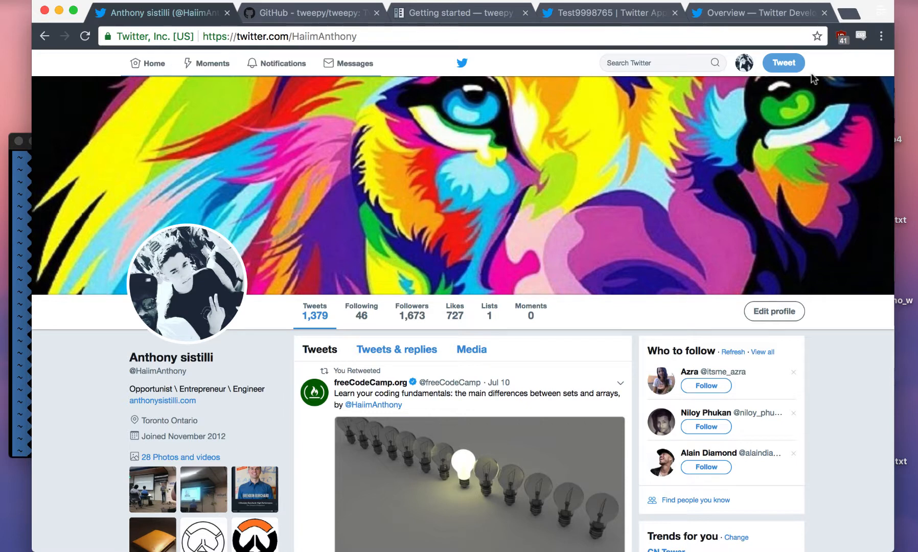
{"action": "mouse_move", "coordinate": [829, 323]}
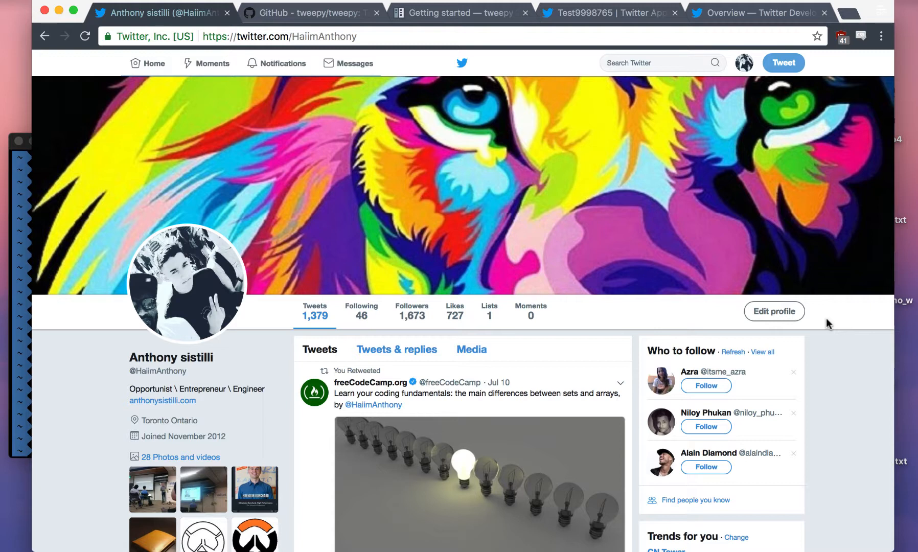
{"action": "mouse_move", "coordinate": [642, 221]}
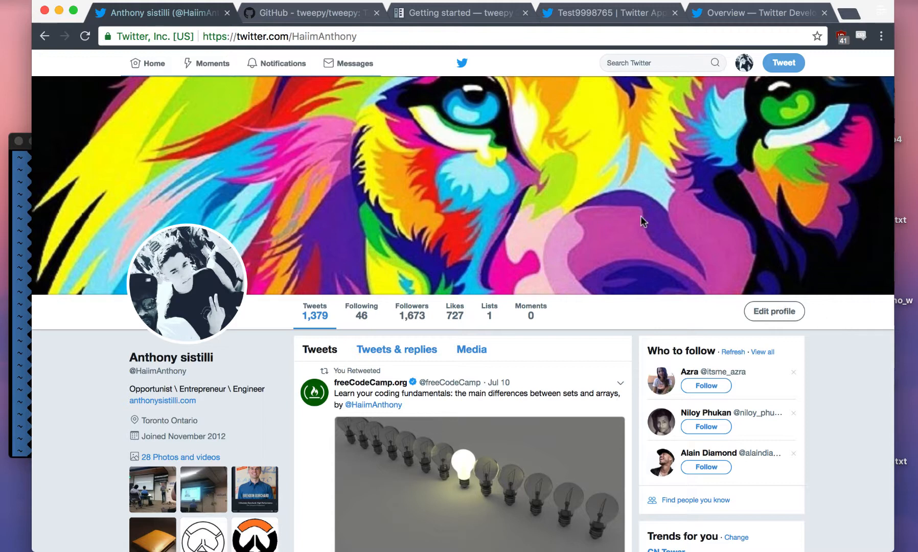
{"action": "mouse_move", "coordinate": [606, 203]}
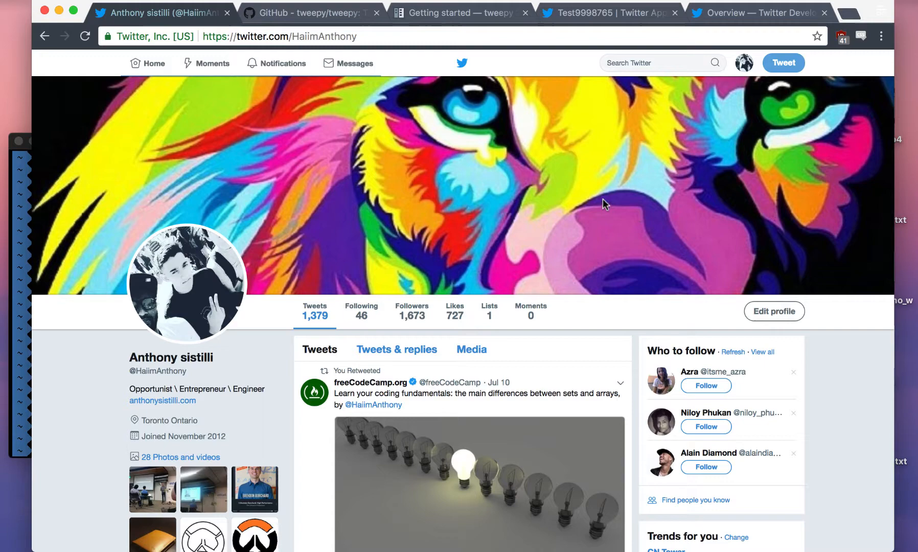
{"action": "scroll", "scroll_direction": "down", "scroll_amount": 3}
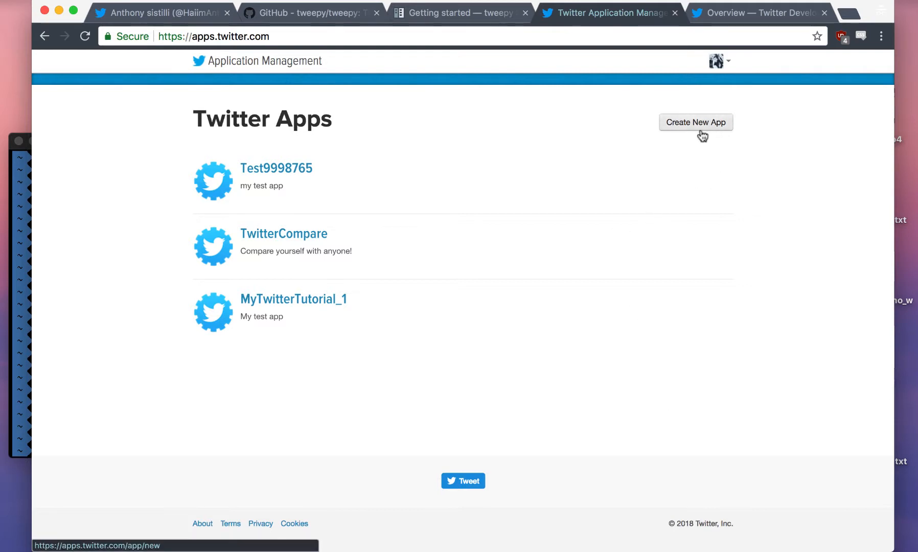
{"action": "left_click", "coordinate": [696, 122]}
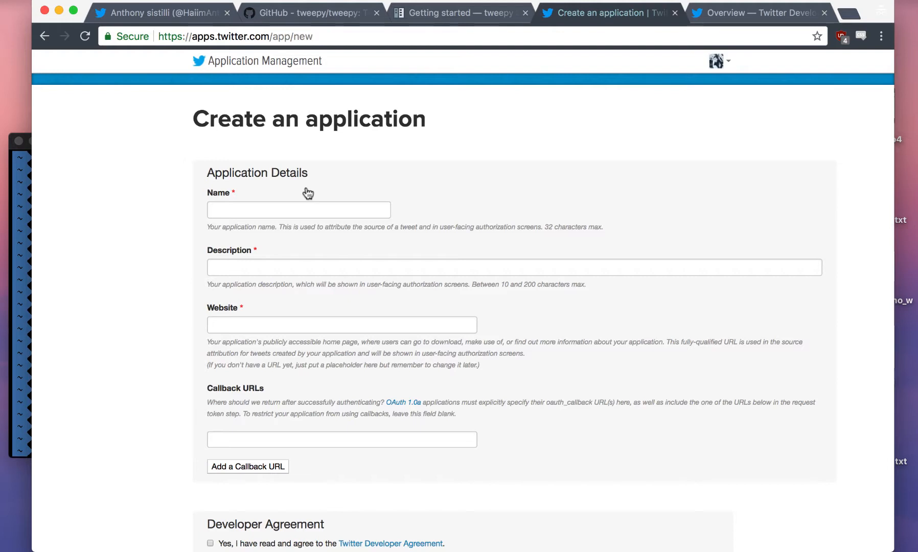
{"action": "type", "text": "ForgeTwitterApp1"}
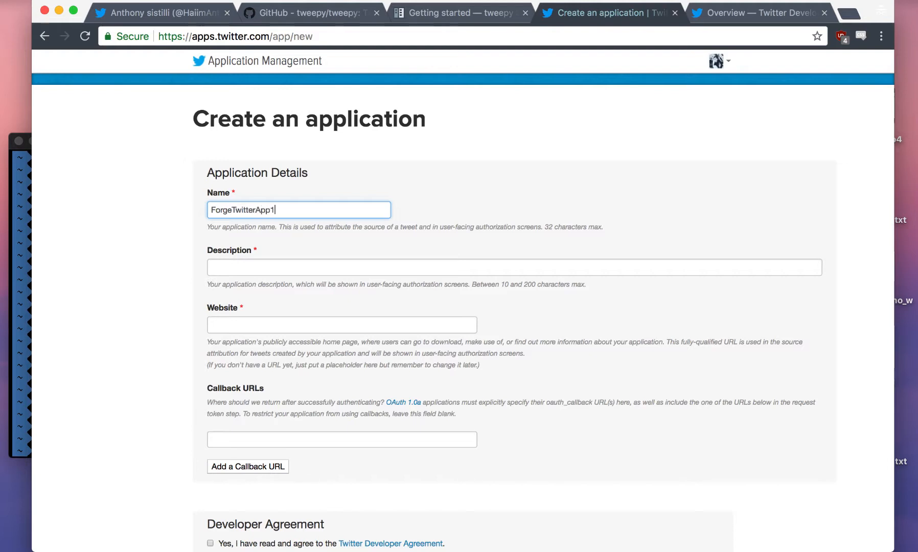
{"action": "left_click", "coordinate": [513, 267]}
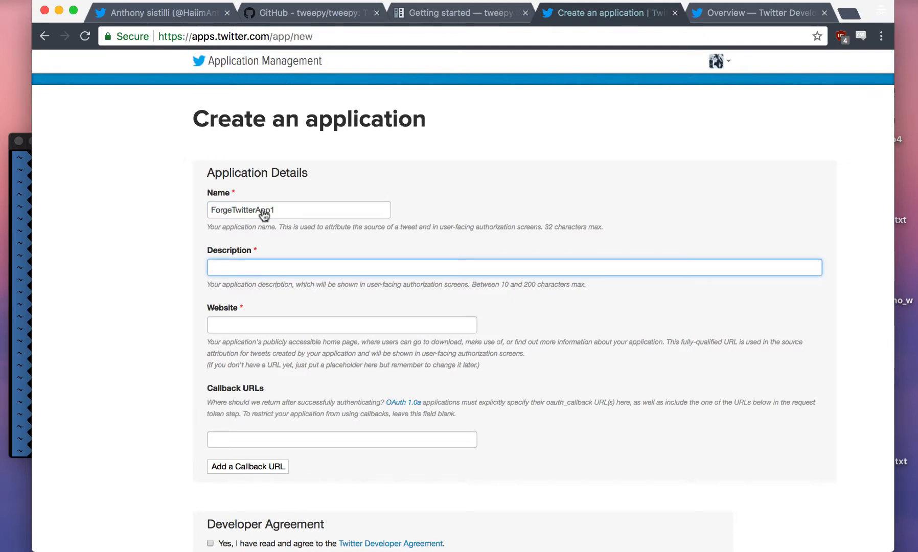
{"action": "type", "text": "ForgeTwitterApp1"}
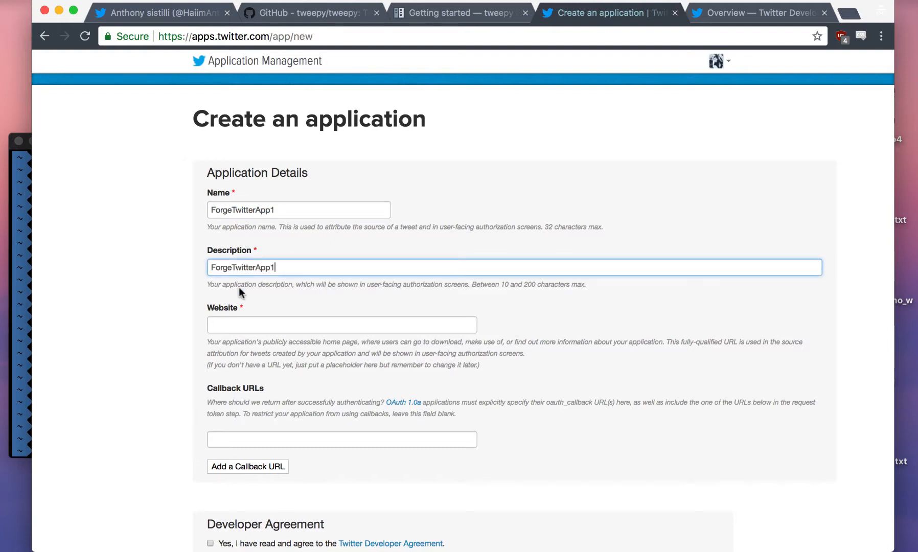
{"action": "type", "text": "www."}
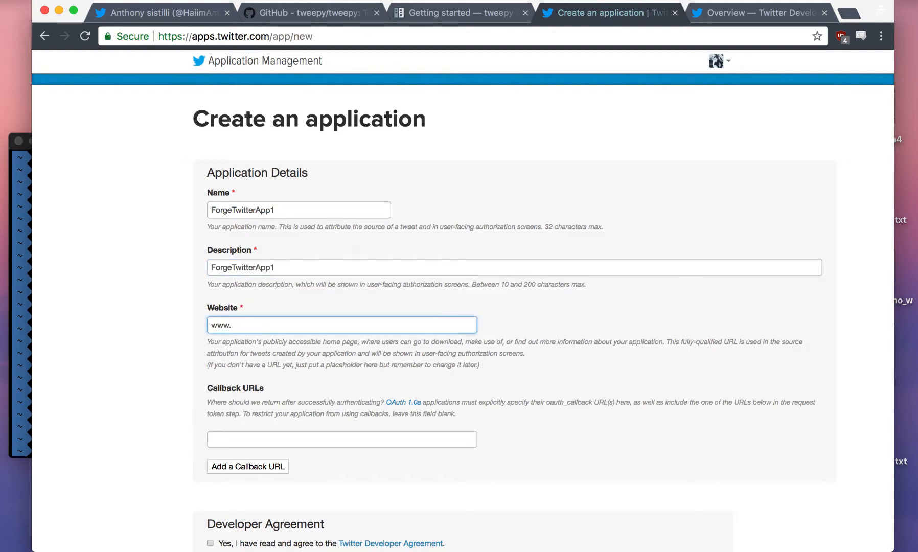
{"action": "type", "text": "anthonysistilli.com"}
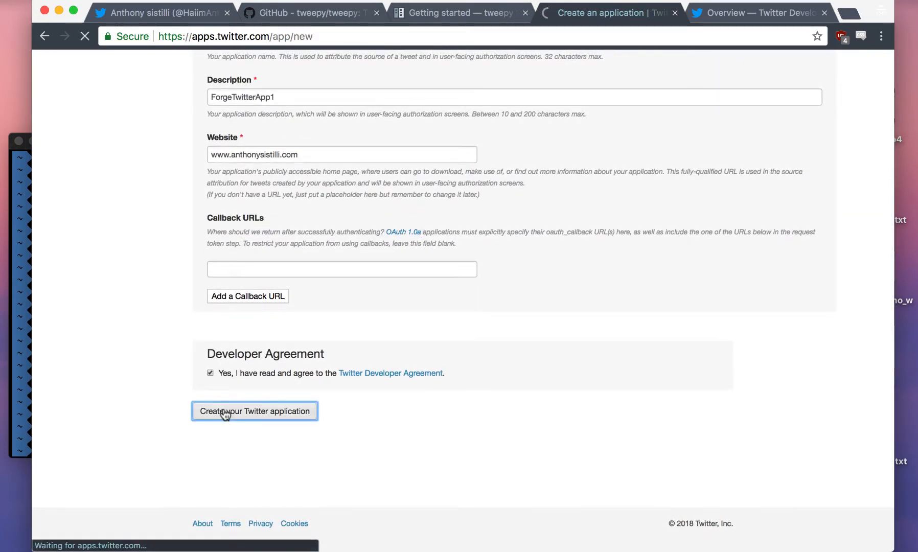
{"action": "left_click", "coordinate": [254, 410]}
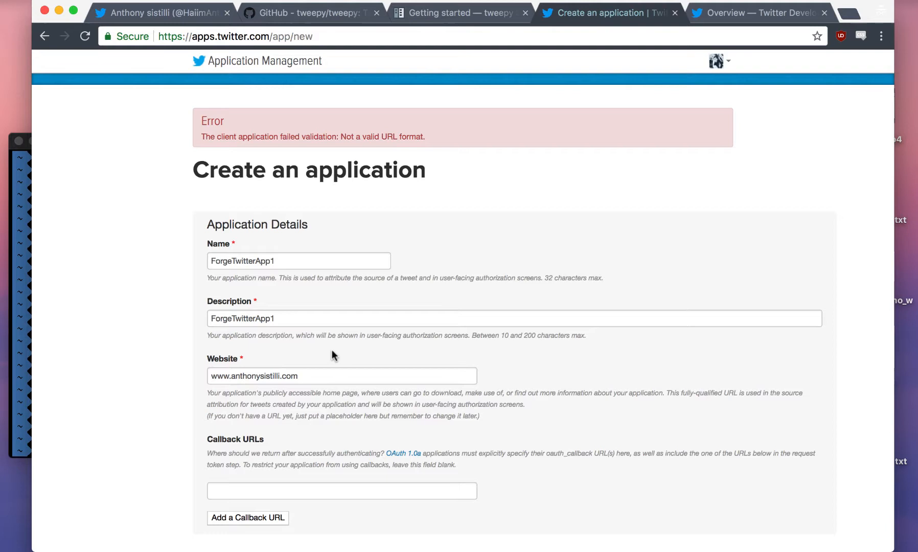
{"action": "type", "text": "https://"}
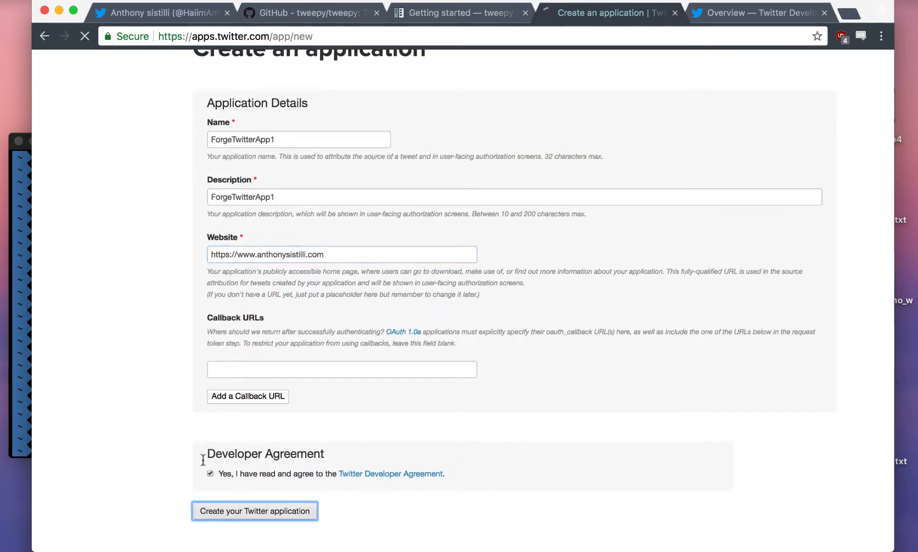
Resubmit the corrected form, review ForgeTwitterApp1's details, and view its Settings tab
{"action": "left_click", "coordinate": [254, 510]}
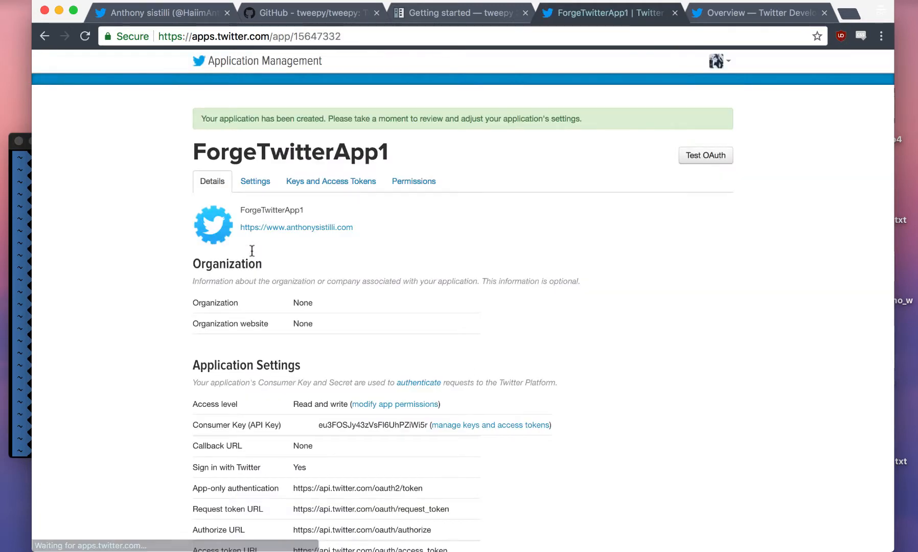
{"action": "right_click", "coordinate": [252, 251]}
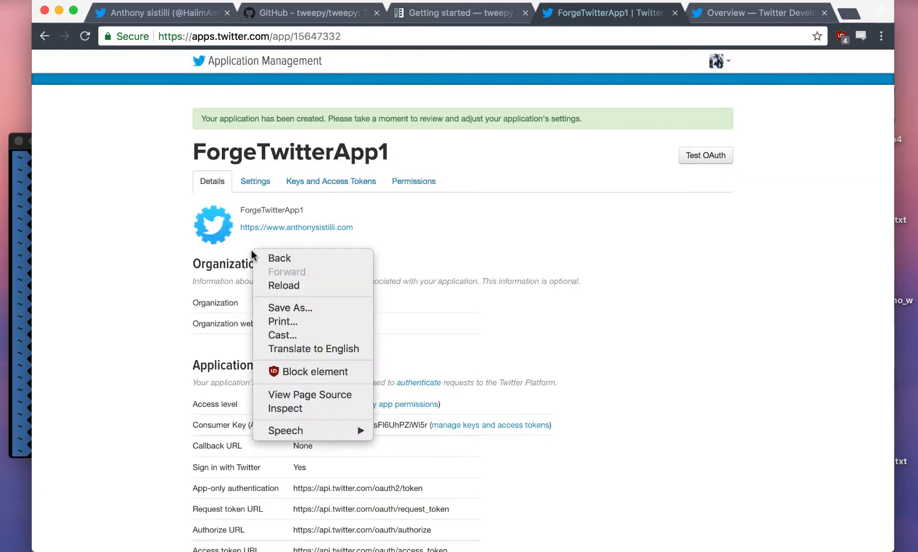
{"action": "left_click", "coordinate": [211, 254]}
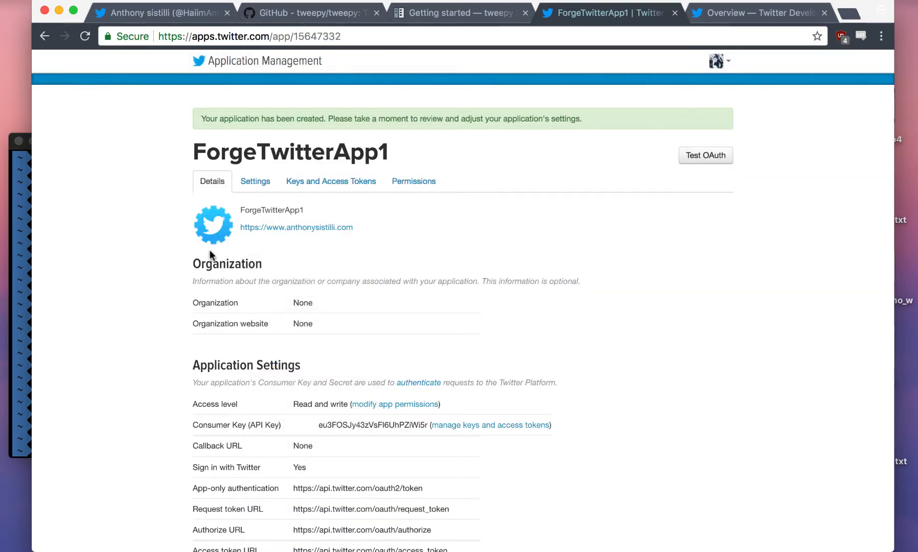
{"action": "scroll", "scroll_direction": "down", "scroll_amount": 3}
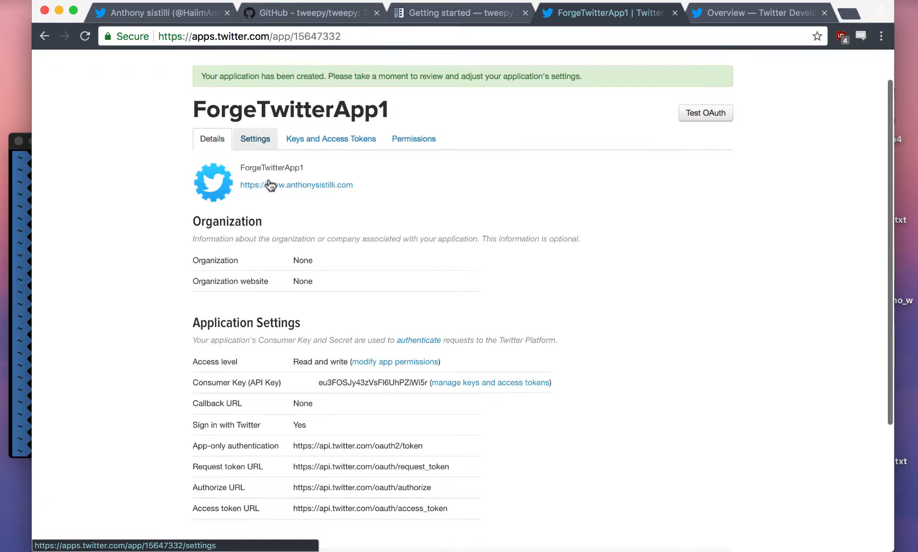
{"action": "scroll", "scroll_direction": "down", "scroll_amount": 3}
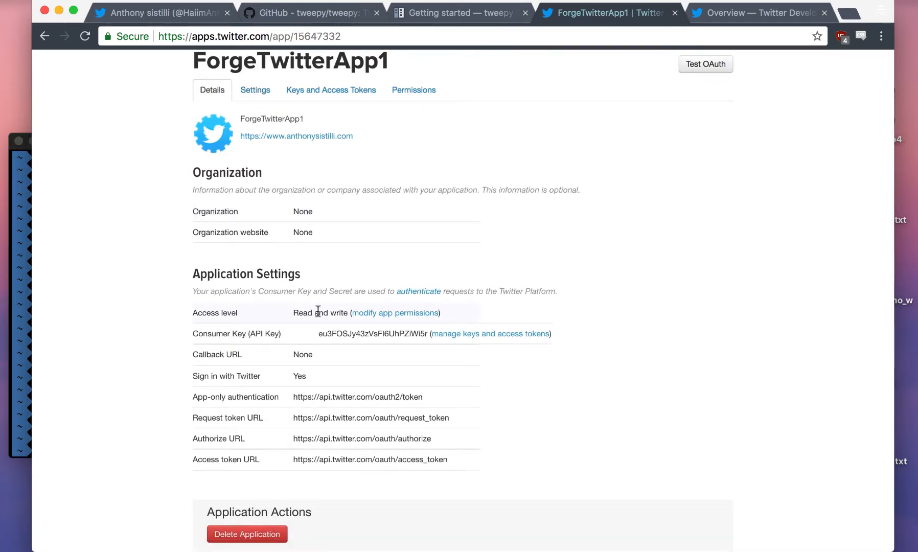
{"action": "scroll", "scroll_direction": "down", "scroll_amount": 3}
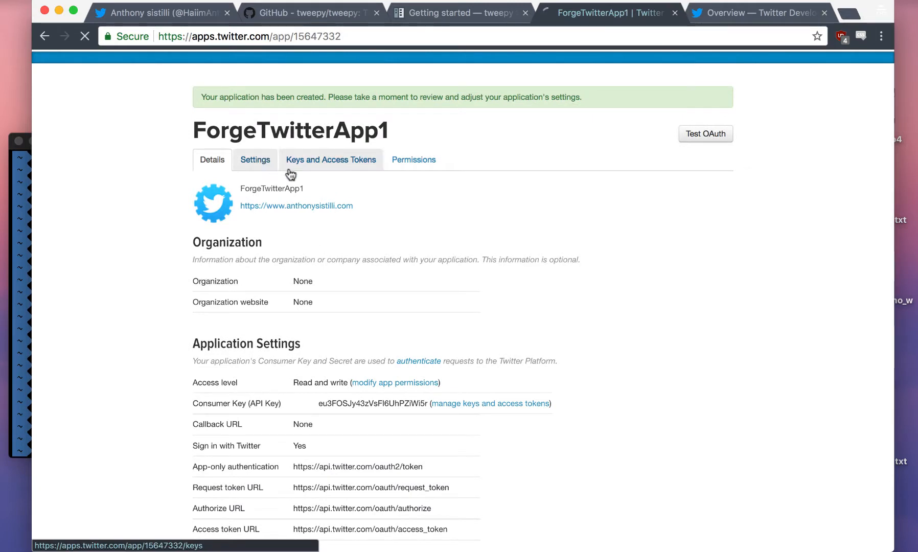
{"action": "left_click", "coordinate": [330, 160]}
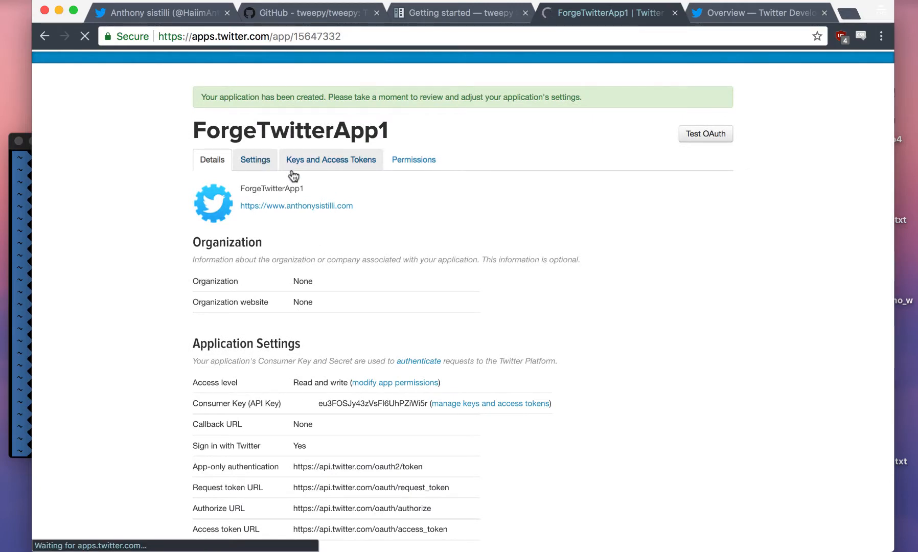
{"action": "left_click", "coordinate": [255, 159]}
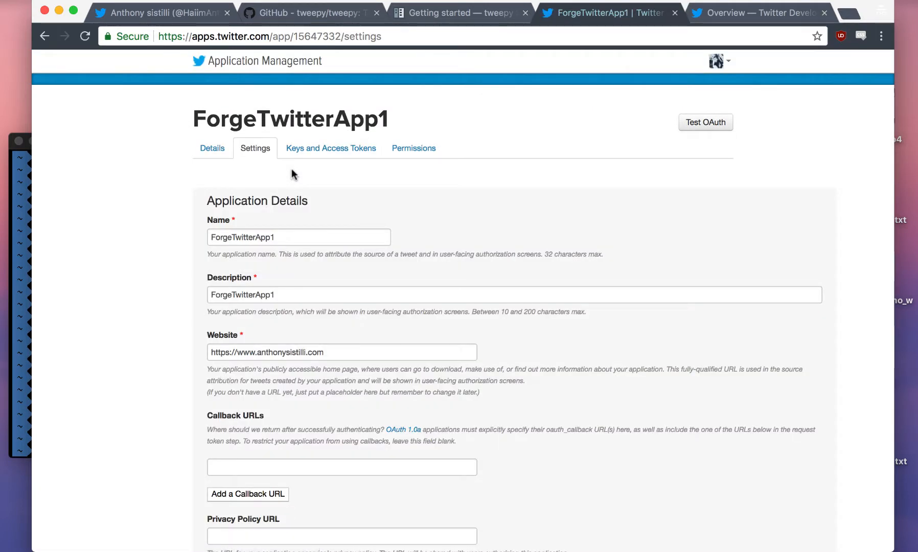
{"action": "scroll", "scroll_direction": "down", "scroll_amount": 3}
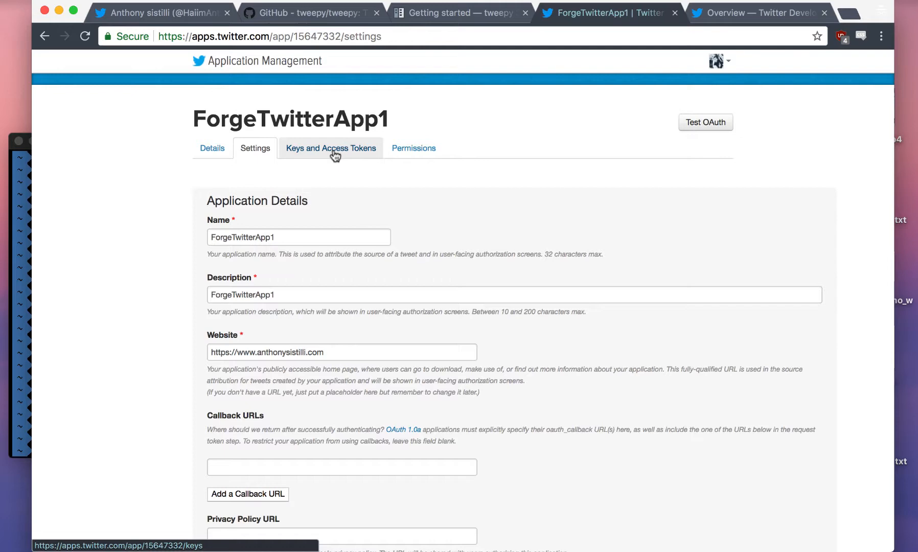
On Keys and Access Tokens, create ForgeTwitterApp1's read-write access token and secret
{"action": "left_click", "coordinate": [330, 147]}
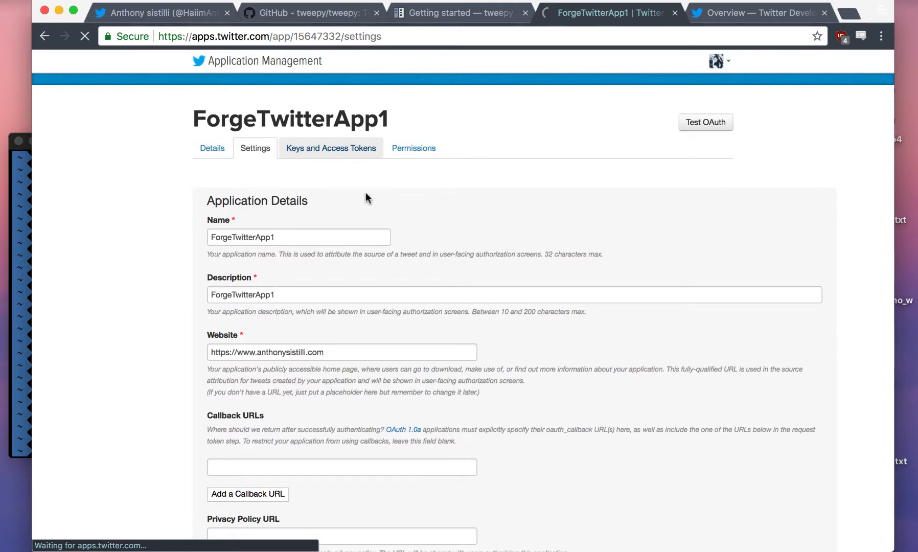
{"action": "left_click", "coordinate": [330, 147]}
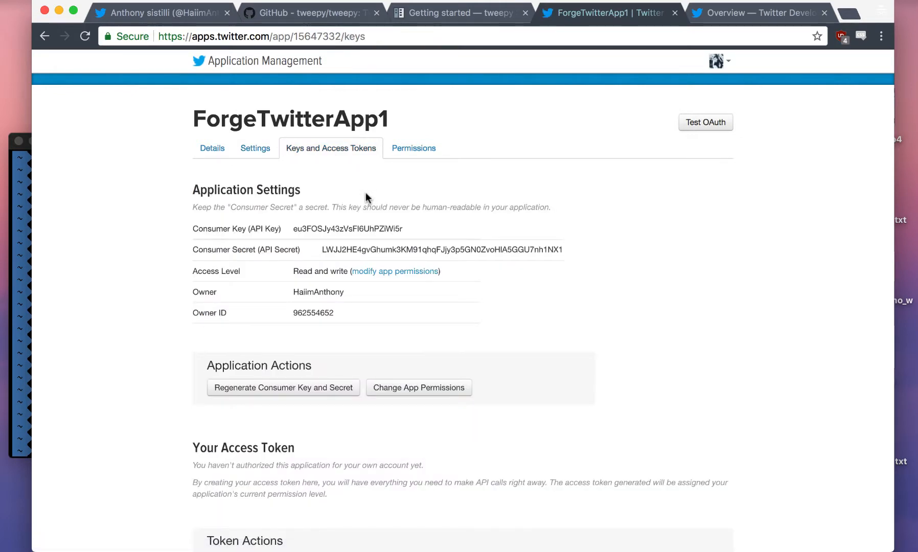
{"action": "scroll", "scroll_direction": "down", "scroll_amount": 3}
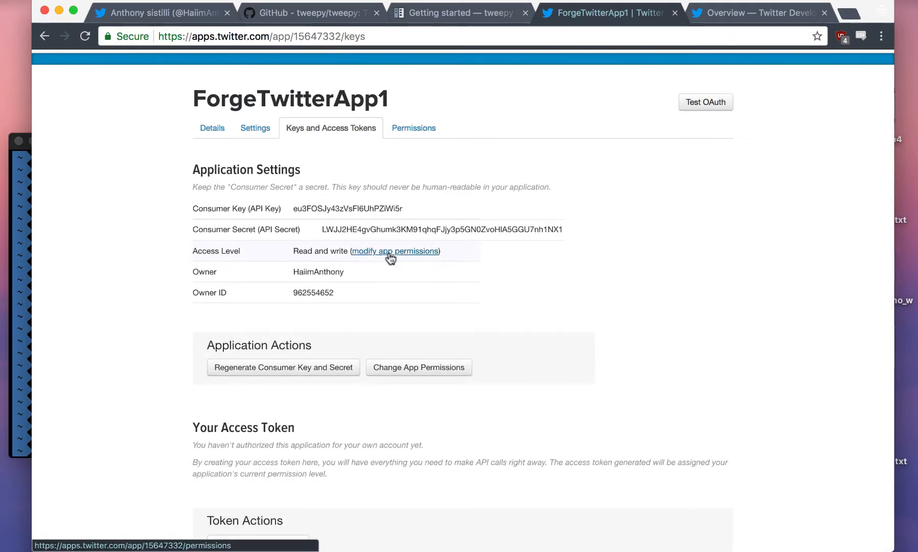
{"action": "right_click", "coordinate": [402, 320]}
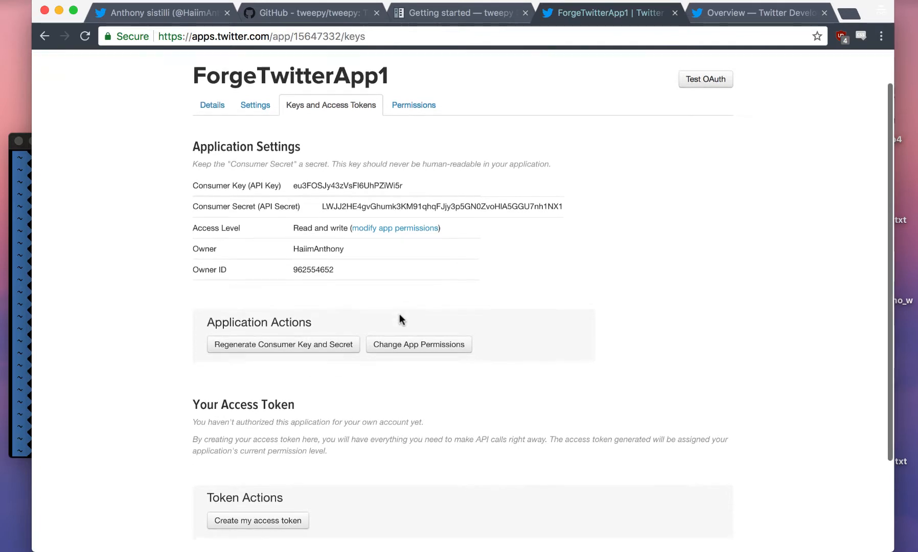
{"action": "scroll", "scroll_direction": "down", "scroll_amount": 3}
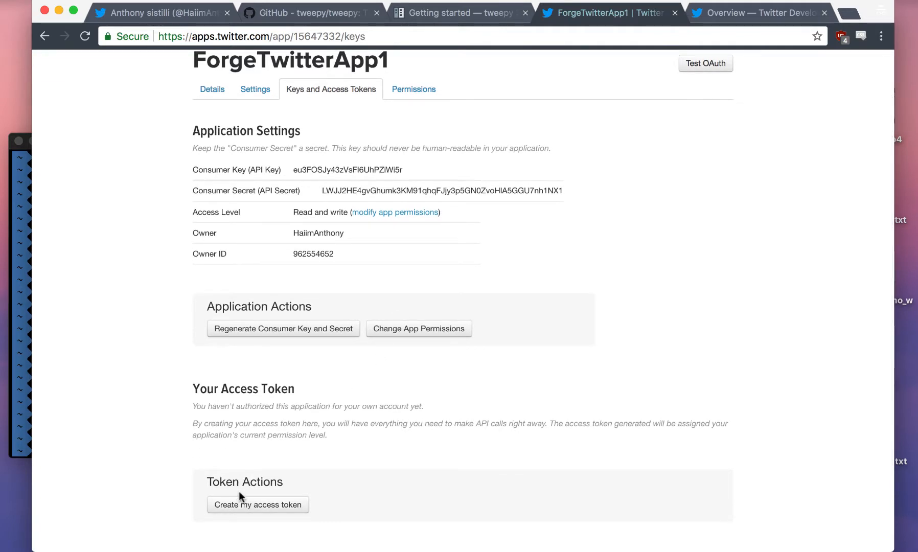
{"action": "mouse_move", "coordinate": [237, 424]}
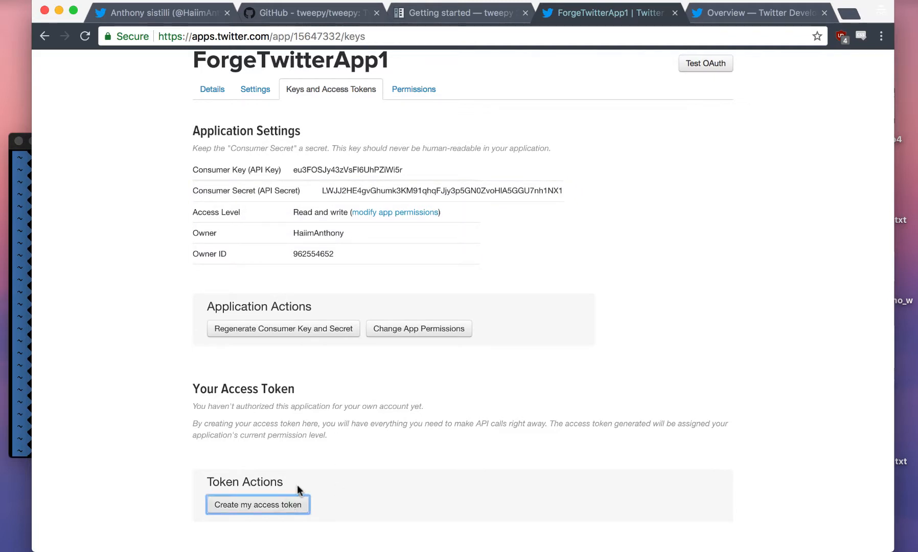
{"action": "left_click", "coordinate": [258, 504]}
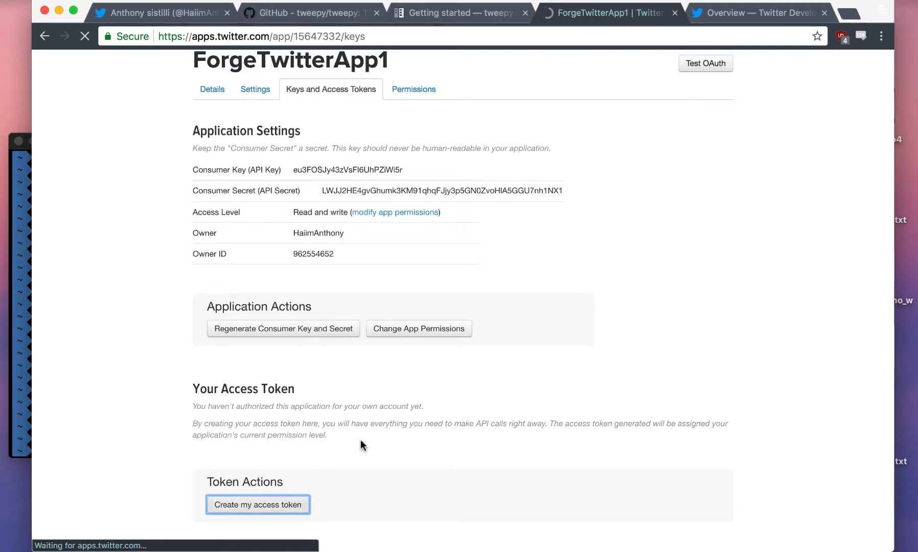
{"action": "left_click", "coordinate": [257, 504]}
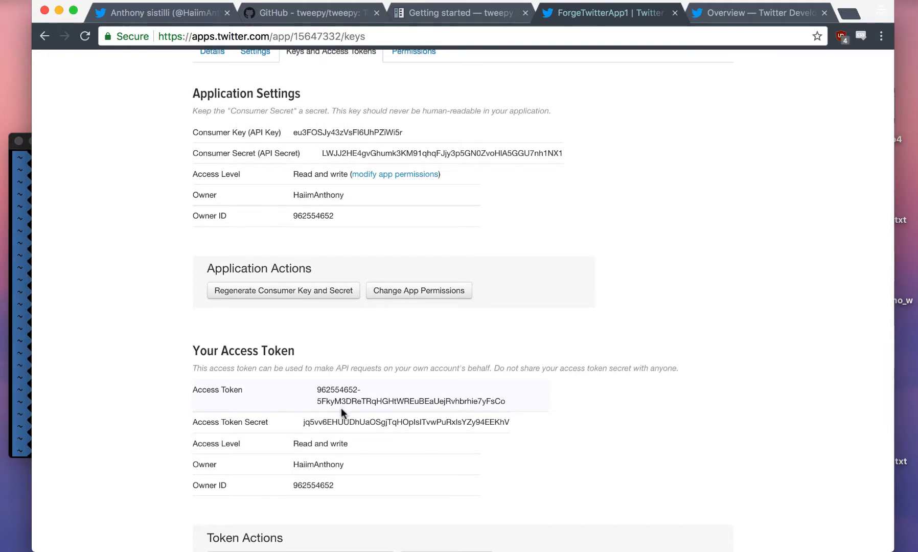
{"action": "mouse_move", "coordinate": [354, 400]}
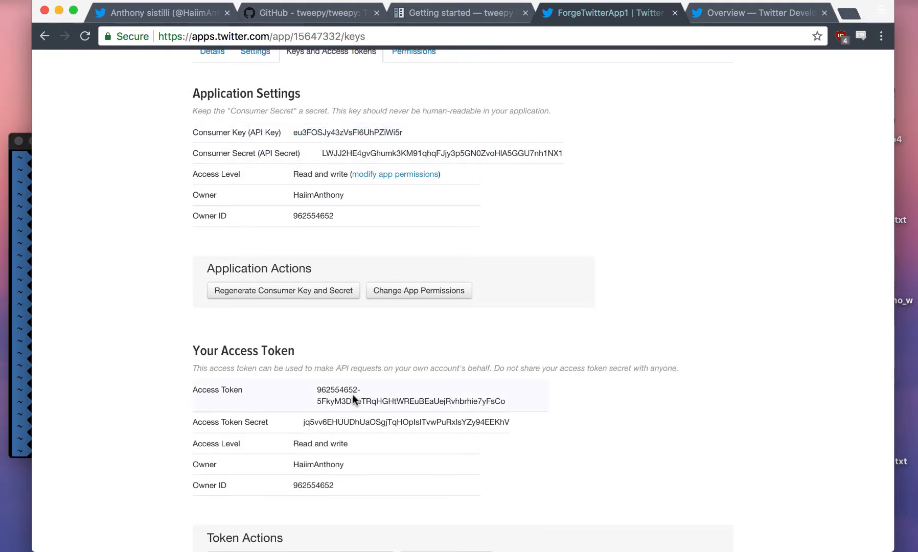
{"action": "double_click", "coordinate": [338, 390]}
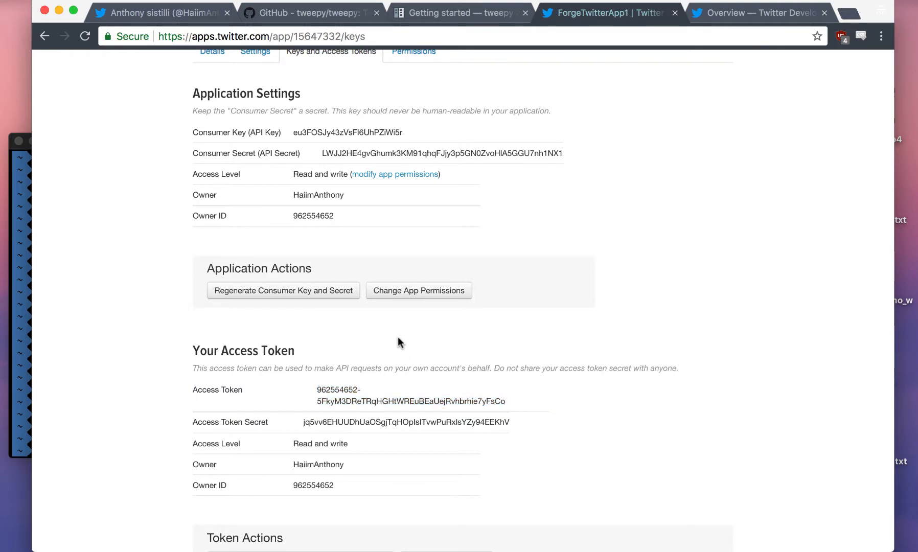
{"action": "mouse_move", "coordinate": [758, 217]}
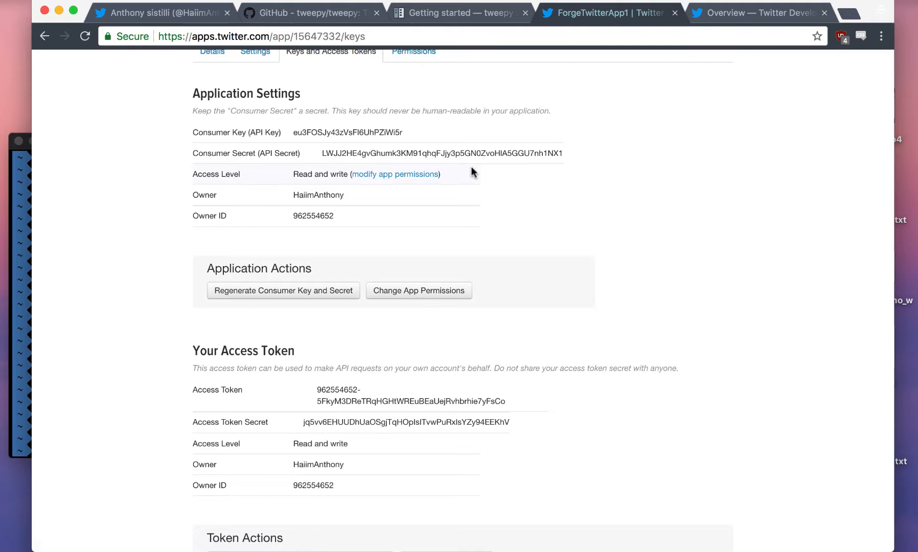
{"action": "mouse_move", "coordinate": [343, 13]}
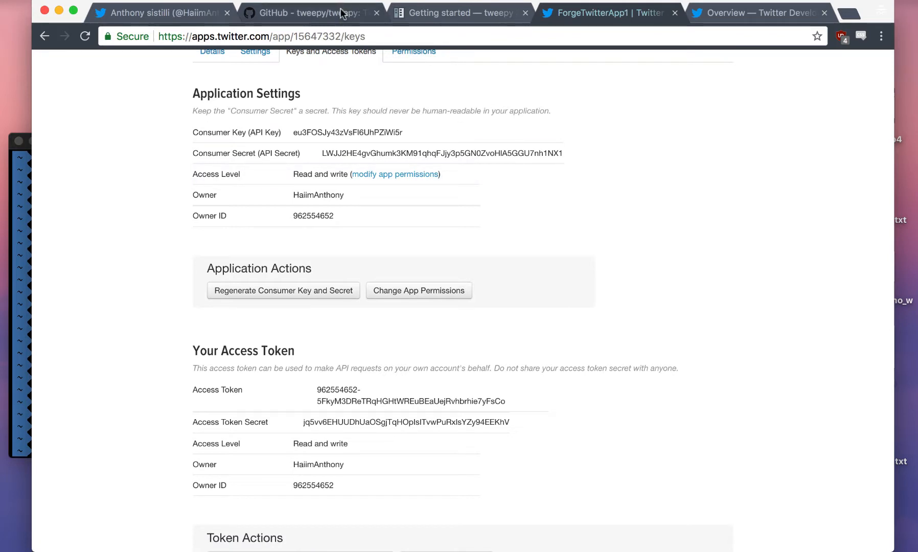
Go to the GitHub tab and open tweepy/tweepy from the tweepy organization page
{"action": "left_click", "coordinate": [311, 13]}
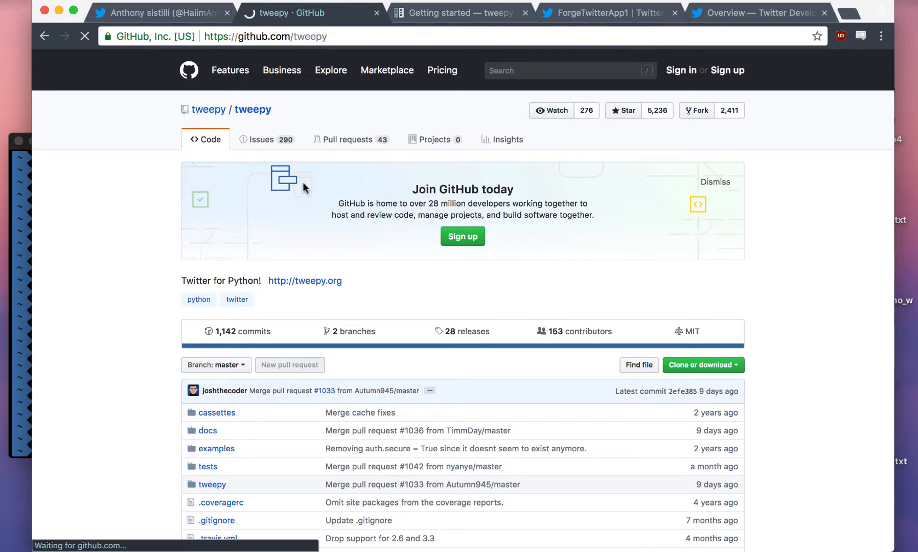
{"action": "right_click", "coordinate": [357, 125]}
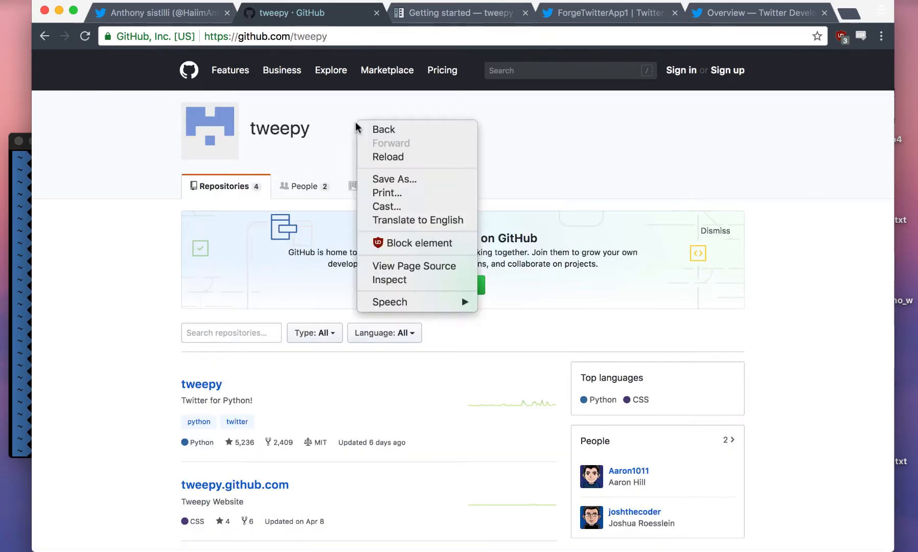
{"action": "left_click", "coordinate": [202, 384]}
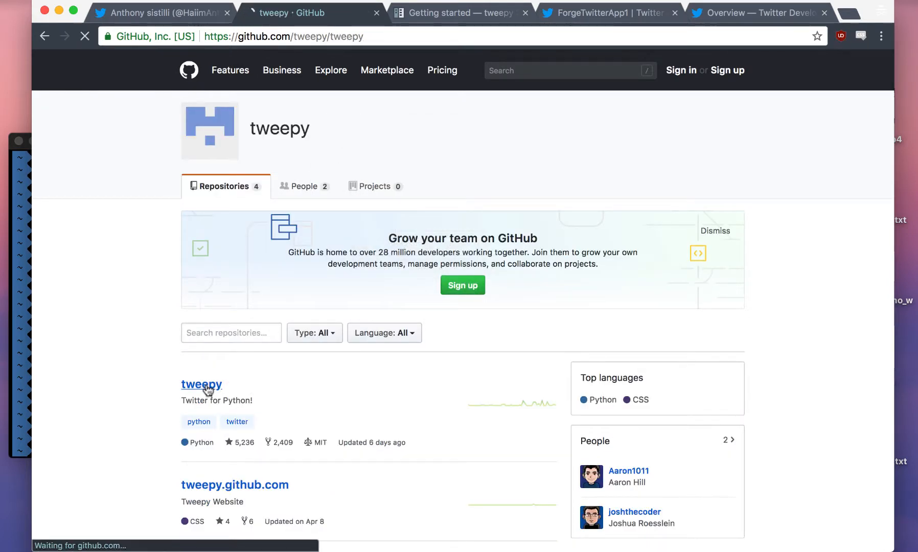
{"action": "left_click", "coordinate": [200, 383]}
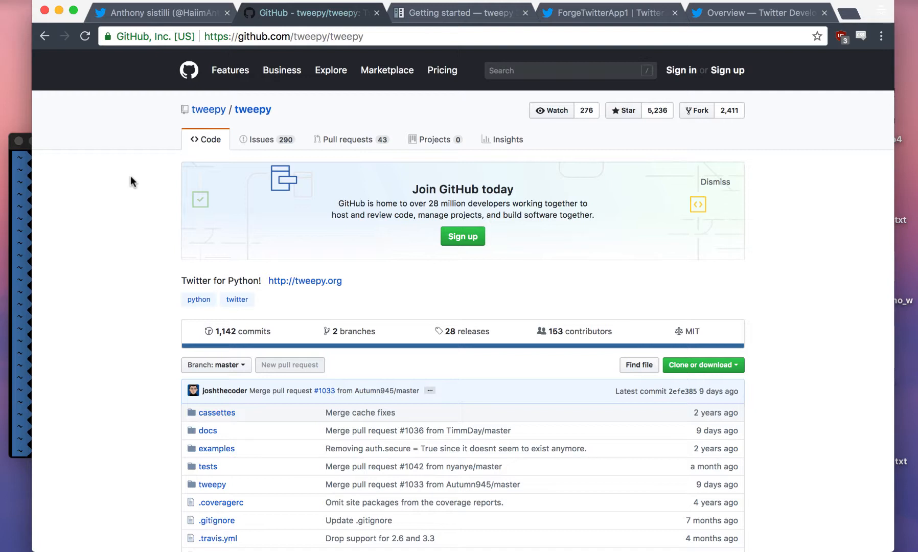
{"action": "mouse_move", "coordinate": [92, 149]}
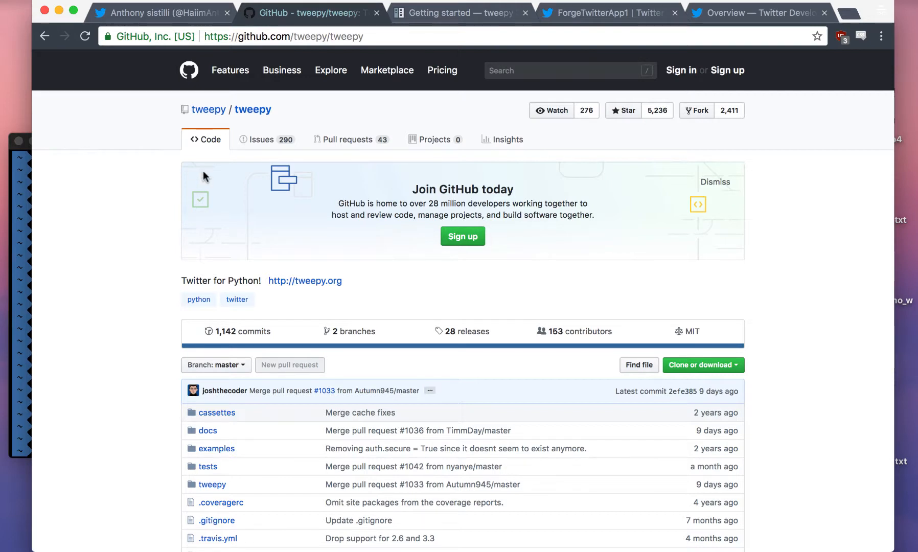
{"action": "mouse_move", "coordinate": [582, 331]}
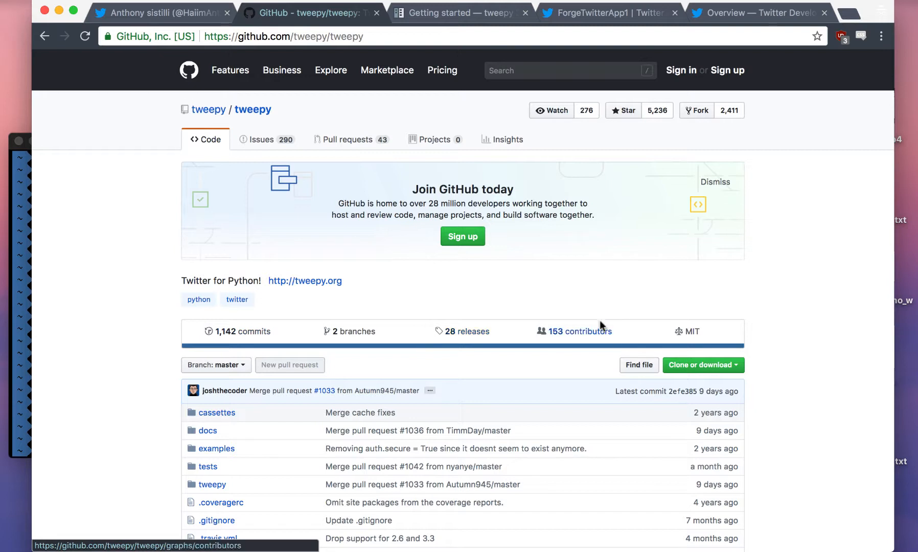
{"action": "mouse_move", "coordinate": [556, 282]}
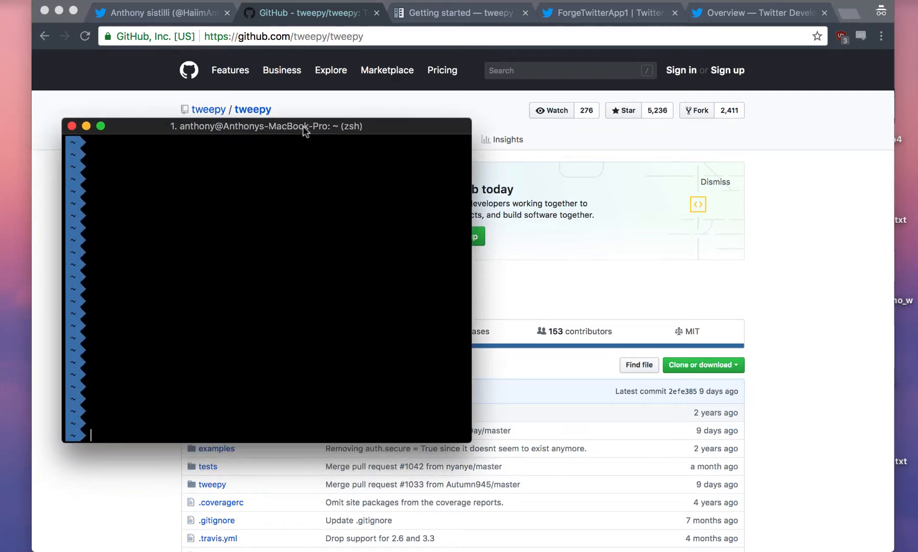
List the forge folder, make twitterTutorial1, and run virtualenv venv inside it
{"action": "type", "text": "ls"}
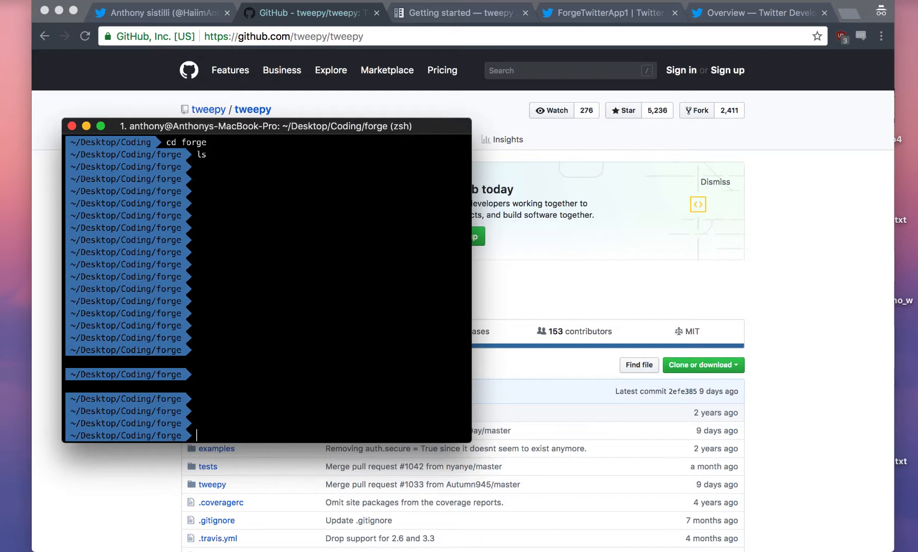
{"action": "type", "text": "mkdir twi"}
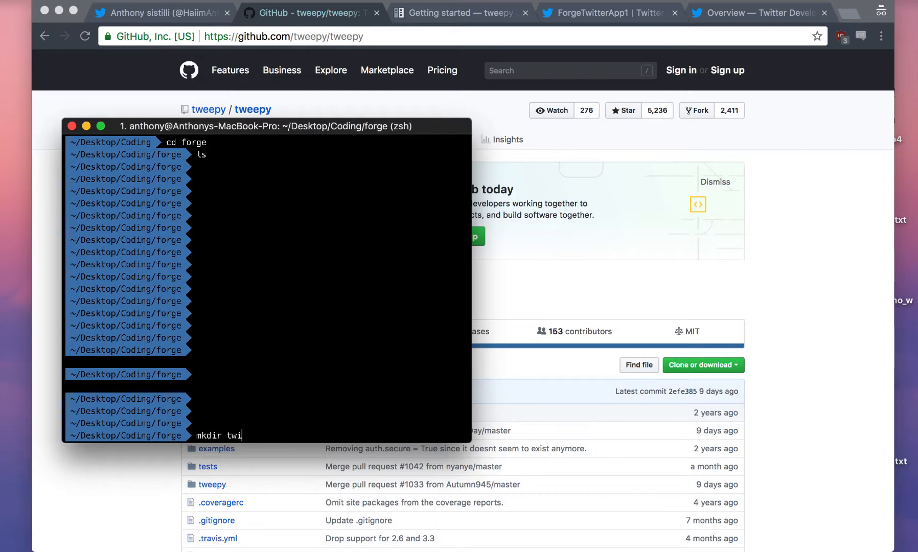
{"action": "type", "text": "tterTutorial1"}
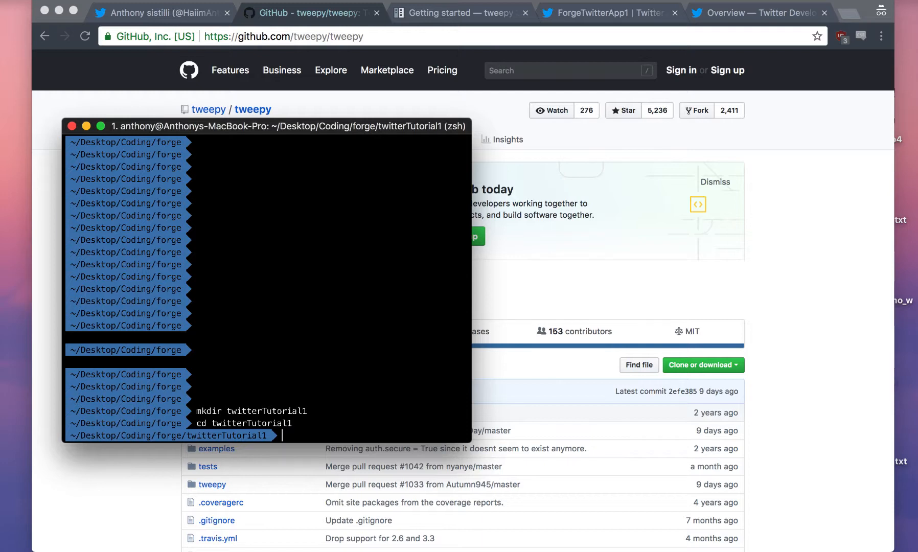
{"action": "type", "text": "vi"}
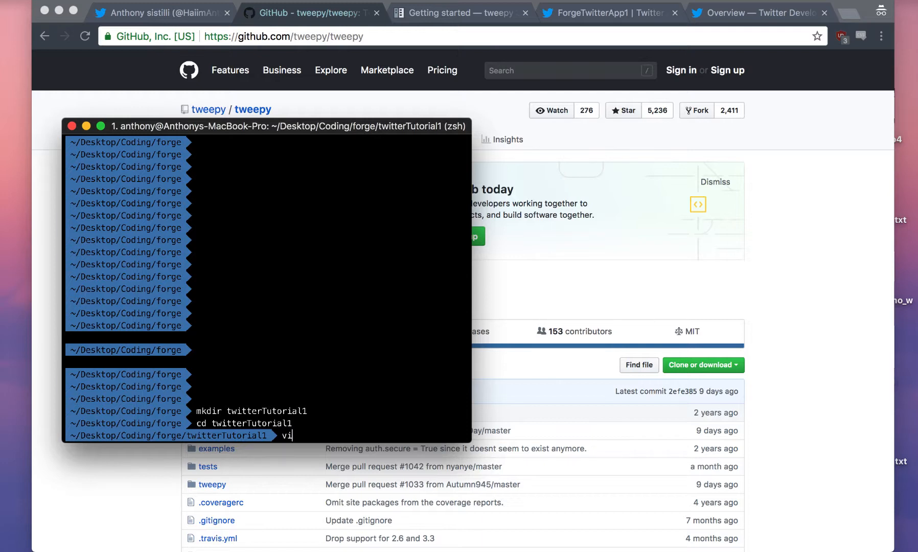
{"action": "type", "text": "irtualenv v"}
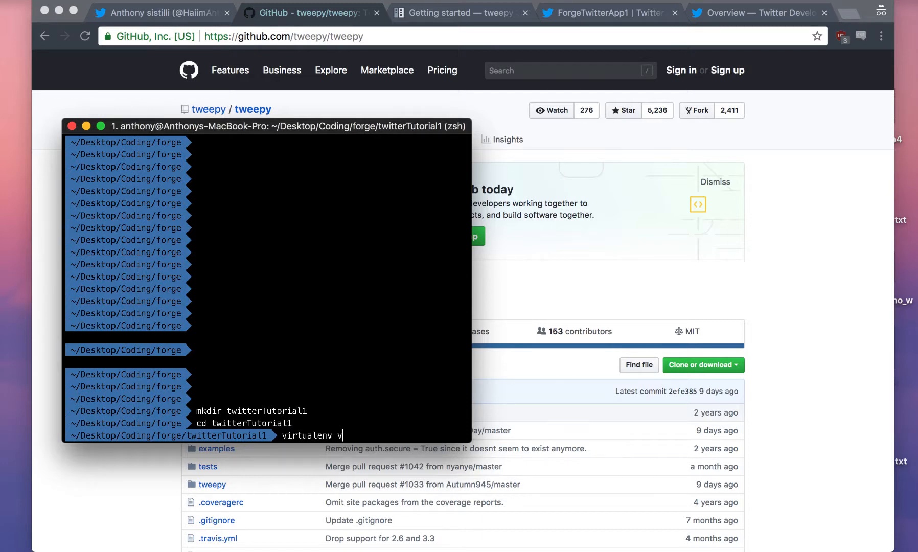
{"action": "type", "text": "env"}
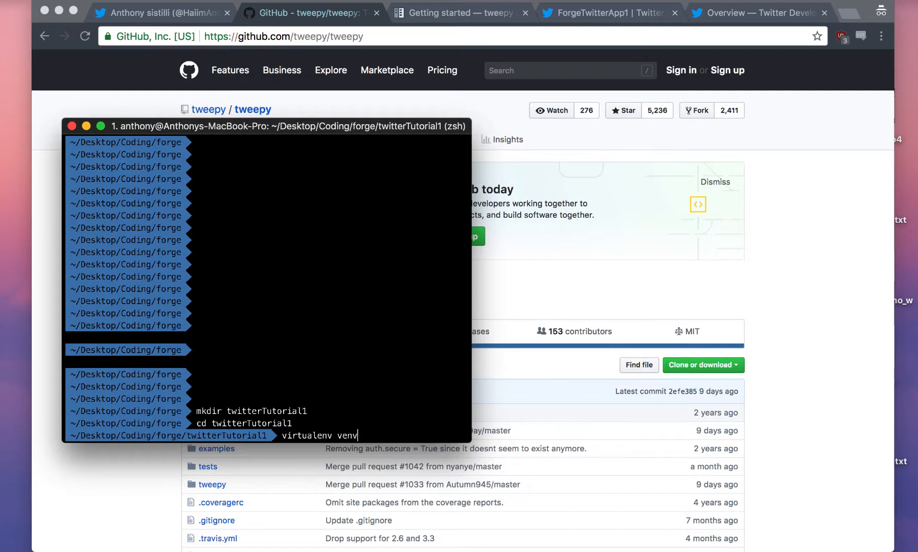
{"action": "key", "text": "enter"}
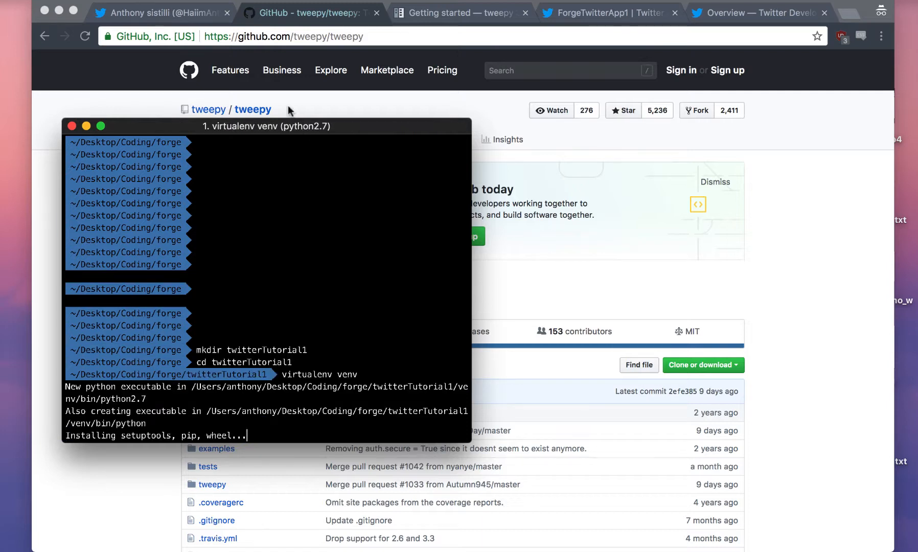
{"action": "mouse_move", "coordinate": [281, 285]}
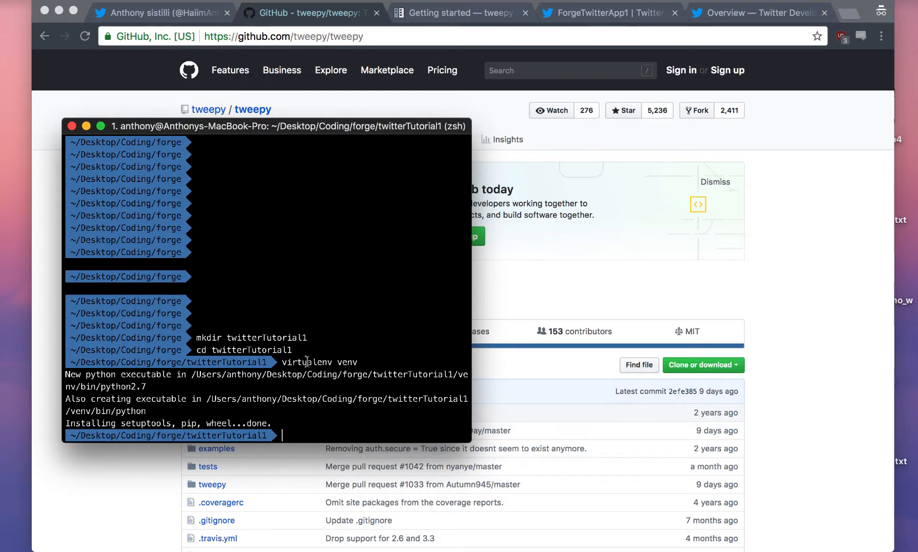
{"action": "mouse_move", "coordinate": [333, 350]}
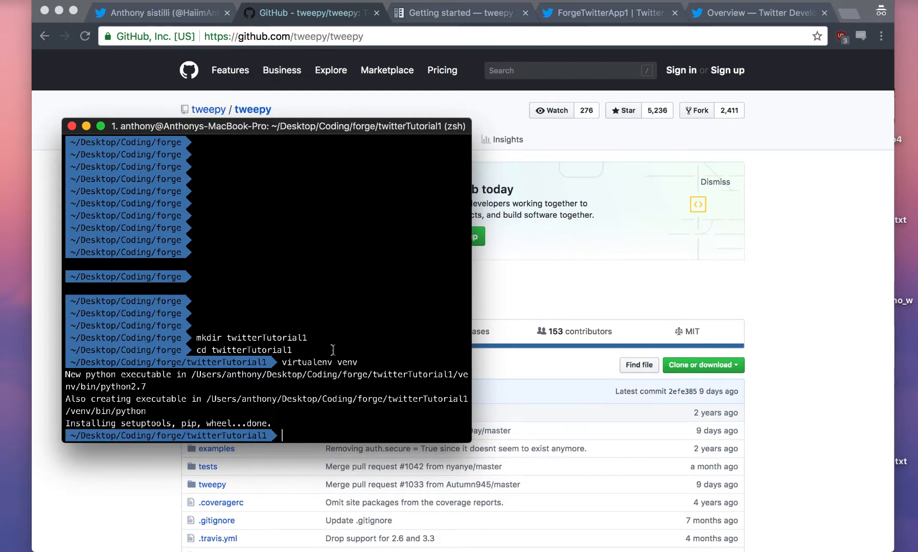
{"action": "mouse_move", "coordinate": [349, 359]}
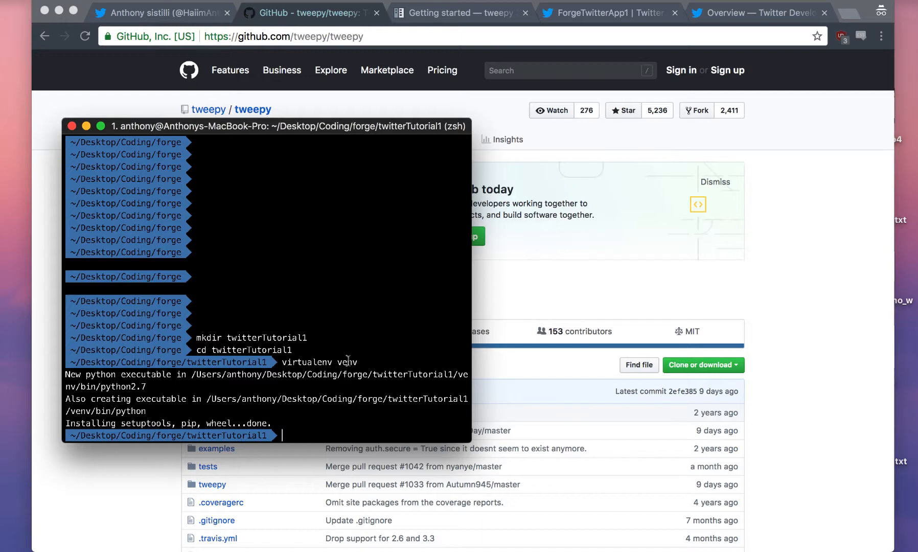
{"action": "mouse_move", "coordinate": [408, 362]}
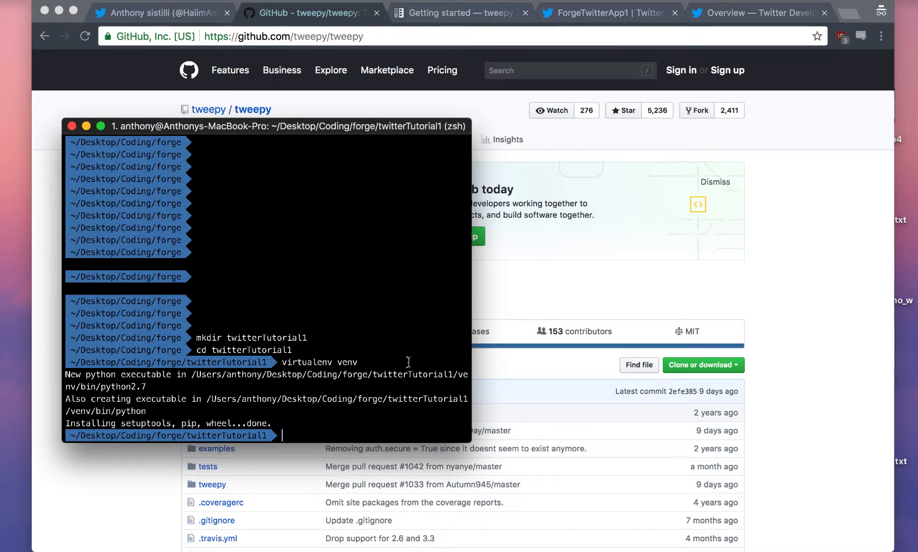
Activate venv, pip install tweepy, then import tweepy in python and exit
{"action": "type", "text": "sou"}
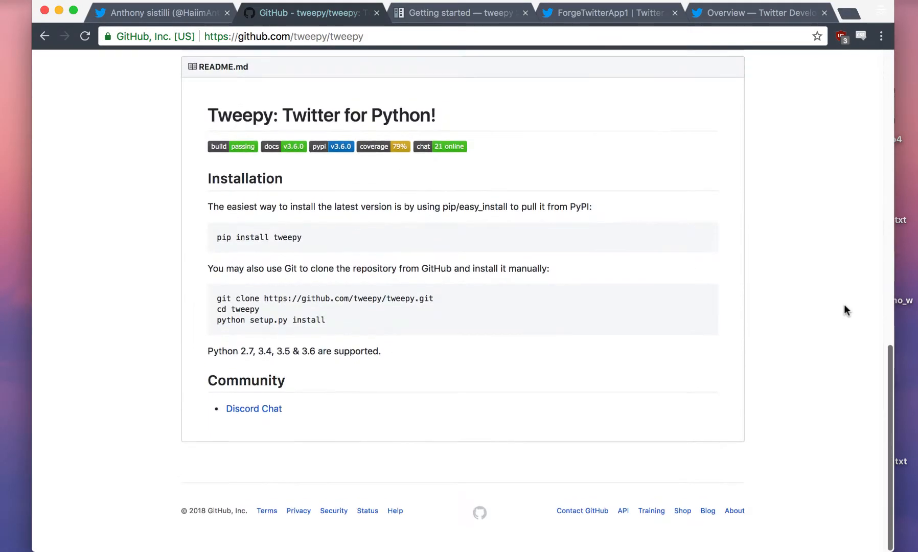
{"action": "double_click", "coordinate": [223, 240]}
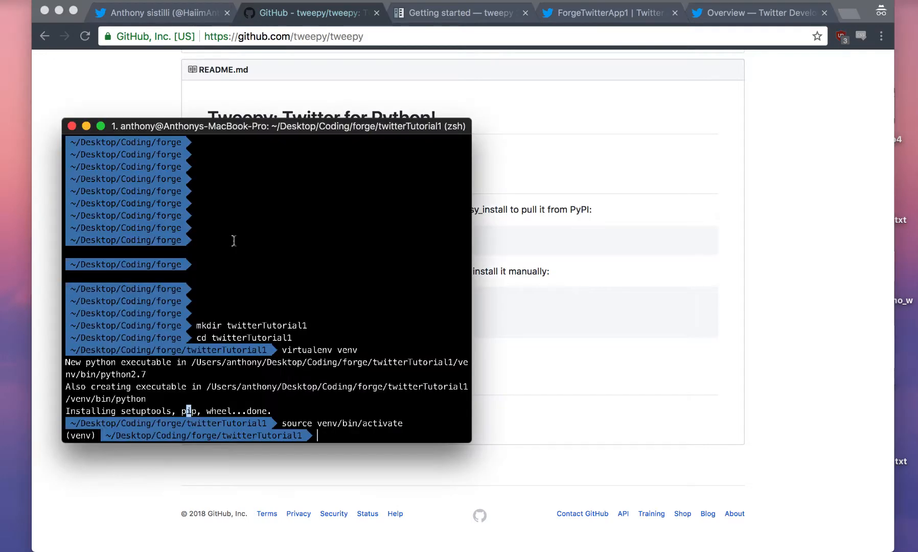
{"action": "type", "text": "pip install tweepy"}
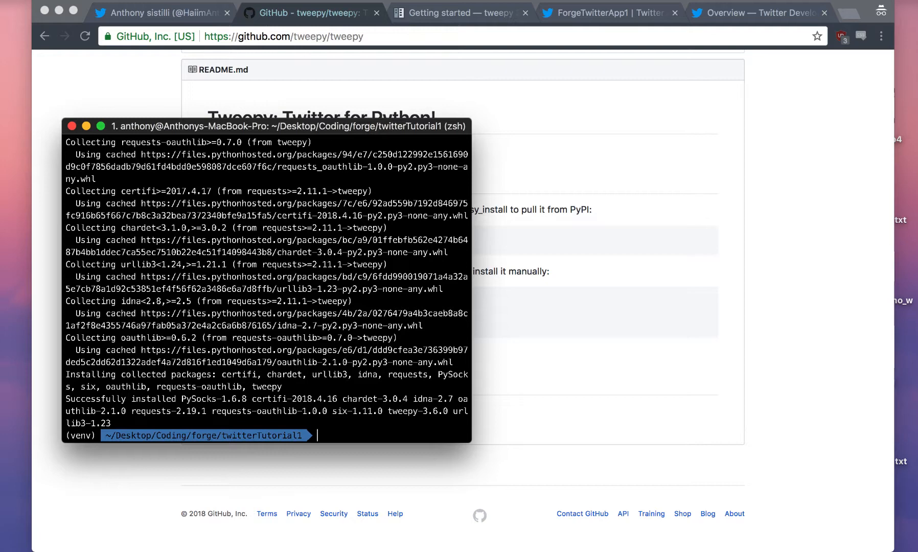
{"action": "type", "text": "python"}
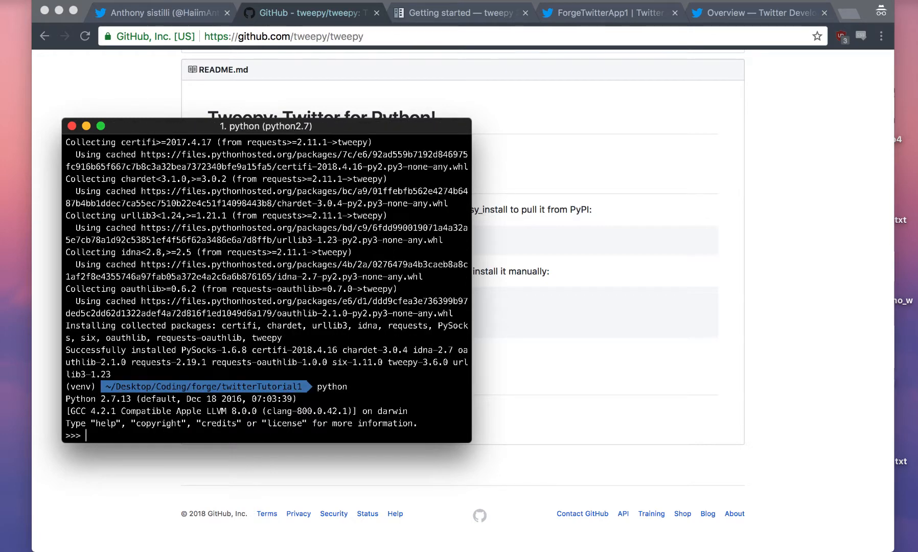
{"action": "type", "text": "import tweepy"}
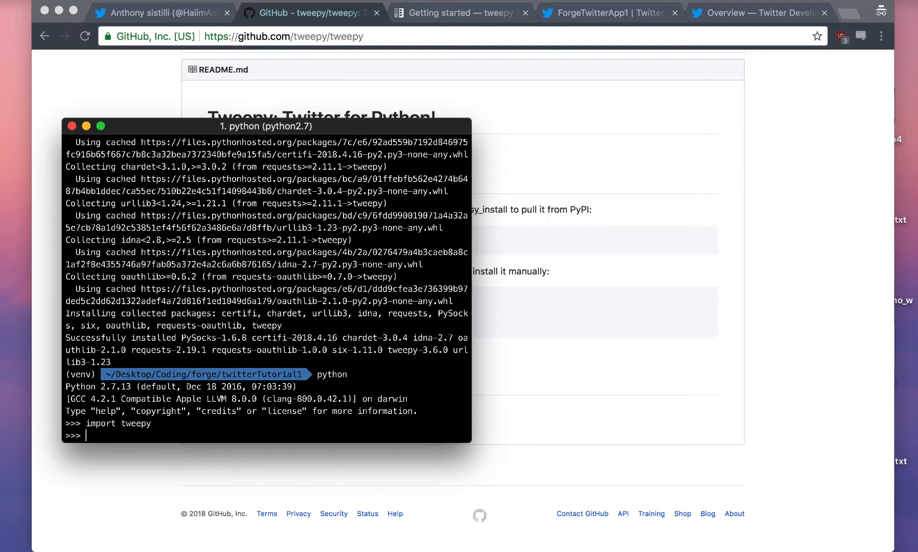
{"action": "type", "text": "exi"}
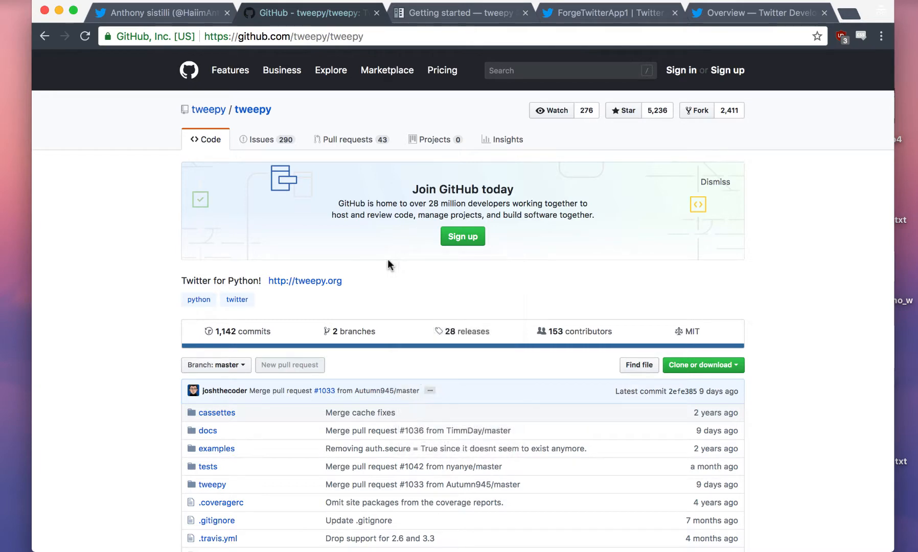
{"action": "scroll", "scroll_direction": "down", "scroll_amount": 3}
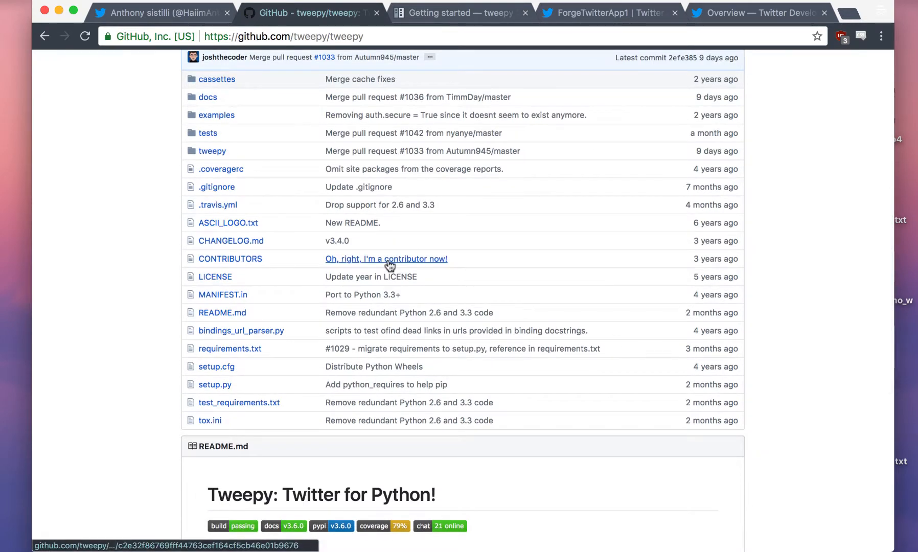
{"action": "scroll", "scroll_direction": "down", "scroll_amount": 3}
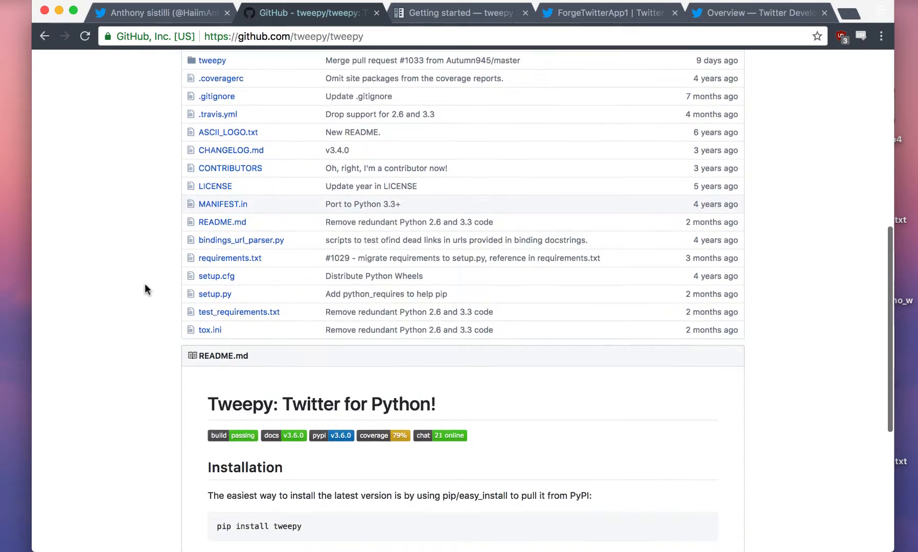
{"action": "scroll", "scroll_direction": "down", "scroll_amount": 3}
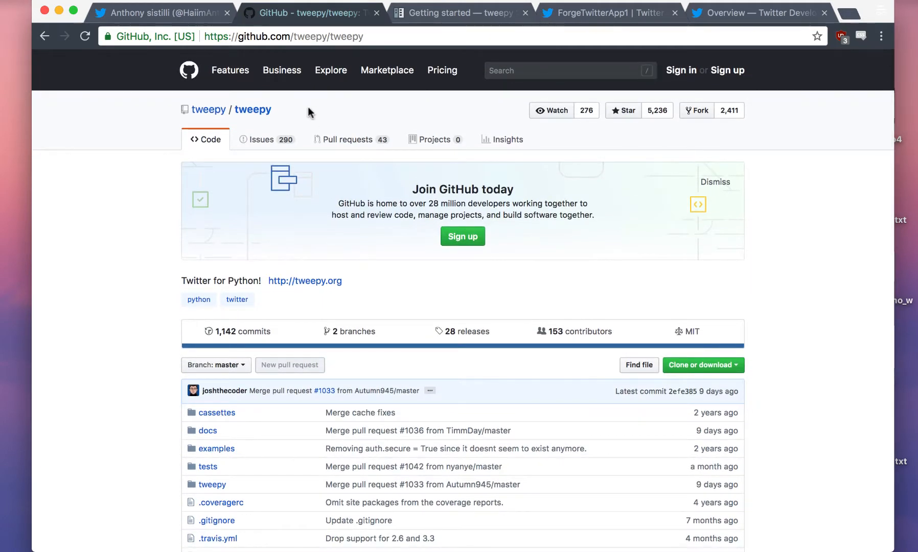
{"action": "mouse_move", "coordinate": [309, 322]}
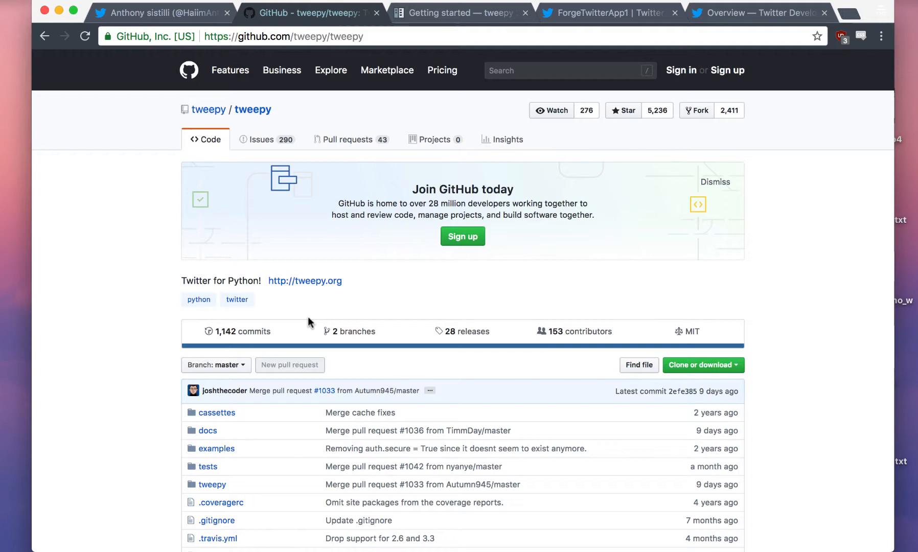
{"action": "mouse_move", "coordinate": [461, 13]}
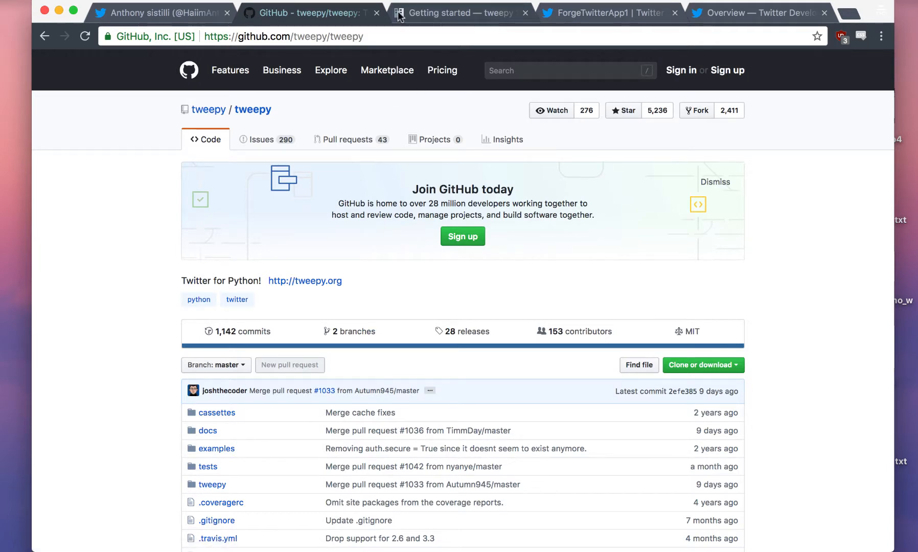
Select the Hello Tweepy example on Getting started and begin typing vi hello.py in iTerm2
{"action": "left_click", "coordinate": [459, 12]}
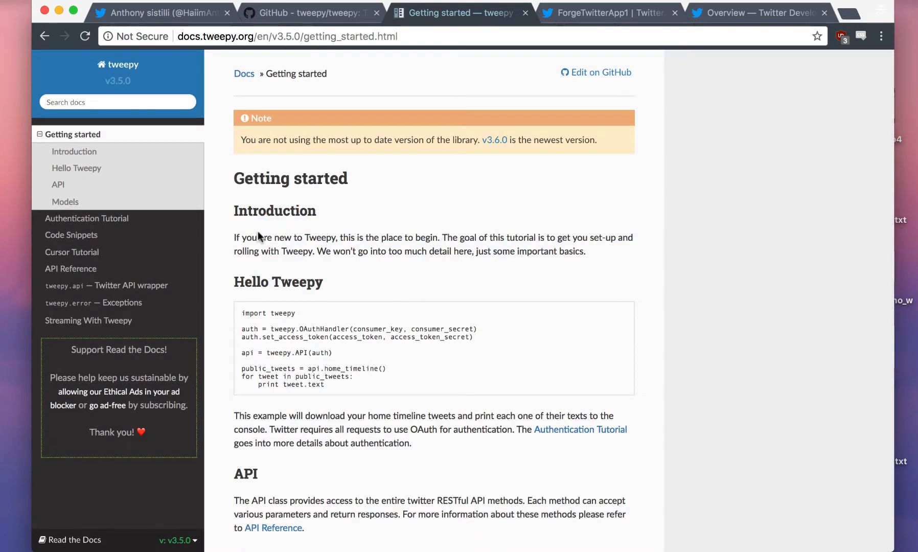
{"action": "mouse_move", "coordinate": [416, 278]}
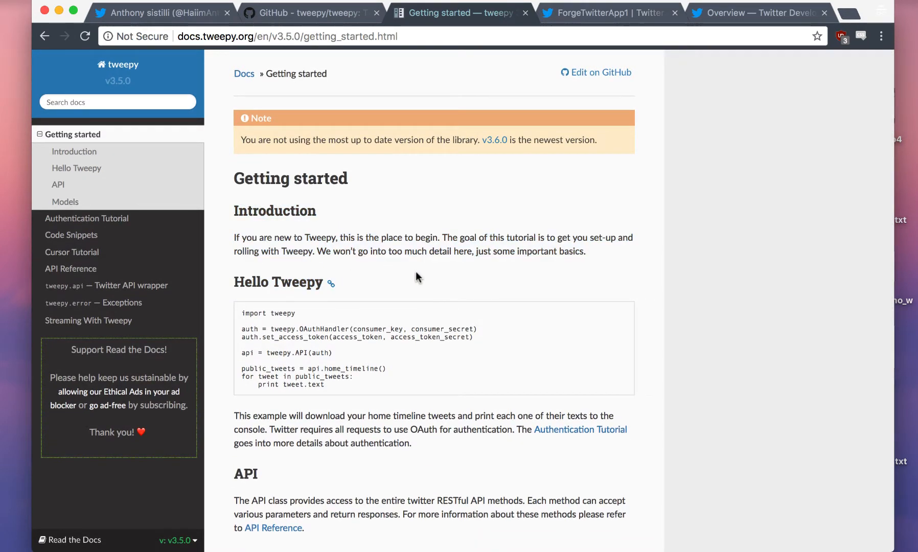
{"action": "left_click_drag", "start_coordinate": [242, 328], "coordinate": [323, 385]}
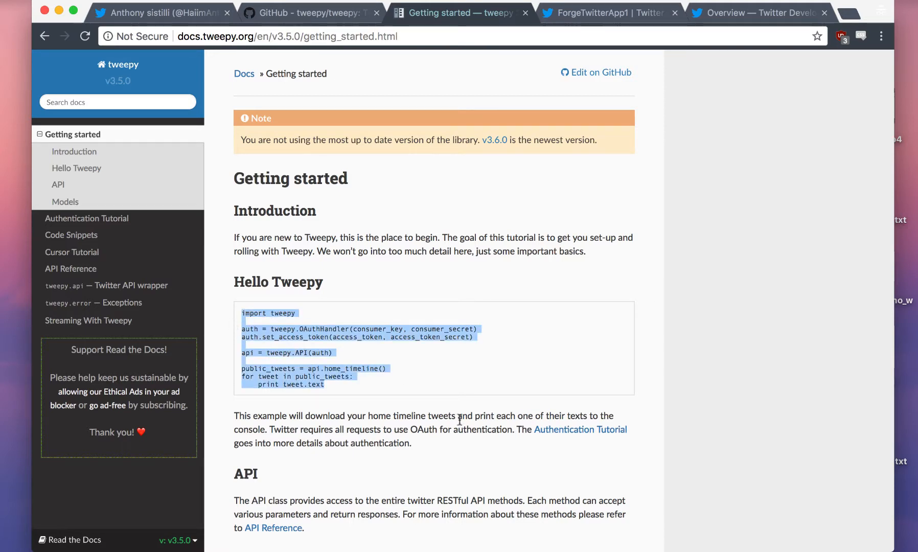
{"action": "type", "text": "vi"}
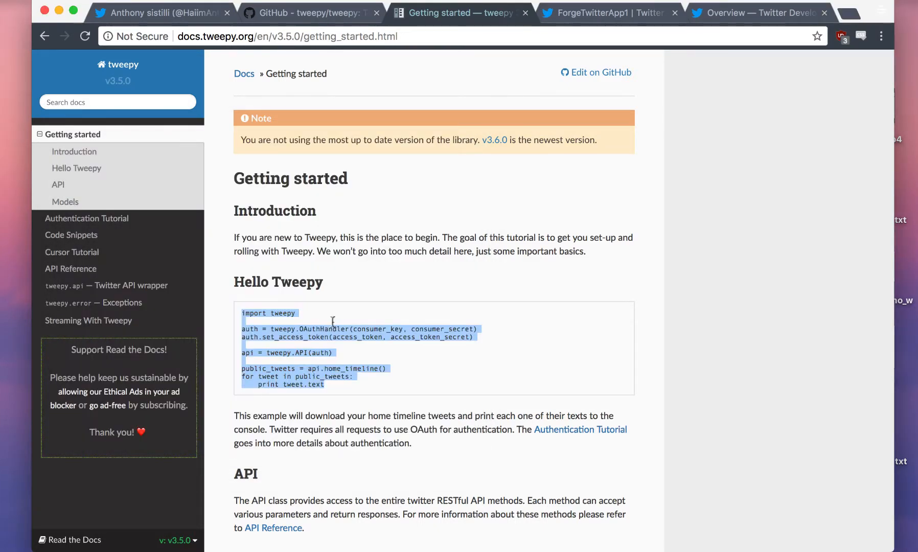
{"action": "type", "text": "vi hekko"}
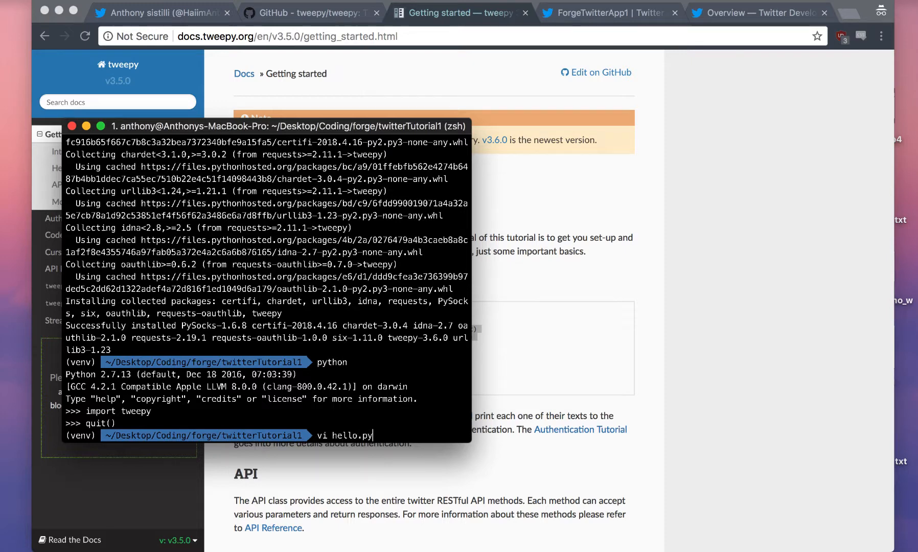
Paste the Hello Tweepy code into hello.py and return to the ForgeTwitterApp1 keys tab
{"action": "type", "text": "ope"}
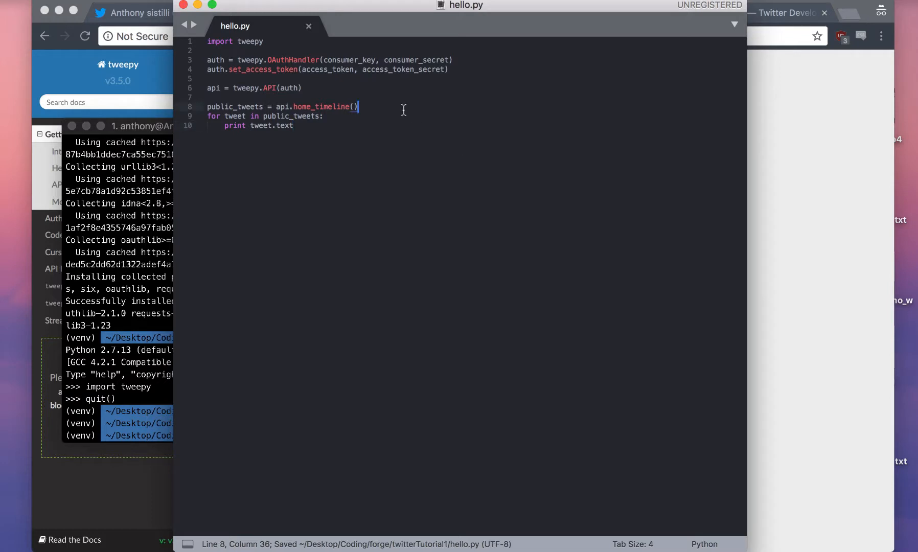
{"action": "double_click", "coordinate": [350, 60]}
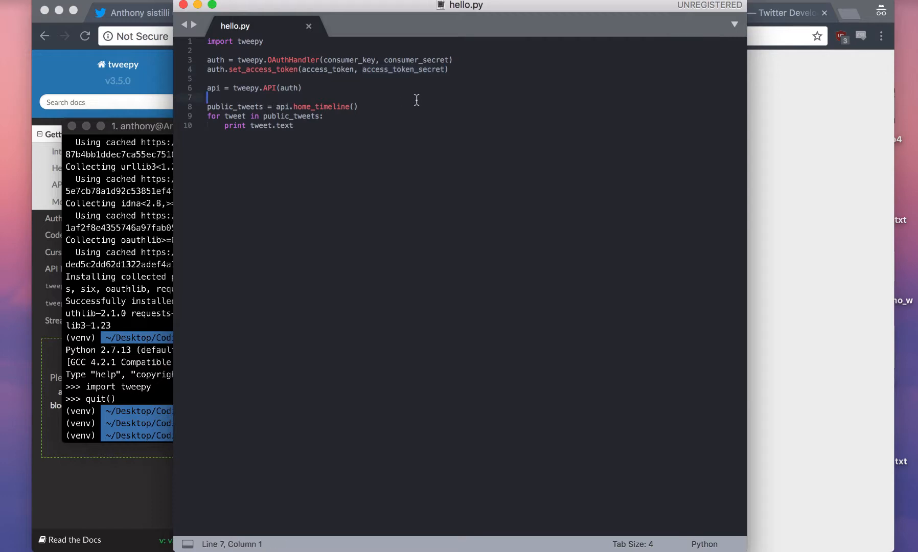
{"action": "left_click", "coordinate": [158, 12]}
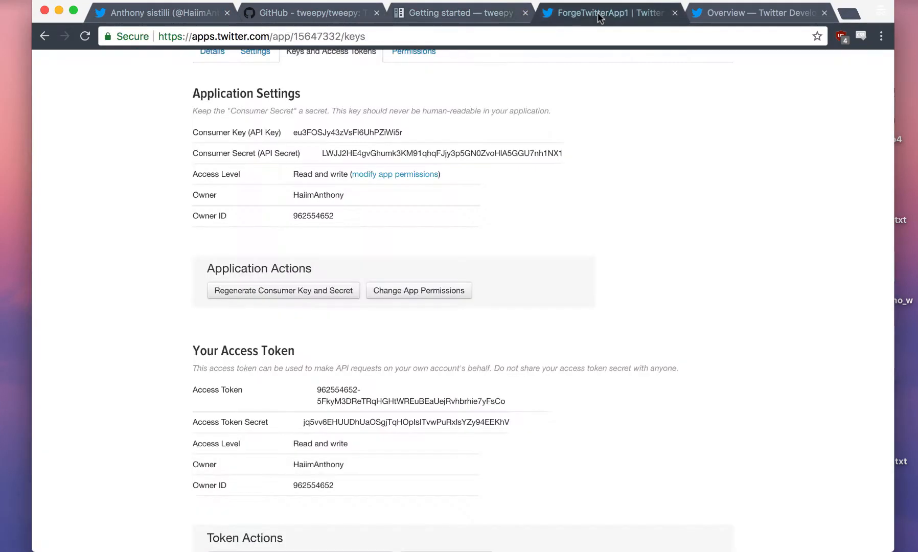
Paste ForgeTwitterApp1's consumer key, consumer secret, access token and token secret into hello.py and save
{"action": "double_click", "coordinate": [347, 133]}
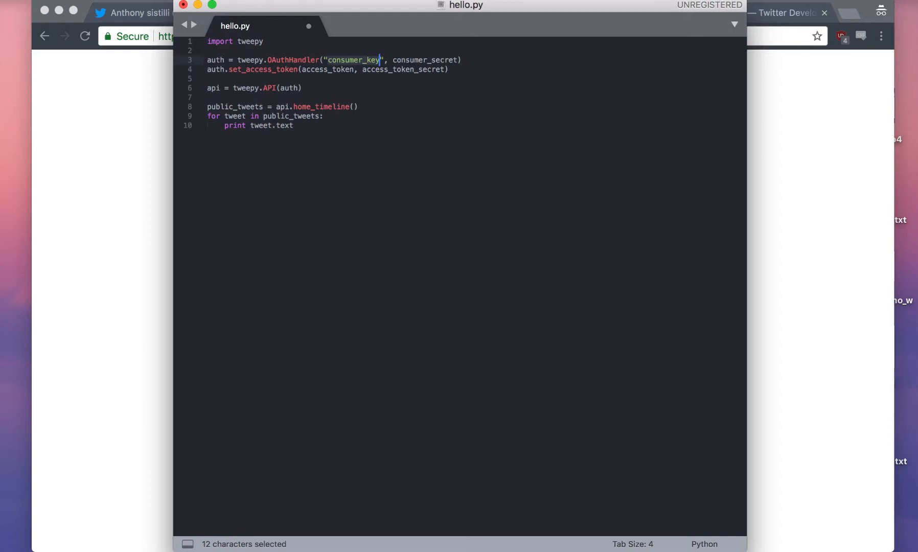
{"action": "left_click", "coordinate": [608, 12]}
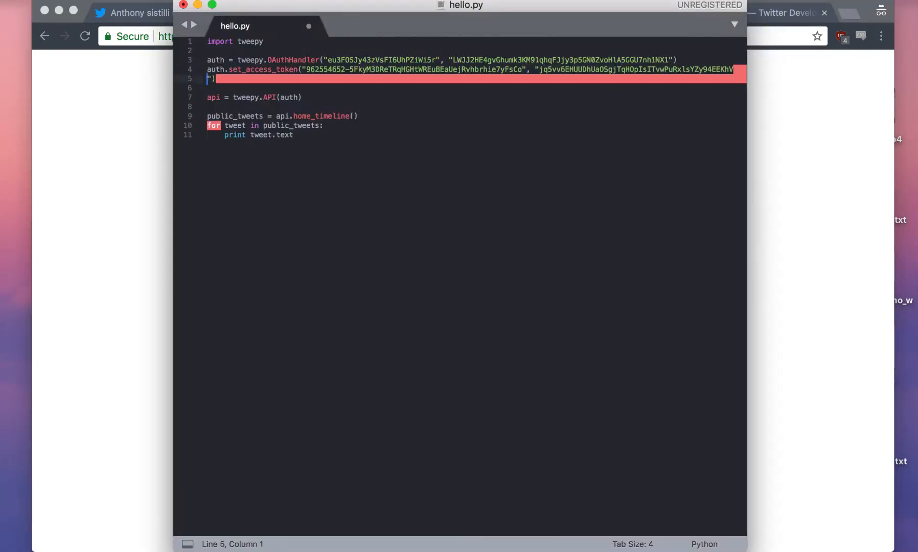
{"action": "key", "text": "Backspace"}
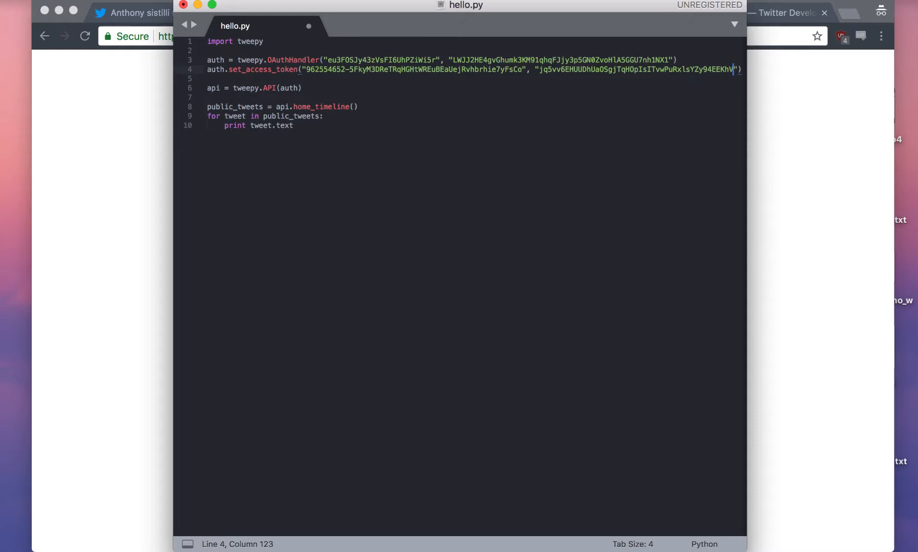
{"action": "key", "text": "cmd+s"}
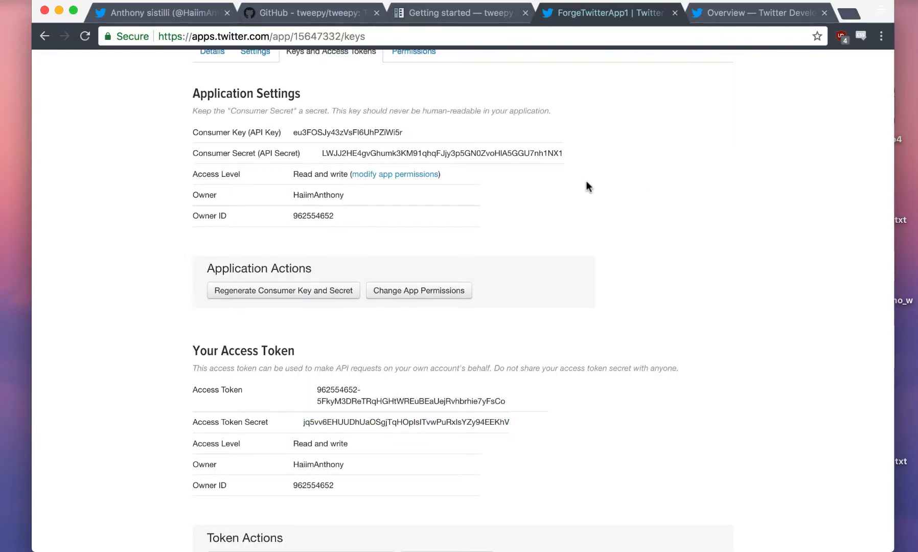
{"action": "scroll", "scroll_direction": "down", "scroll_amount": 3}
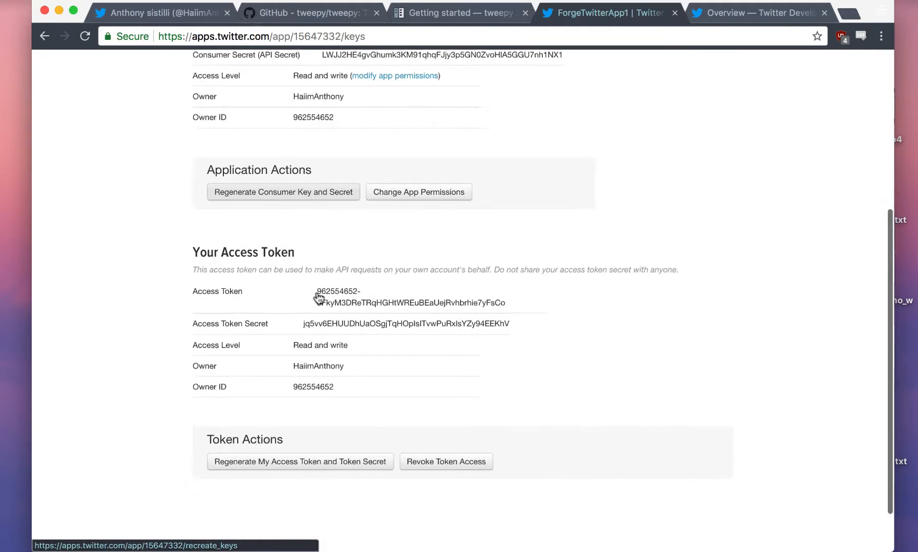
{"action": "scroll", "scroll_direction": "down", "scroll_amount": 3}
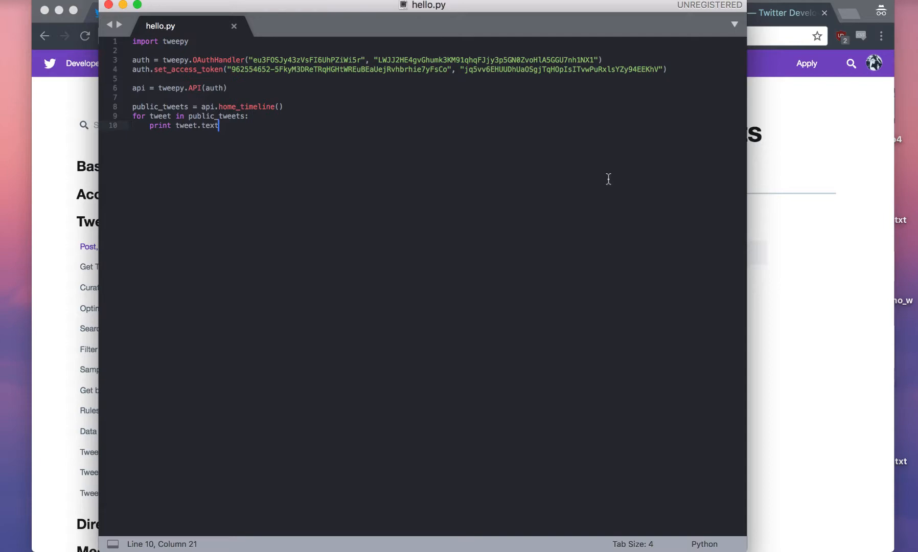
Save hello.py and run it with python, which fails with a UnicodeEncodeError
{"action": "key", "text": "cmd+s"}
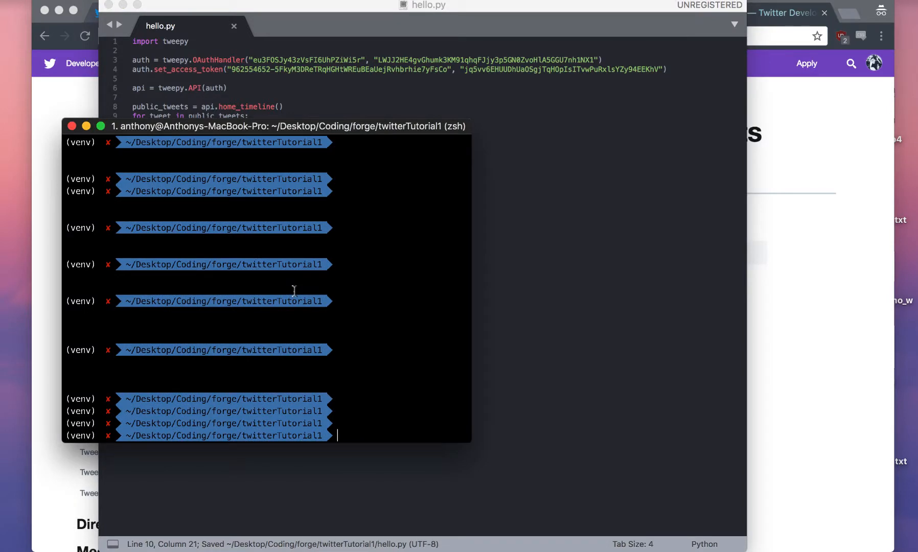
{"action": "type", "text": "python hello.py"}
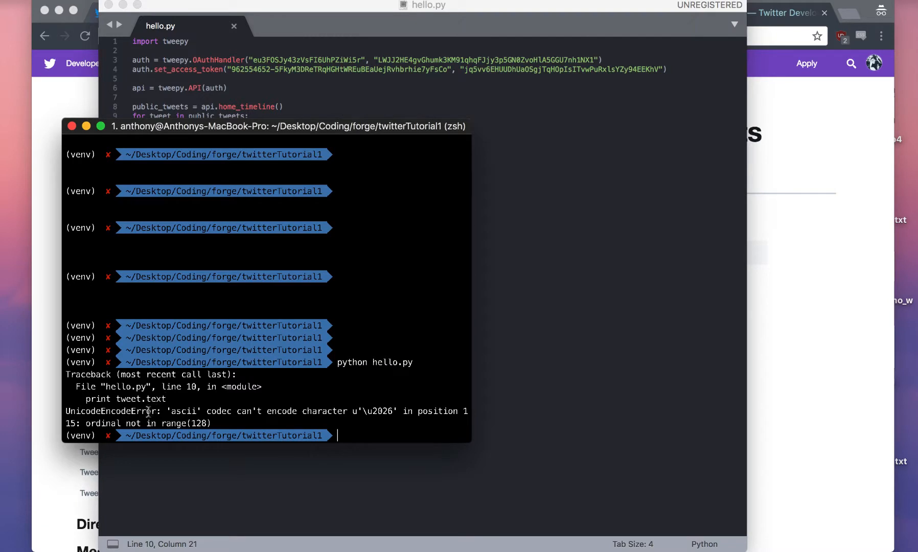
{"action": "mouse_move", "coordinate": [374, 124]}
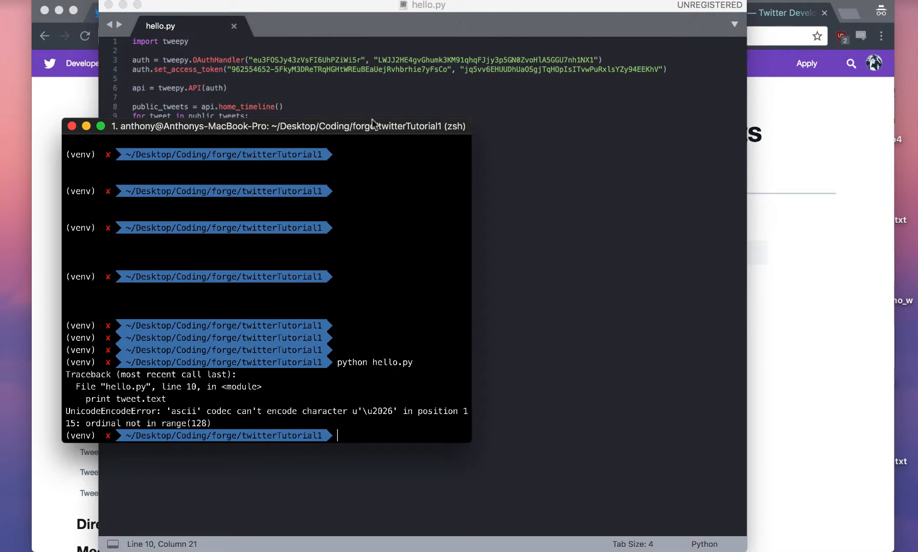
{"action": "right_click", "coordinate": [281, 161]}
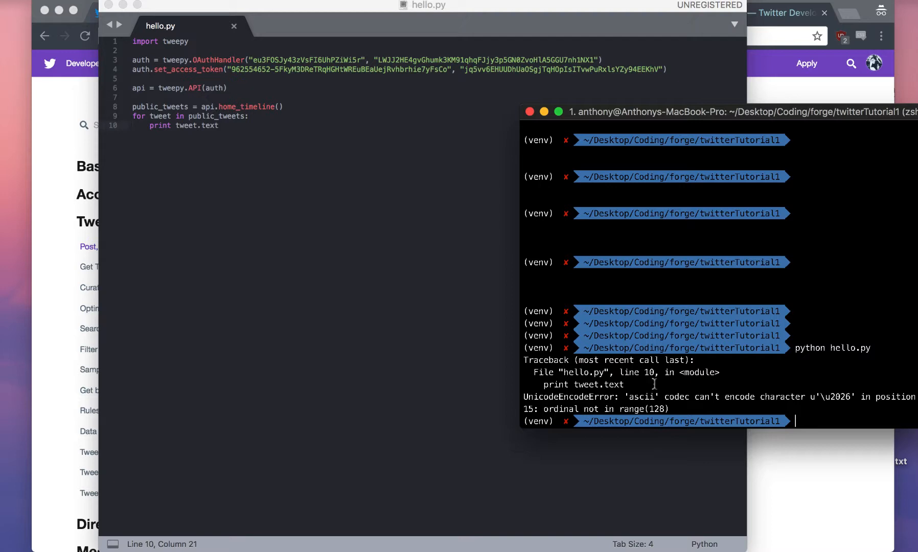
{"action": "mouse_move", "coordinate": [662, 134]}
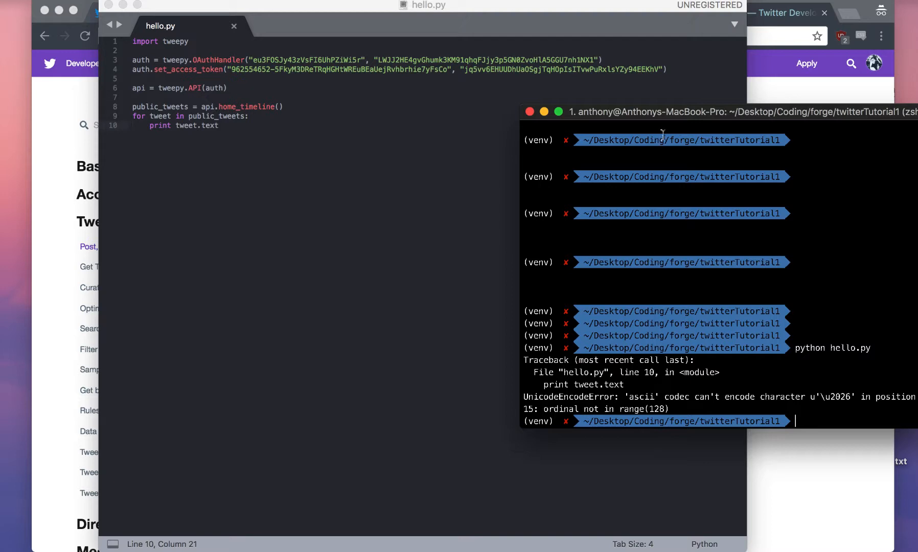
Add .encode('utf-8') to the print tweet.text line, then save and rerun it
{"action": "left_click_drag", "start_coordinate": [662, 112], "coordinate": [597, 73]}
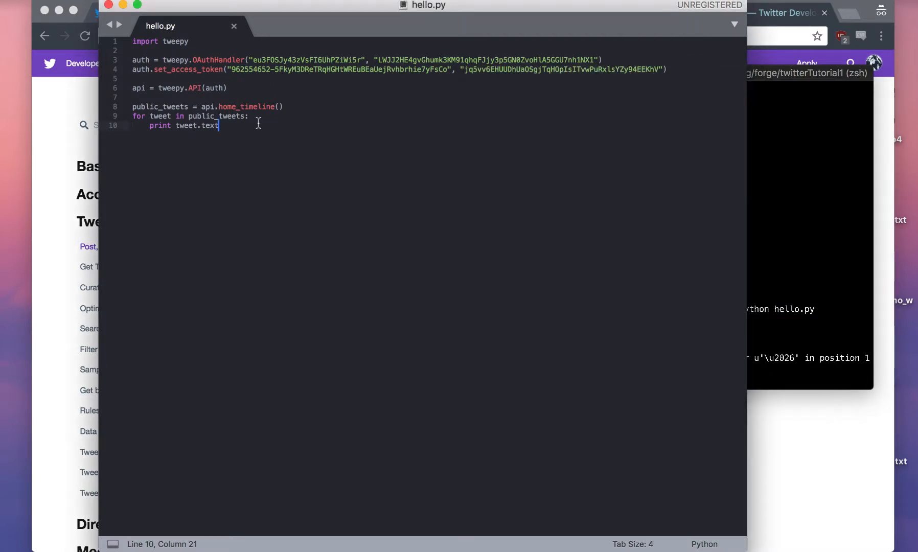
{"action": "type", "text": ".encode('utf-8"}
{"action": "left_click", "coordinate": [810, 381]}
{"action": "type", "text": "python hello.py"}
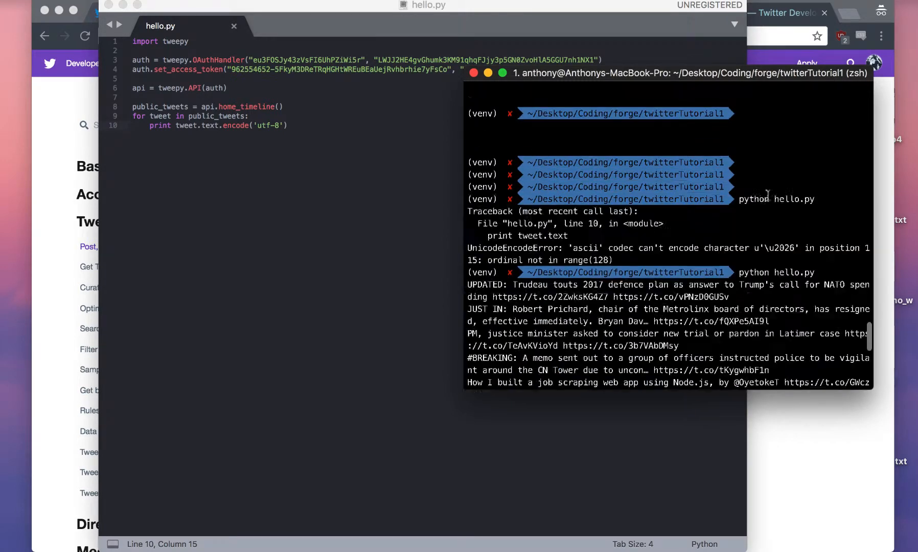
{"action": "scroll", "scroll_direction": "down", "scroll_amount": 3}
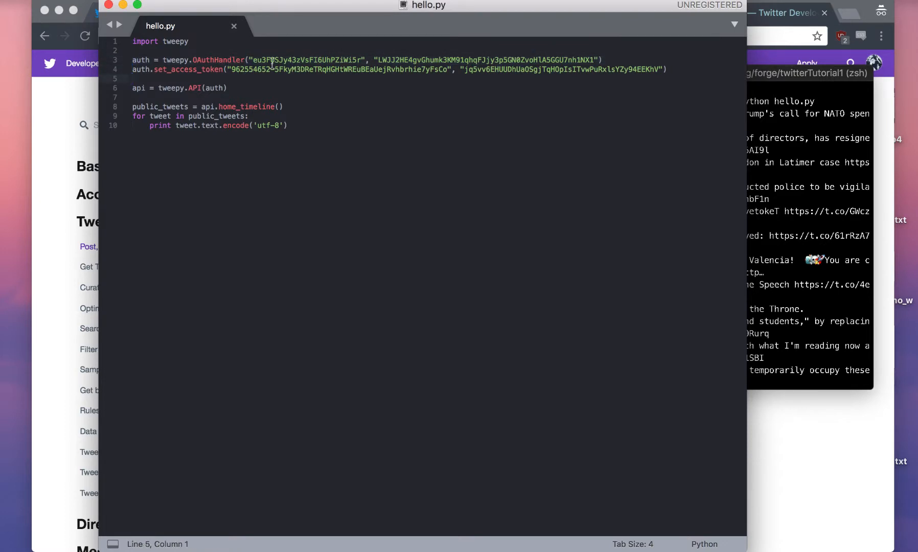
Walk through hello.py's consumer key, tweepy.API(auth) call and home-timeline variable
{"action": "left_click_drag", "start_coordinate": [252, 60], "coordinate": [362, 60]}
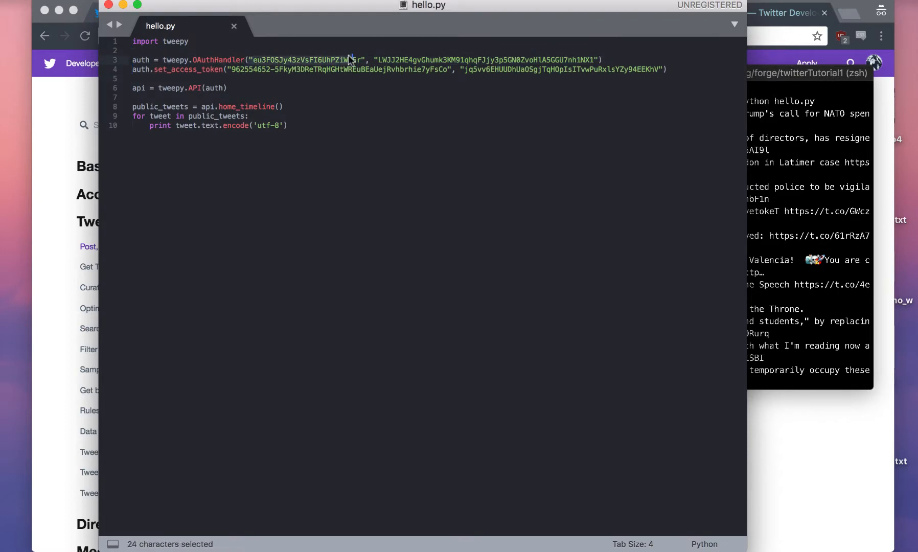
{"action": "left_click", "coordinate": [444, 69]}
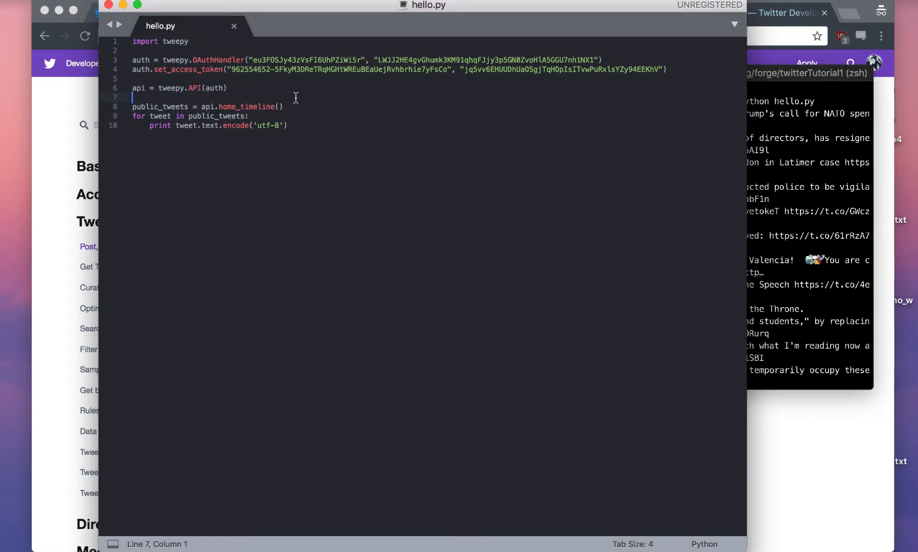
{"action": "left_click", "coordinate": [598, 71]}
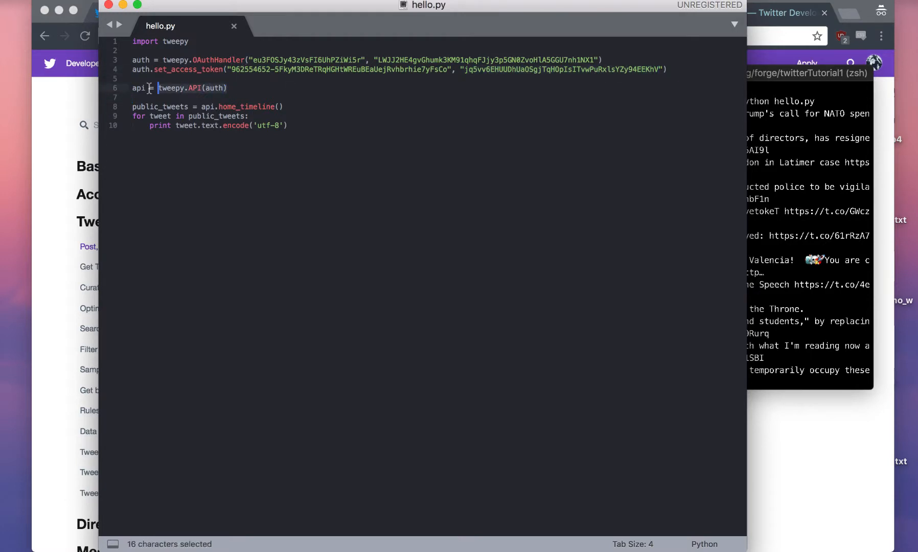
{"action": "left_click", "coordinate": [227, 88]}
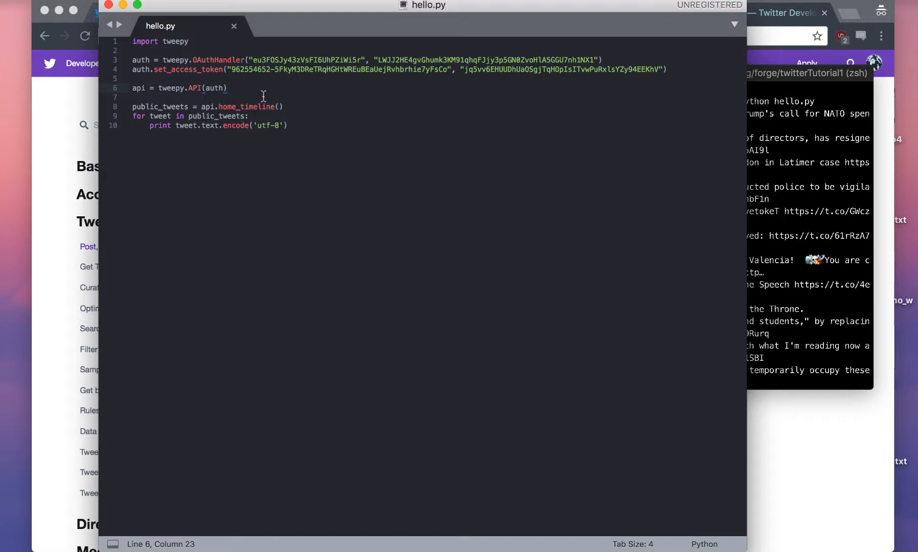
{"action": "left_click", "coordinate": [133, 97]}
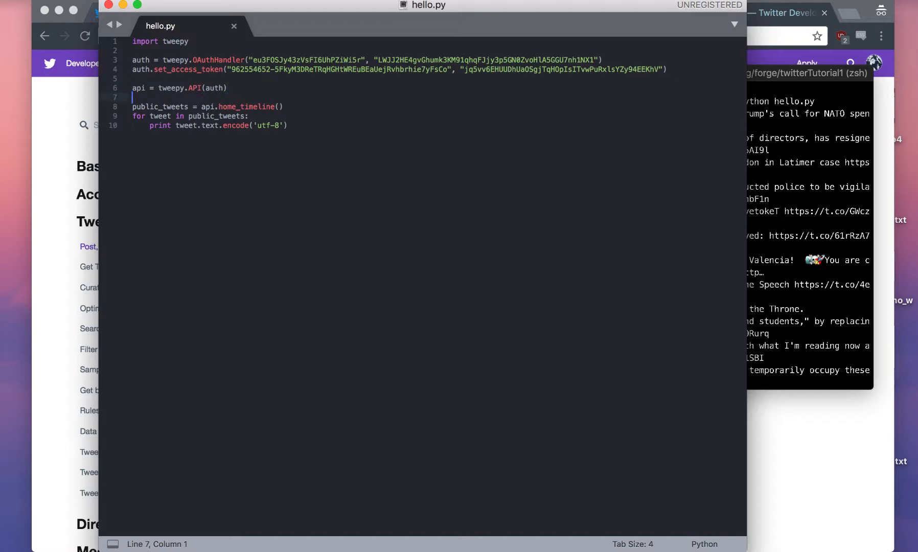
{"action": "left_click", "coordinate": [193, 106]}
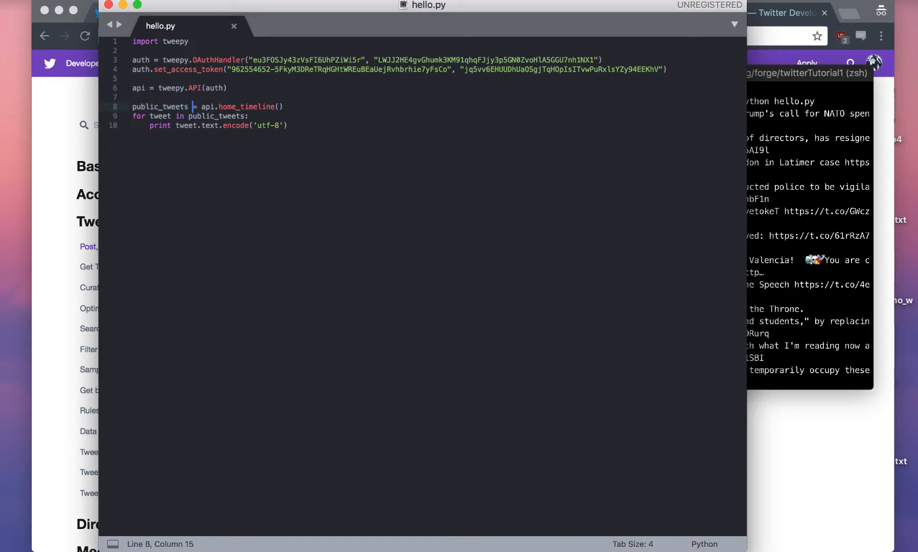
{"action": "double_click", "coordinate": [205, 106]}
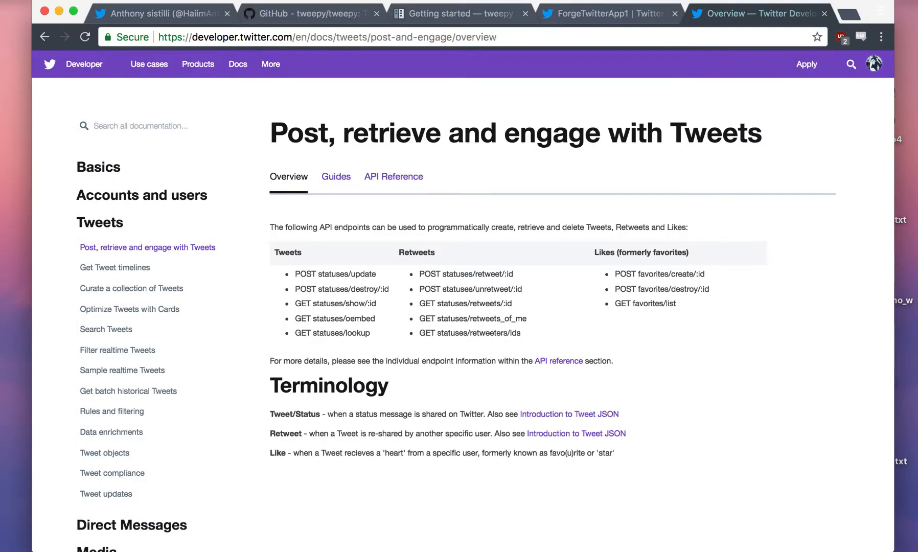
Scroll the Twitter home timeline and match tweets like Trudeau's to hello.py's terminal output
{"action": "left_click", "coordinate": [158, 12]}
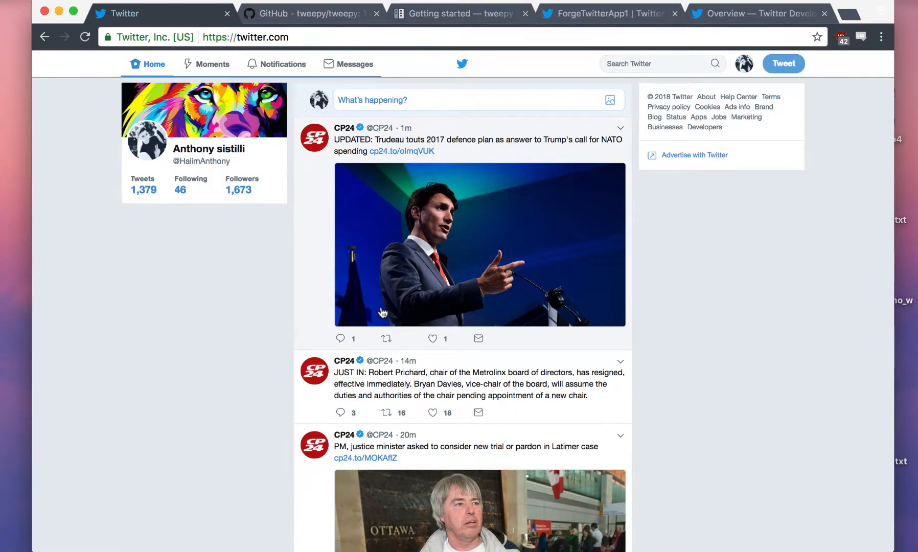
{"action": "scroll", "scroll_direction": "down", "scroll_amount": 3}
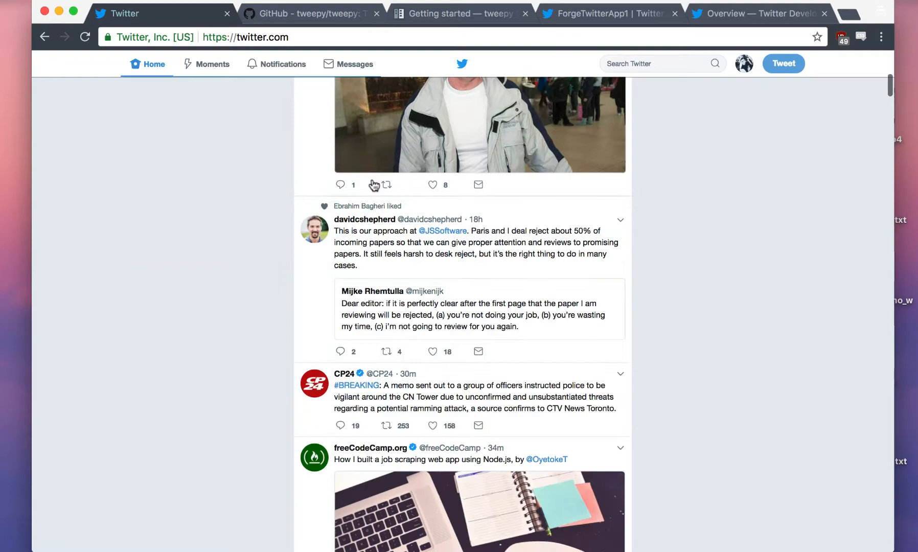
{"action": "scroll", "scroll_direction": "down", "scroll_amount": 3}
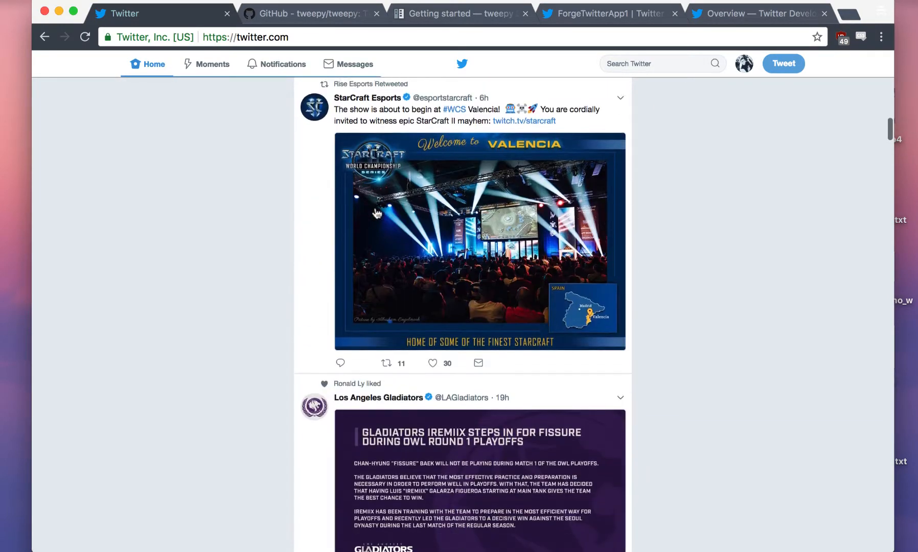
{"action": "left_click", "coordinate": [149, 64]}
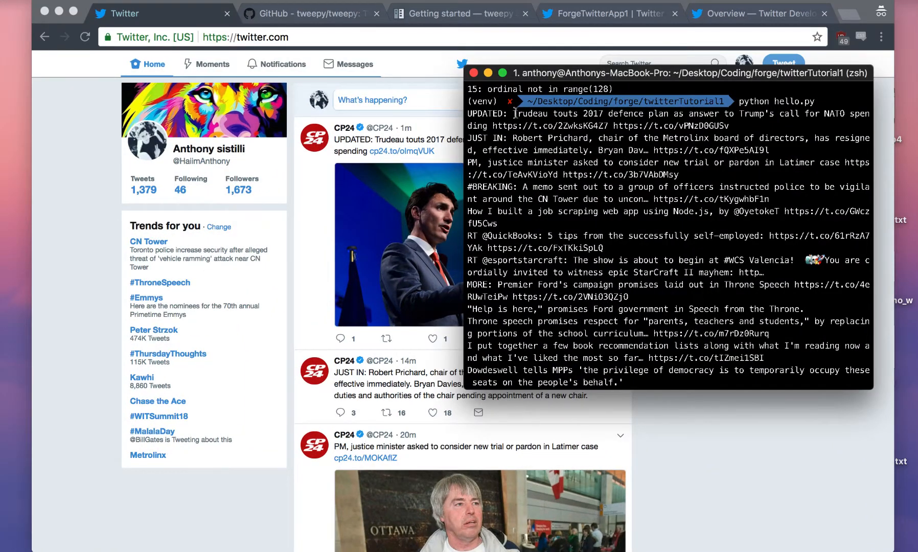
{"action": "left_click_drag", "start_coordinate": [515, 113], "coordinate": [613, 113]}
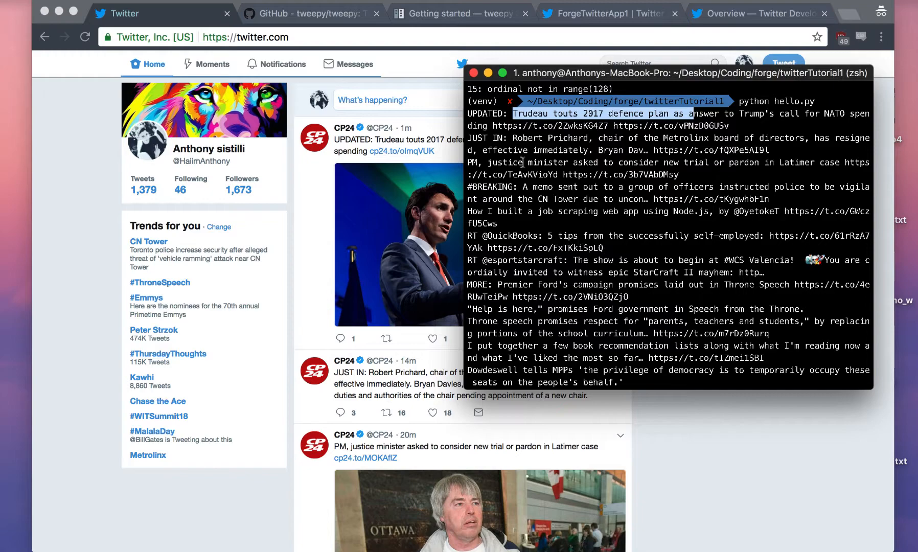
{"action": "scroll", "scroll_direction": "down", "scroll_amount": 3}
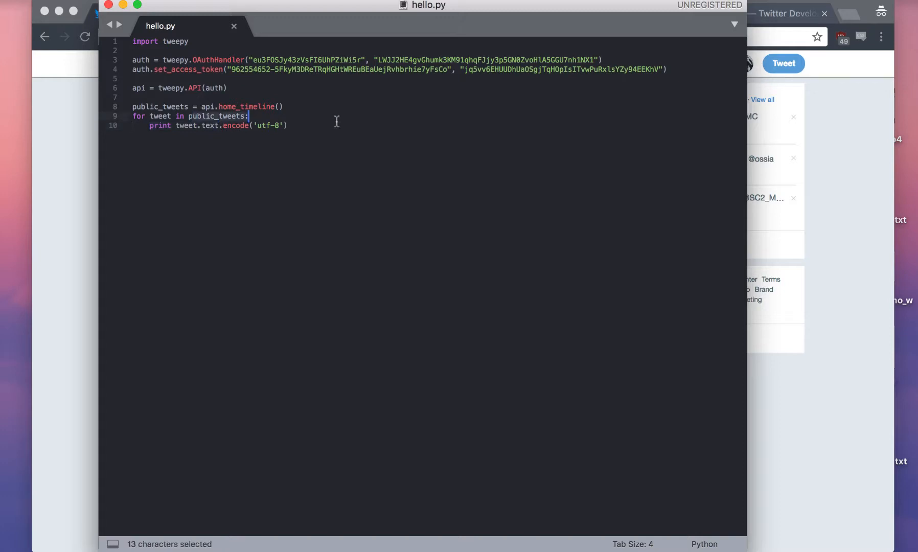
Select public_tweets in the for loop before returning to twitter.com
{"action": "left_click", "coordinate": [287, 125]}
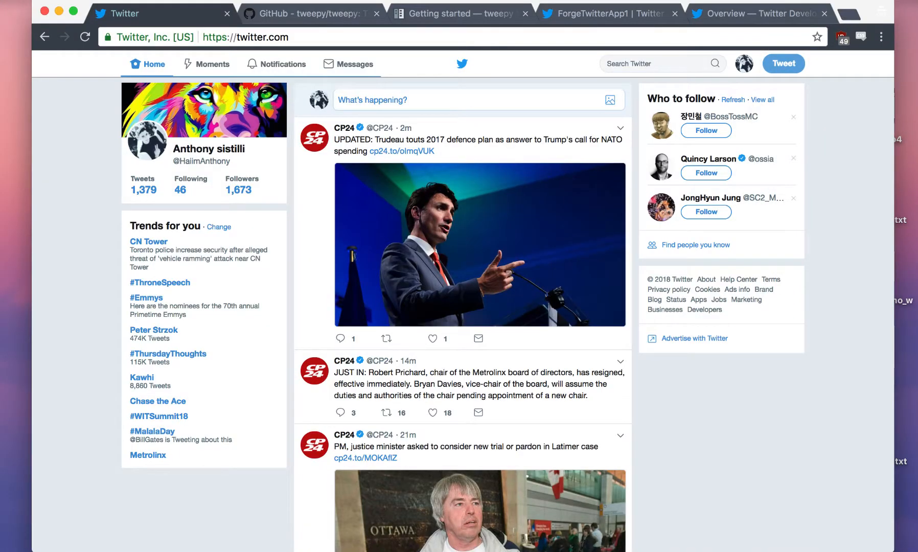
Go from the Overview docs through API Reference and expanded Basics to Rate limits
{"action": "left_click", "coordinate": [756, 14]}
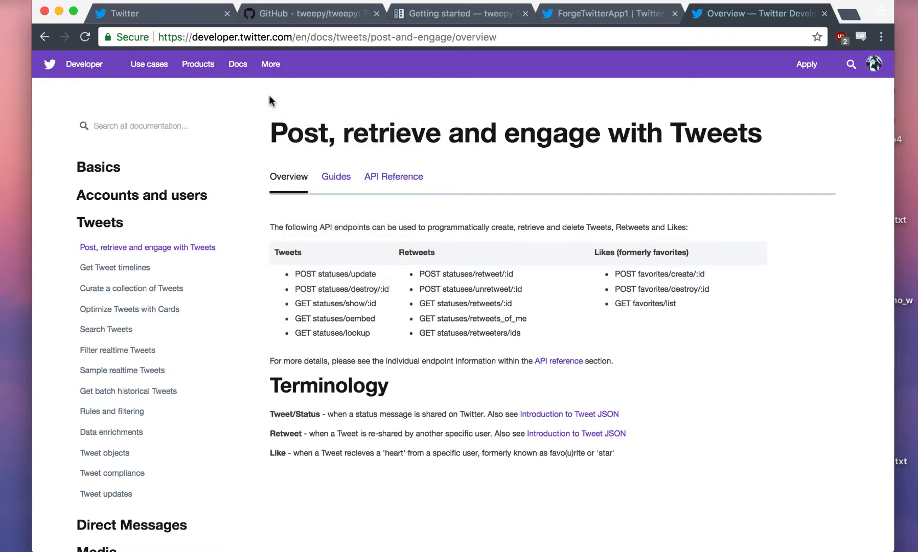
{"action": "mouse_move", "coordinate": [380, 251]}
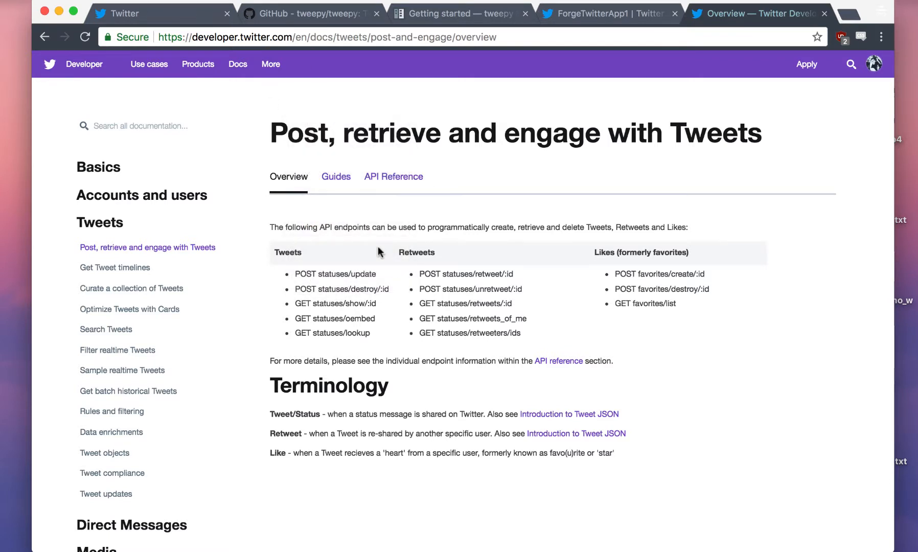
{"action": "mouse_move", "coordinate": [419, 256]}
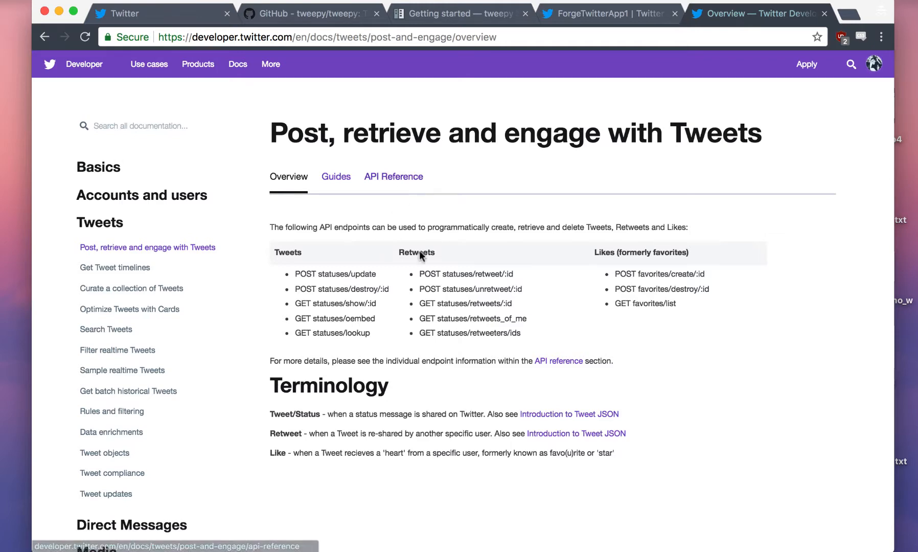
{"action": "left_click", "coordinate": [393, 177]}
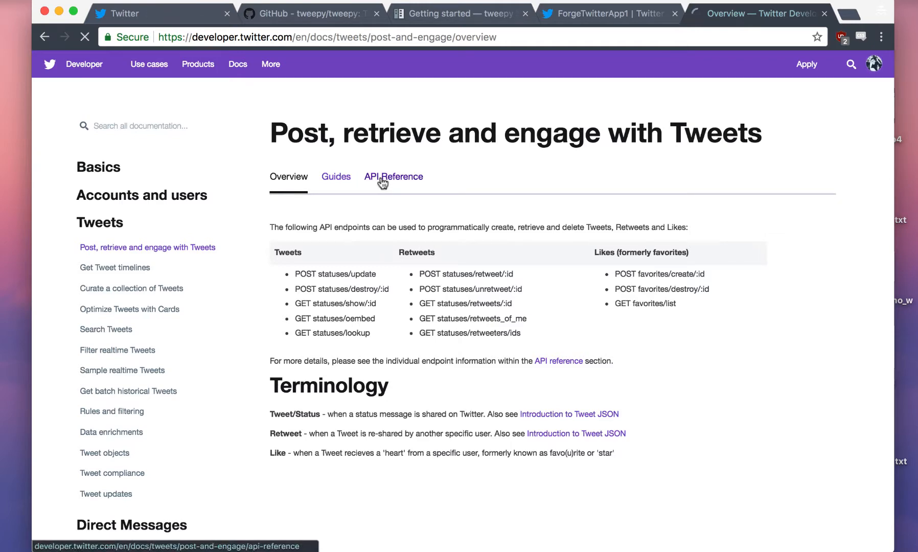
{"action": "left_click", "coordinate": [394, 176]}
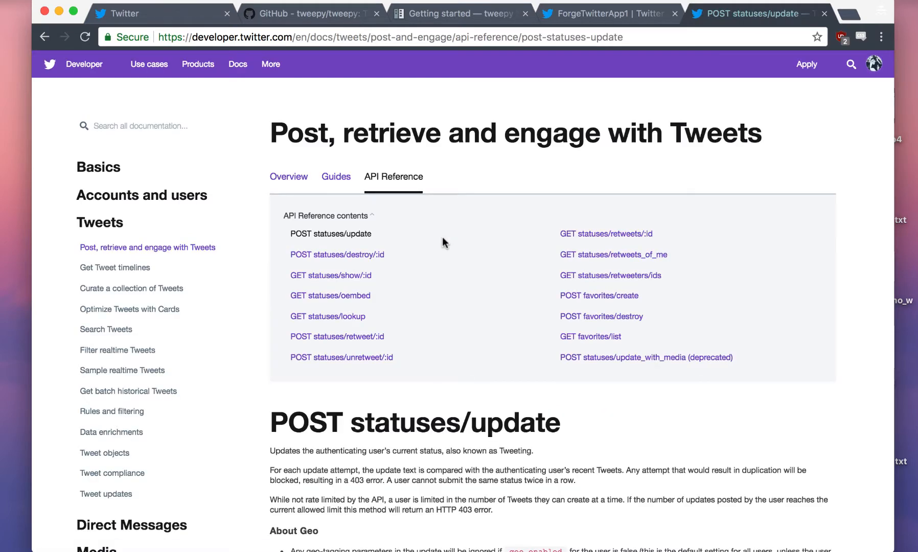
{"action": "scroll", "scroll_direction": "down", "scroll_amount": 3}
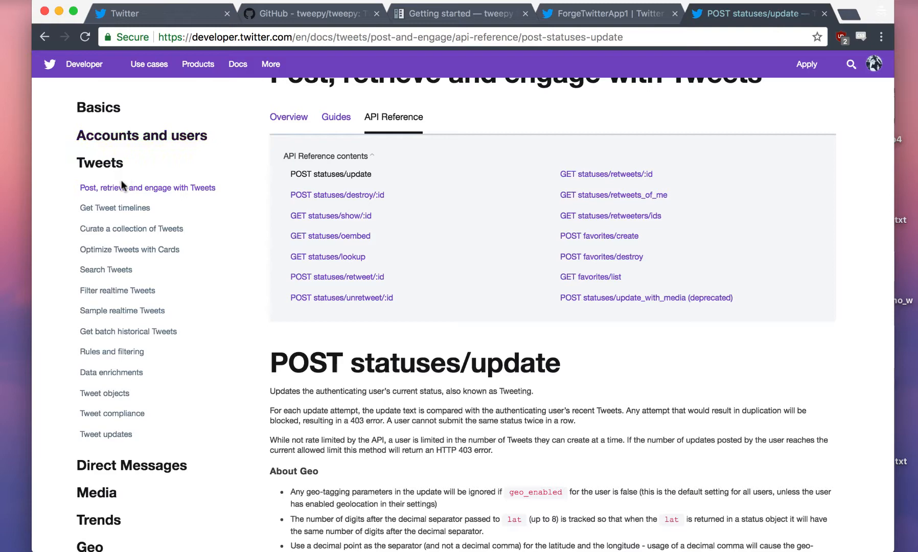
{"action": "scroll", "scroll_direction": "down", "scroll_amount": 3}
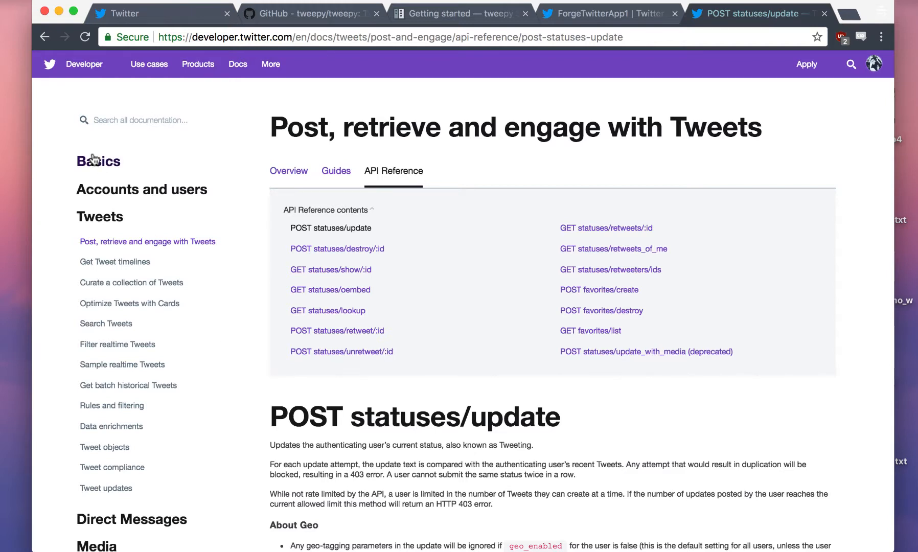
{"action": "left_click", "coordinate": [98, 161]}
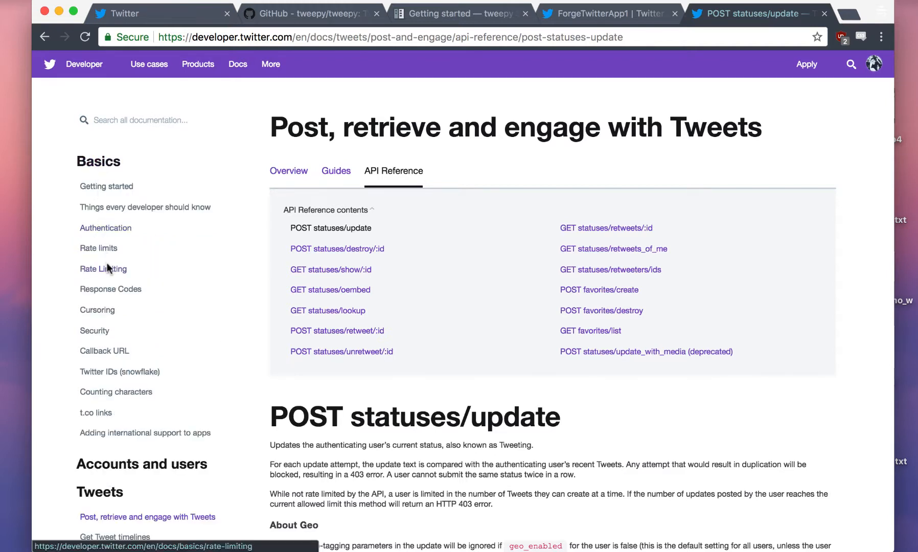
{"action": "mouse_move", "coordinate": [98, 247]}
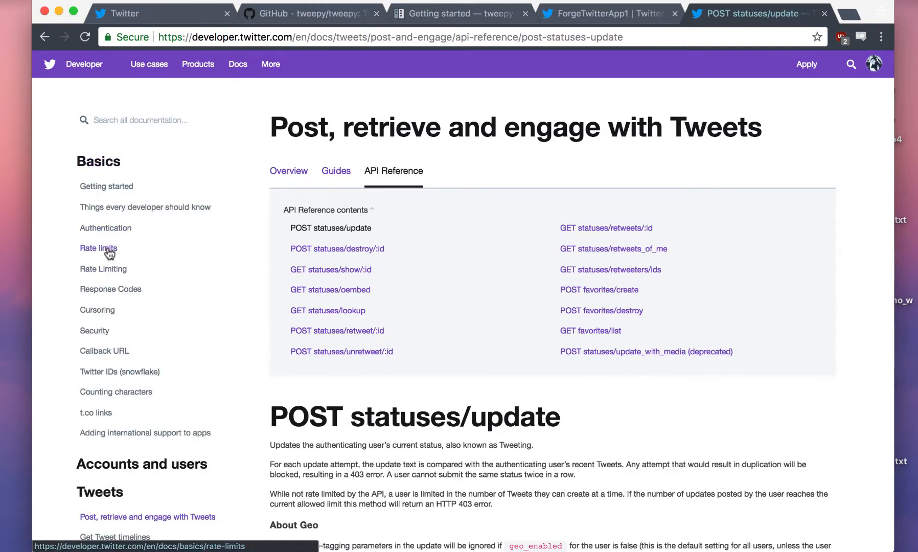
{"action": "left_click", "coordinate": [98, 247]}
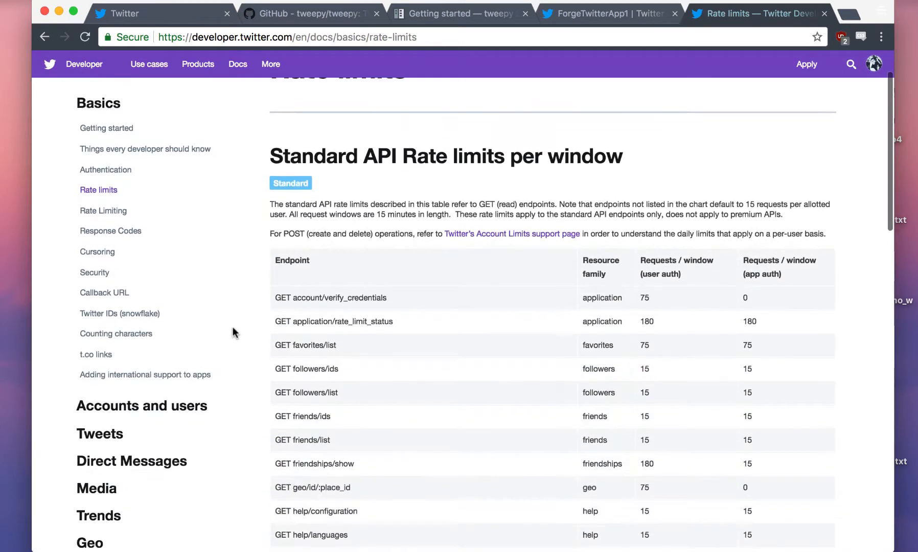
Search the rate limits page for 'time' to find the timeline endpoint rows
{"action": "scroll", "scroll_direction": "down", "scroll_amount": 3}
{"action": "type", "text": "home"}
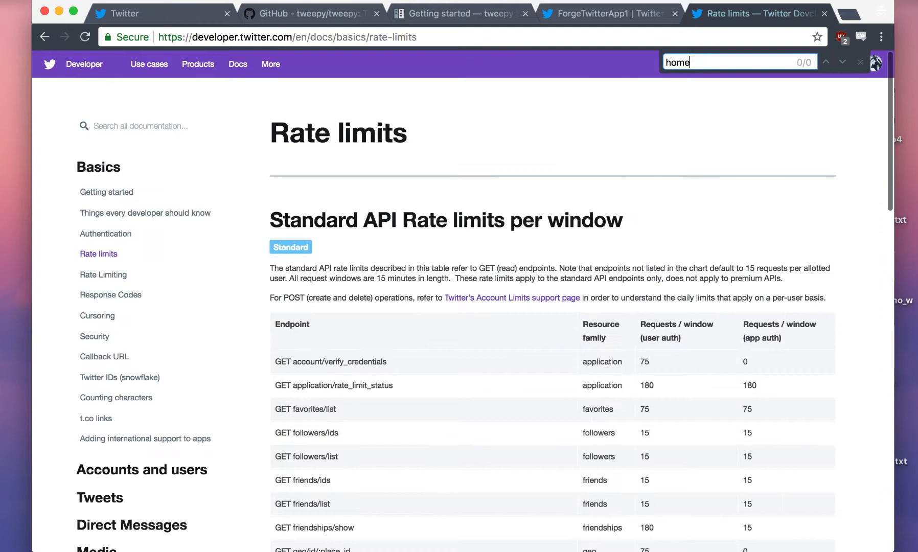
{"action": "type", "text": "time"}
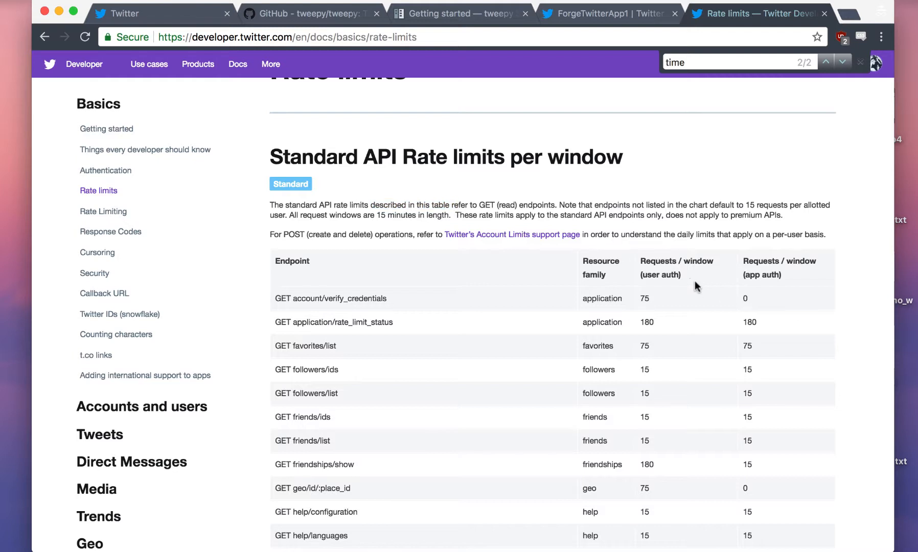
{"action": "mouse_move", "coordinate": [743, 280]}
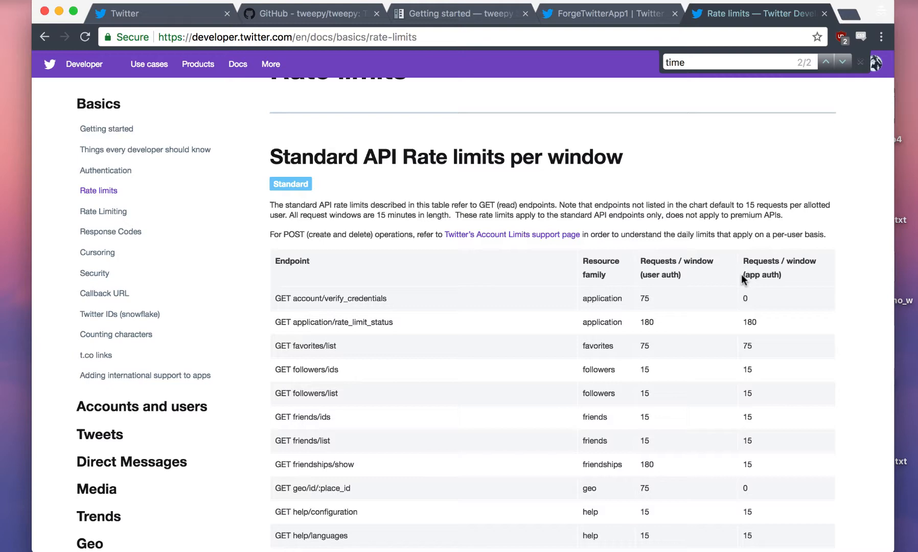
{"action": "mouse_move", "coordinate": [619, 201]}
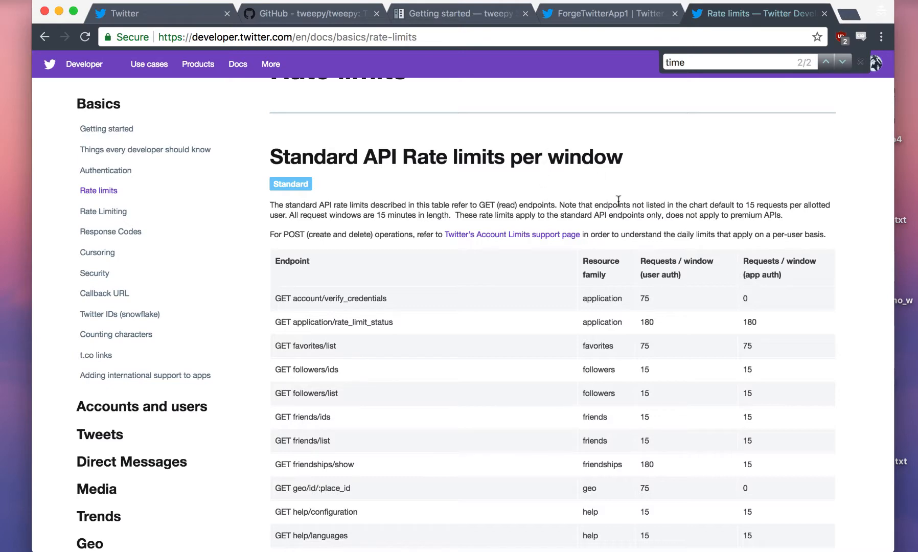
{"action": "double_click", "coordinate": [611, 204]}
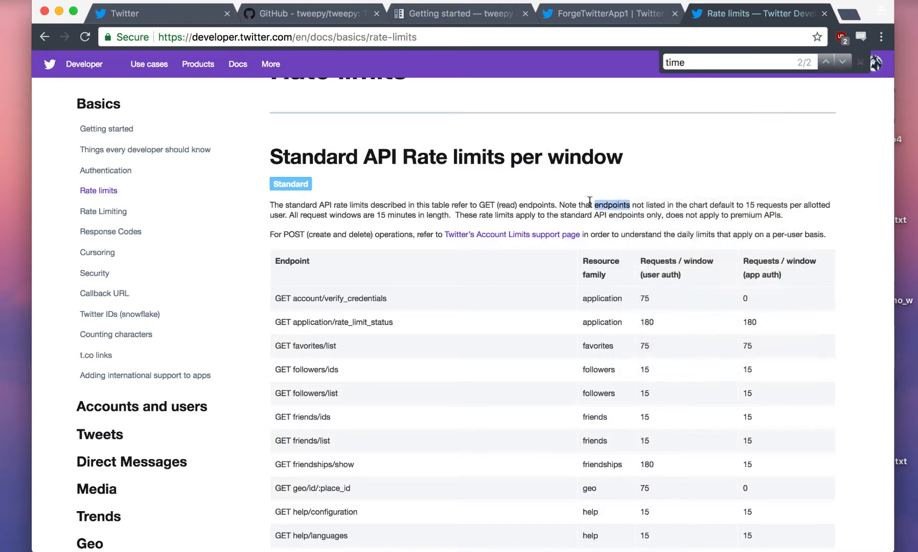
{"action": "scroll", "scroll_direction": "down", "scroll_amount": 3}
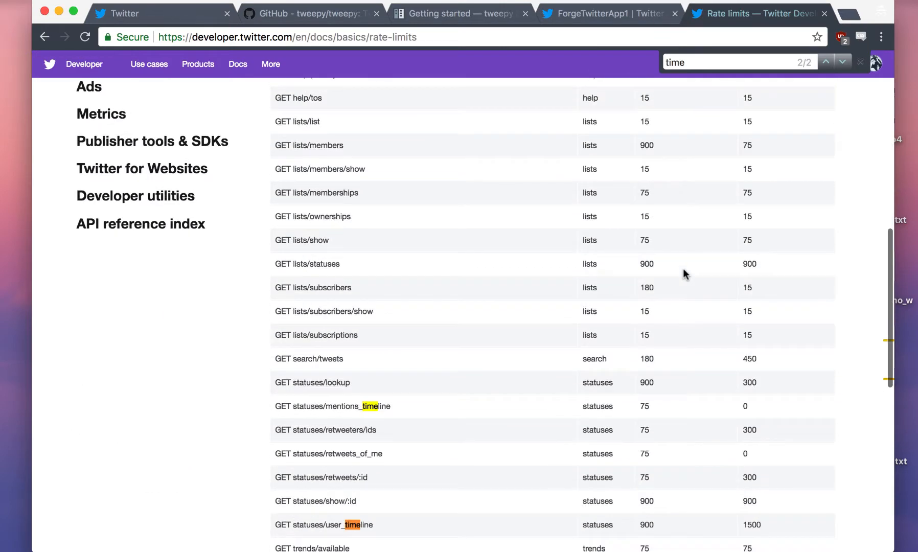
{"action": "mouse_move", "coordinate": [652, 519]}
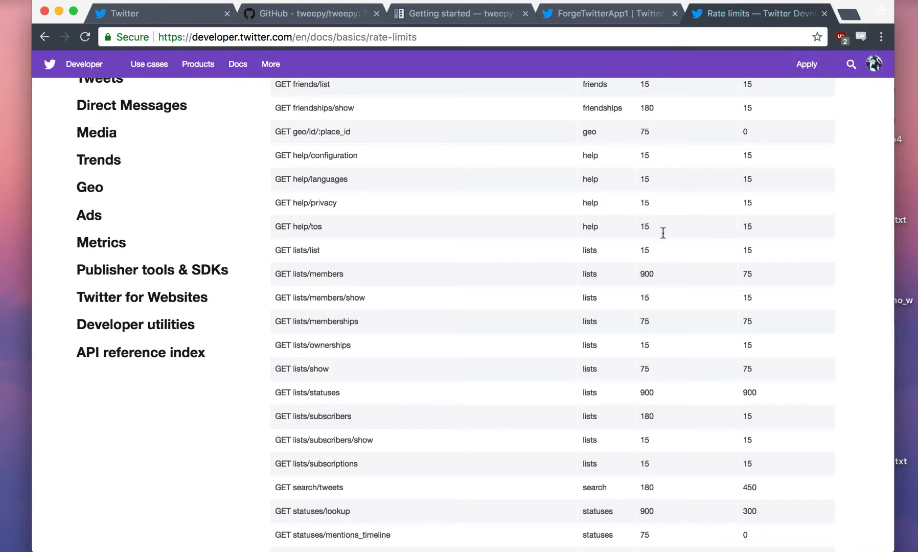
Expand Accounts and users in the sidebar and open Post, retrieve and engage with Tweets
{"action": "scroll", "scroll_direction": "up", "scroll_amount": 3}
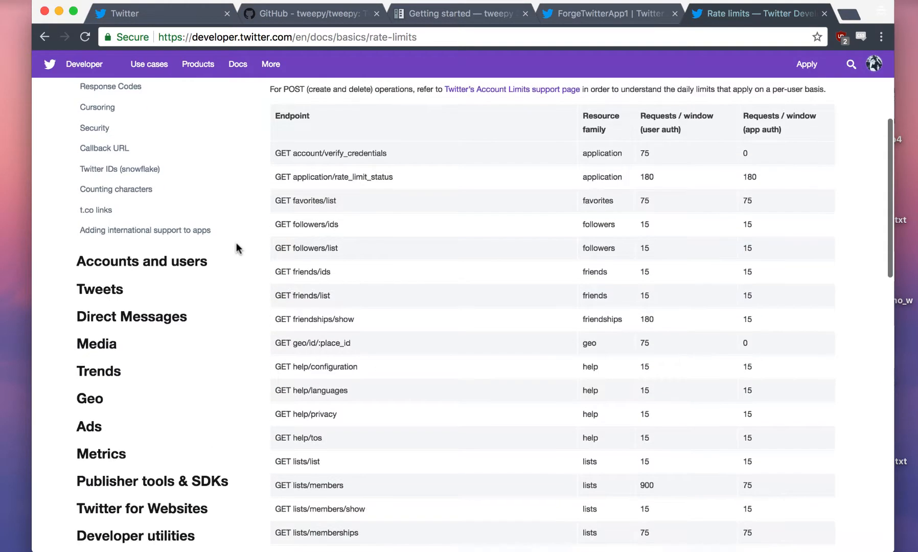
{"action": "left_click", "coordinate": [141, 261]}
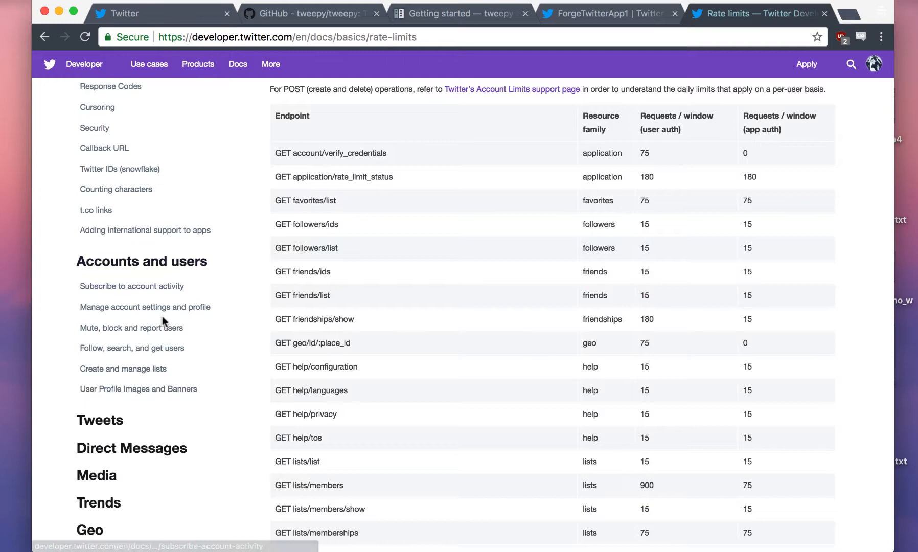
{"action": "scroll", "scroll_direction": "down", "scroll_amount": 3}
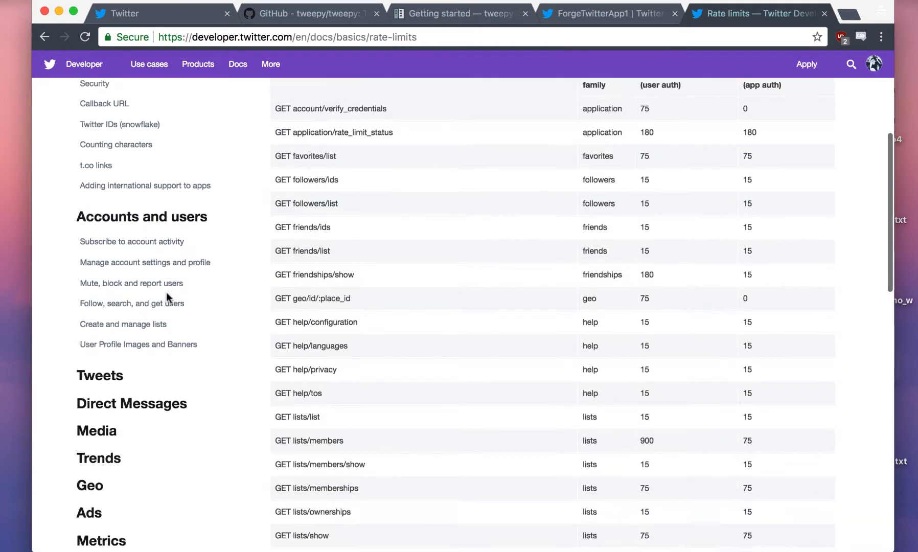
{"action": "scroll", "scroll_direction": "down", "scroll_amount": 3}
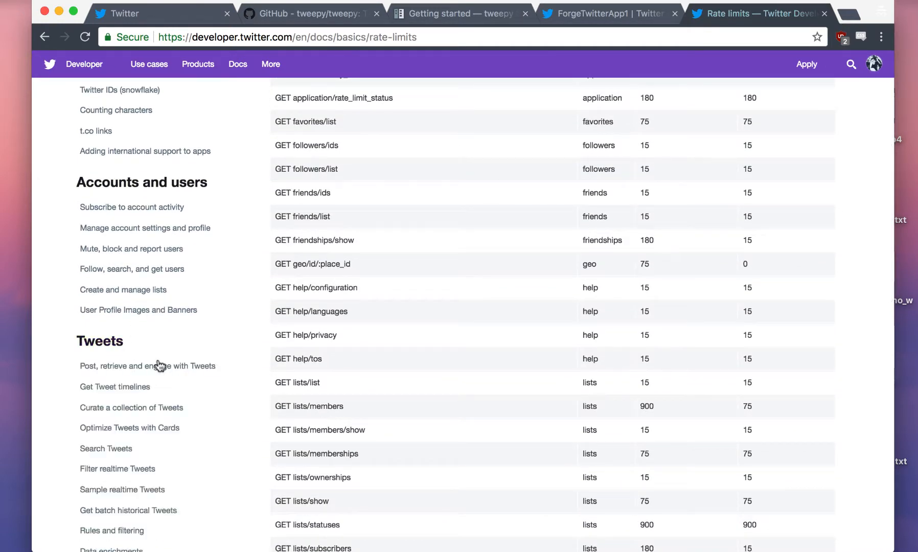
{"action": "left_click", "coordinate": [114, 386]}
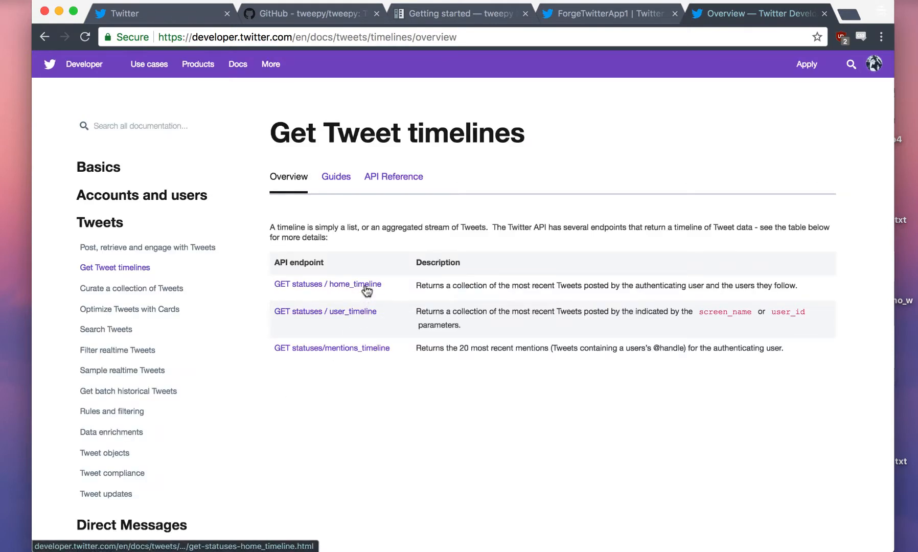
Open the GET statuses/home_timeline reference and note count's 200 maximum
{"action": "left_click", "coordinate": [326, 283]}
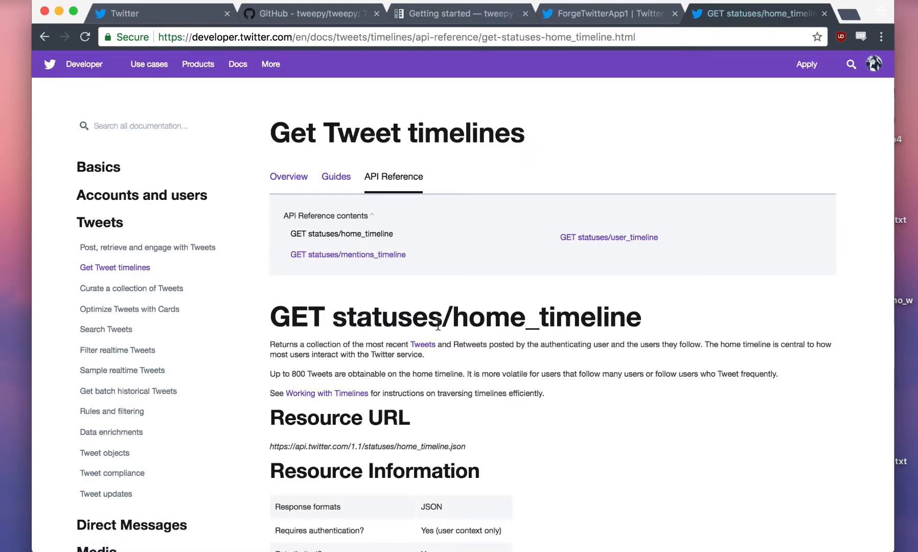
{"action": "scroll", "scroll_direction": "down", "scroll_amount": 3}
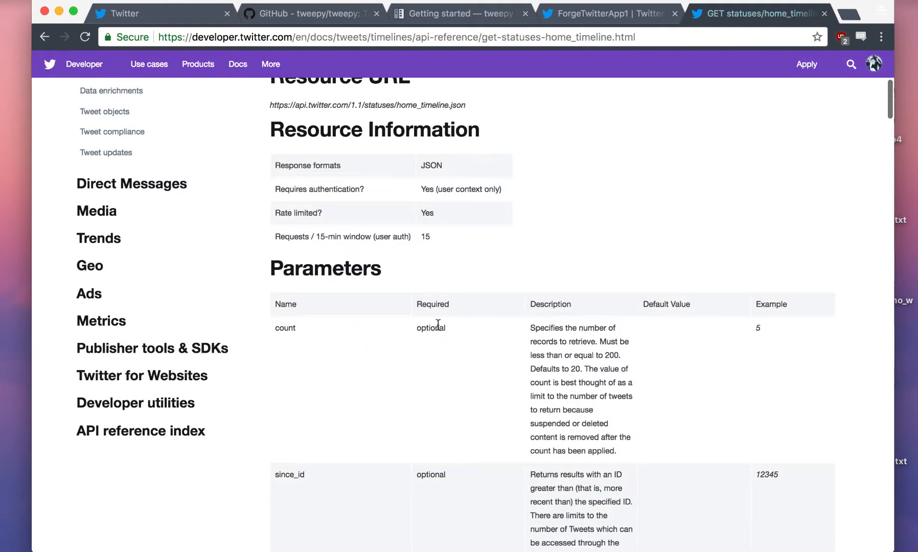
{"action": "scroll", "scroll_direction": "down", "scroll_amount": 3}
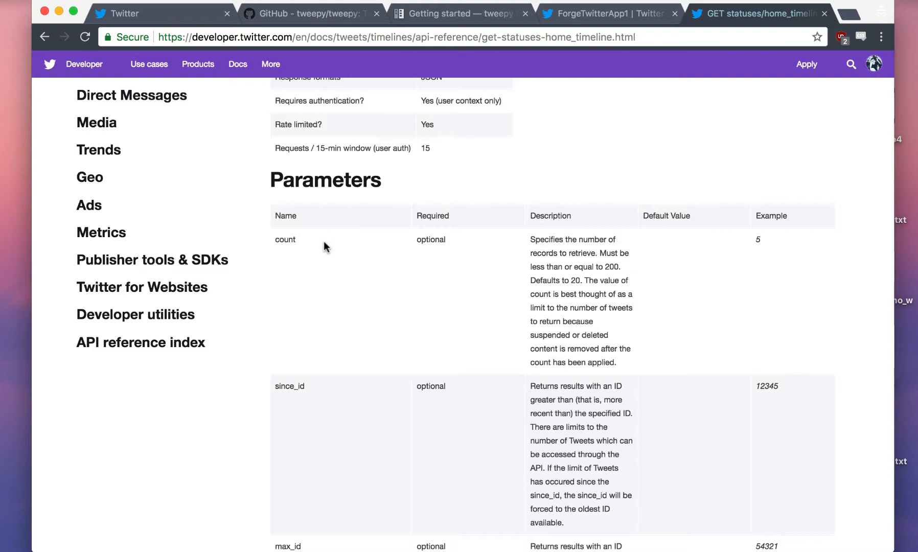
{"action": "mouse_move", "coordinate": [757, 258]}
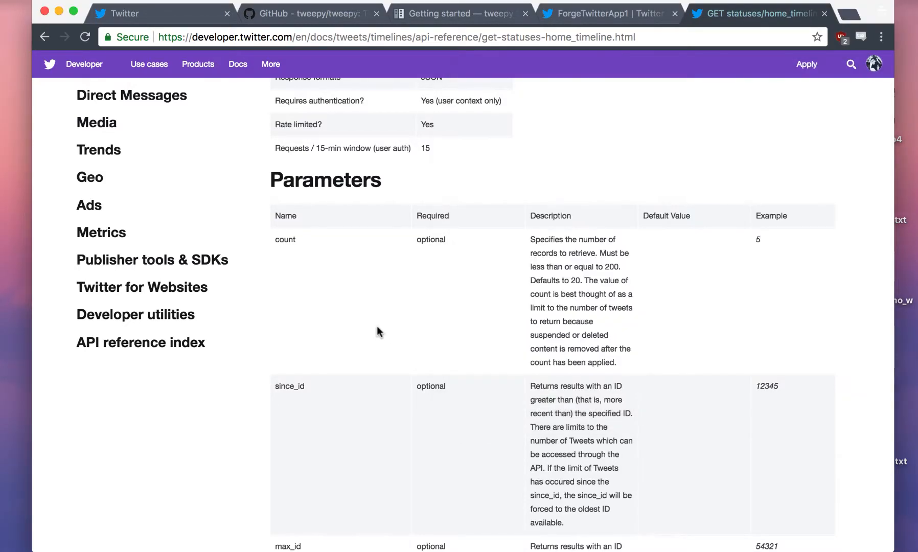
{"action": "double_click", "coordinate": [576, 280]}
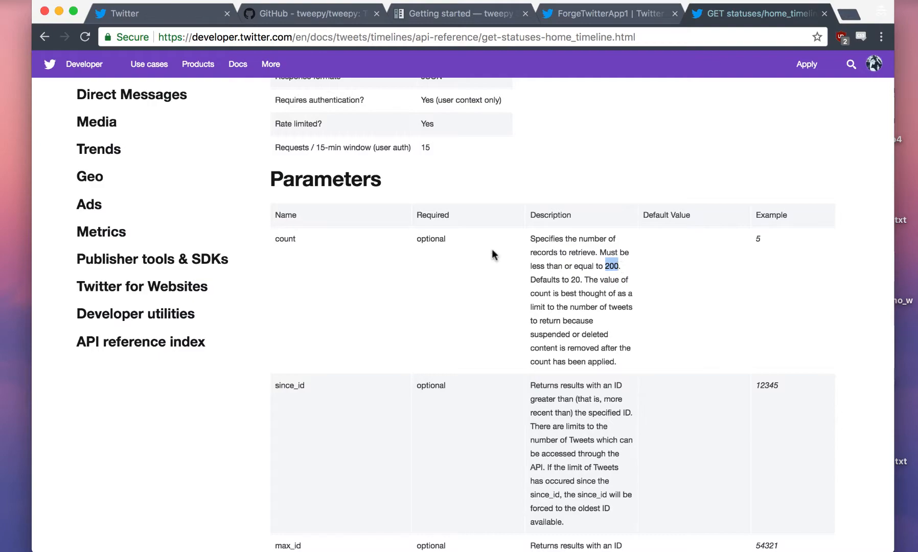
Revisit the count parameter, then scroll the Parameters table down to Example Request
{"action": "scroll", "scroll_direction": "down", "scroll_amount": 3}
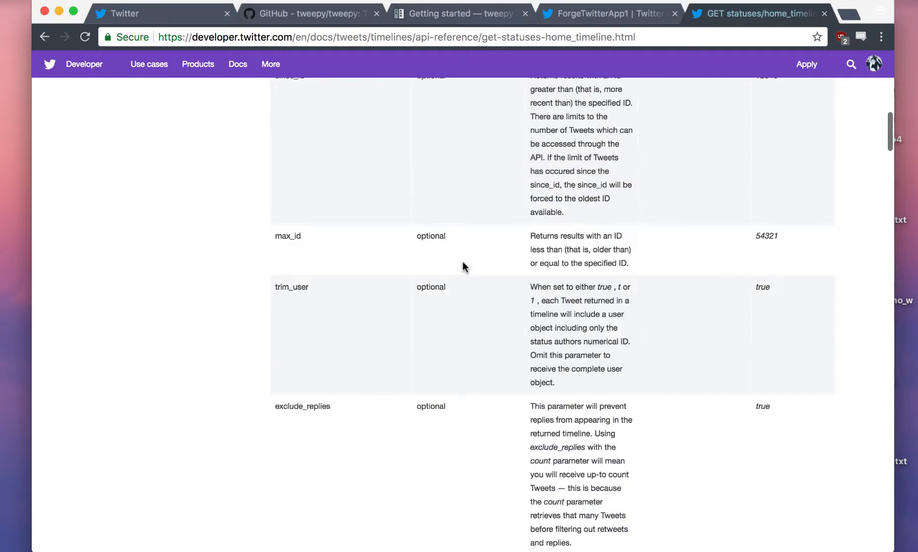
{"action": "scroll", "scroll_direction": "up", "scroll_amount": 3}
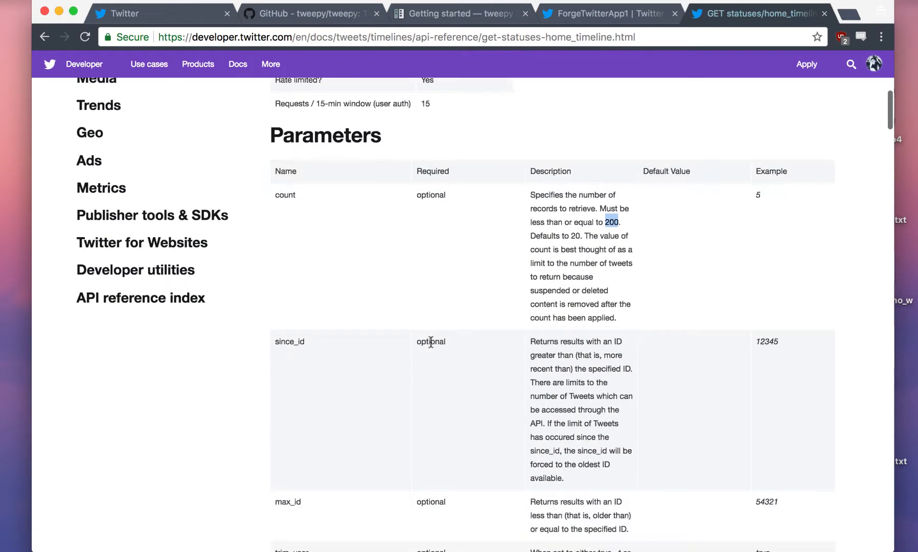
{"action": "double_click", "coordinate": [285, 194]}
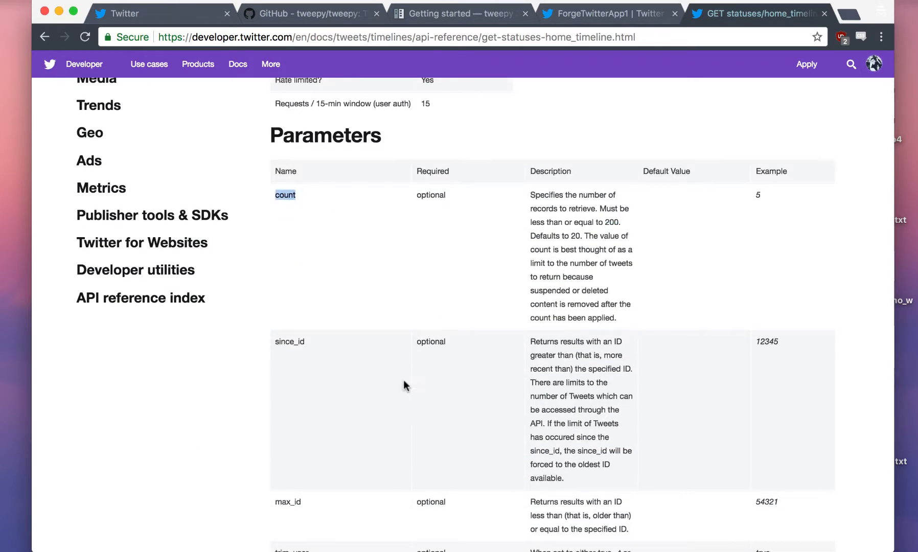
{"action": "scroll", "scroll_direction": "down", "scroll_amount": 3}
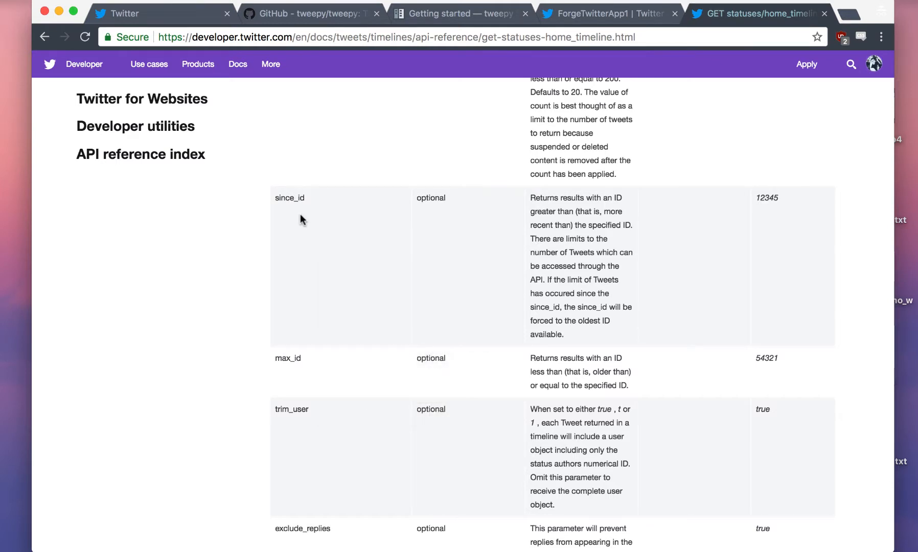
{"action": "scroll", "scroll_direction": "down", "scroll_amount": 3}
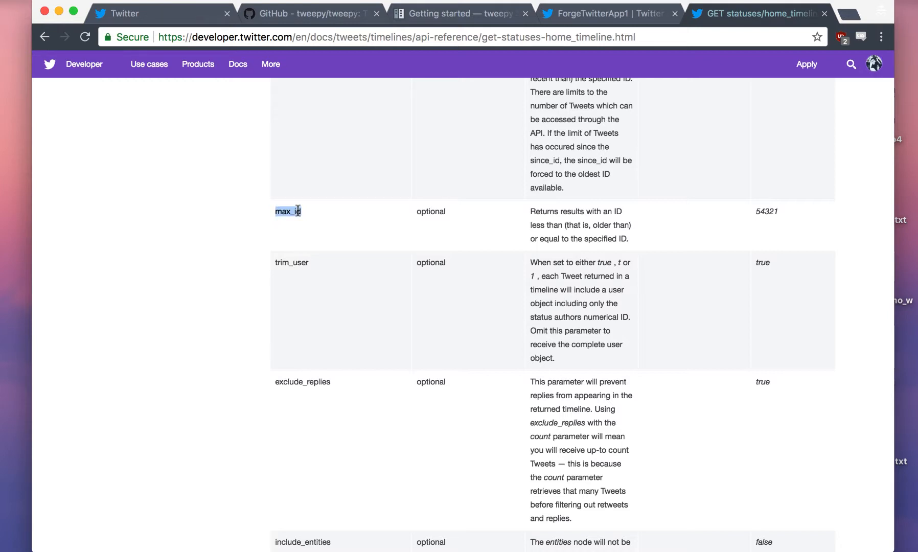
{"action": "scroll", "scroll_direction": "down", "scroll_amount": 3}
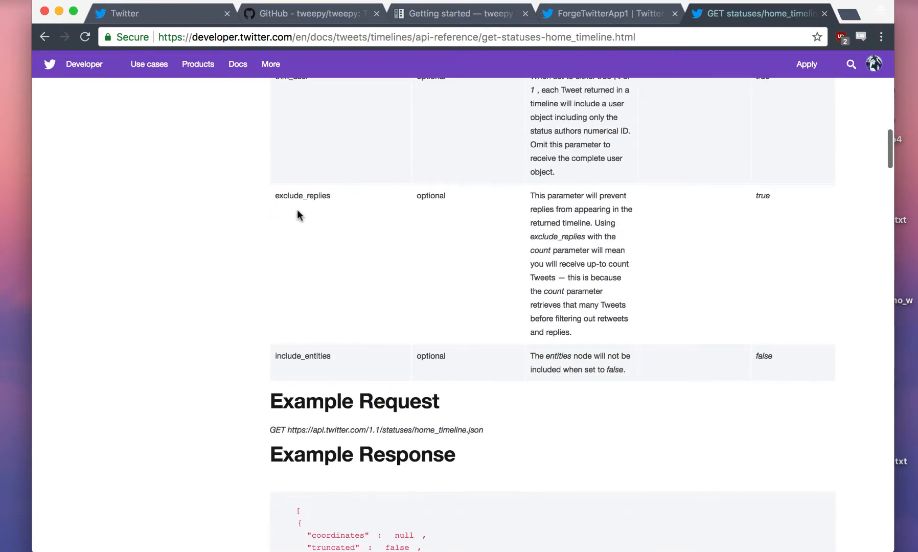
Scroll down the home_timeline reference to its example JSON response
{"action": "scroll", "scroll_direction": "down", "scroll_amount": 3}
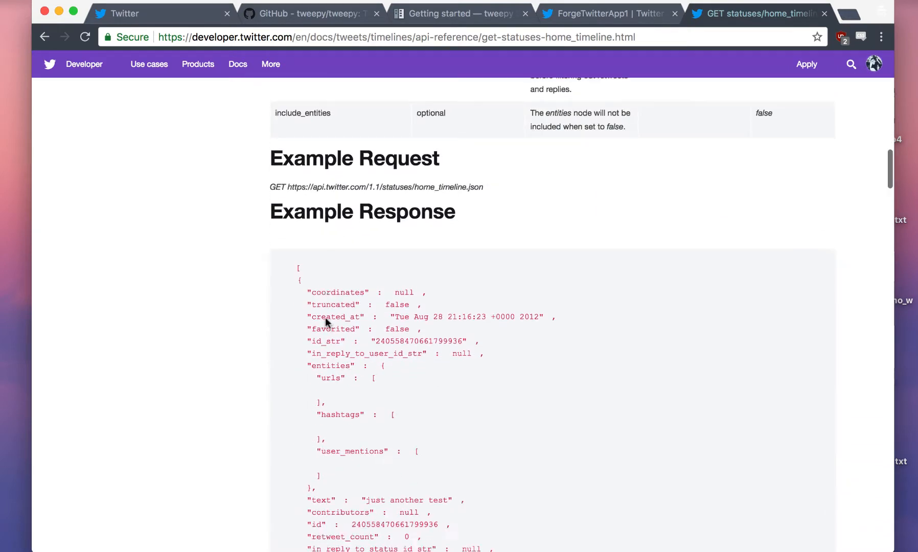
{"action": "scroll", "scroll_direction": "down", "scroll_amount": 3}
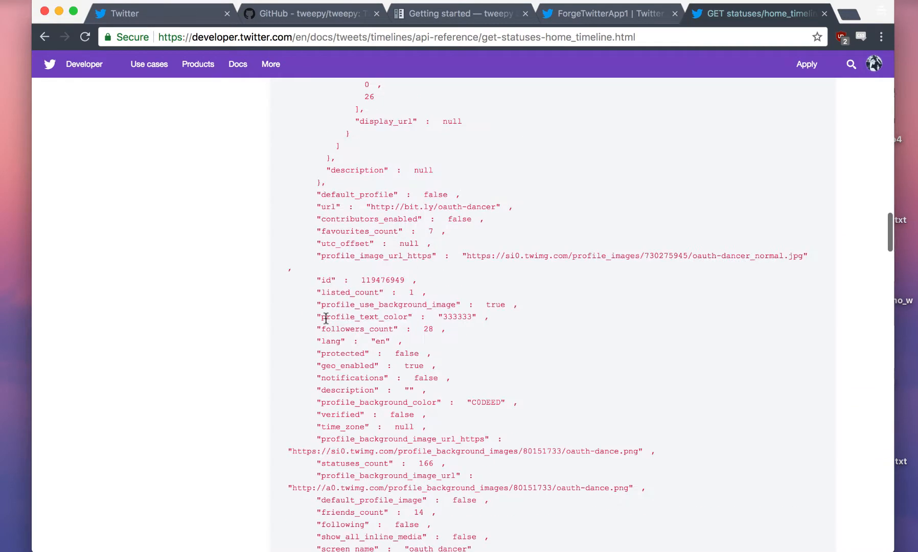
{"action": "scroll", "scroll_direction": "down", "scroll_amount": 3}
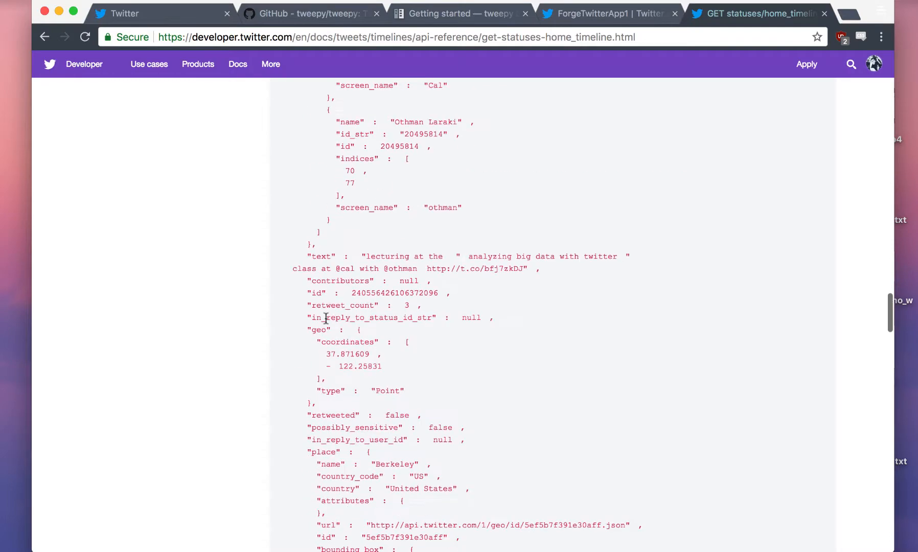
{"action": "scroll", "scroll_direction": "down", "scroll_amount": 3}
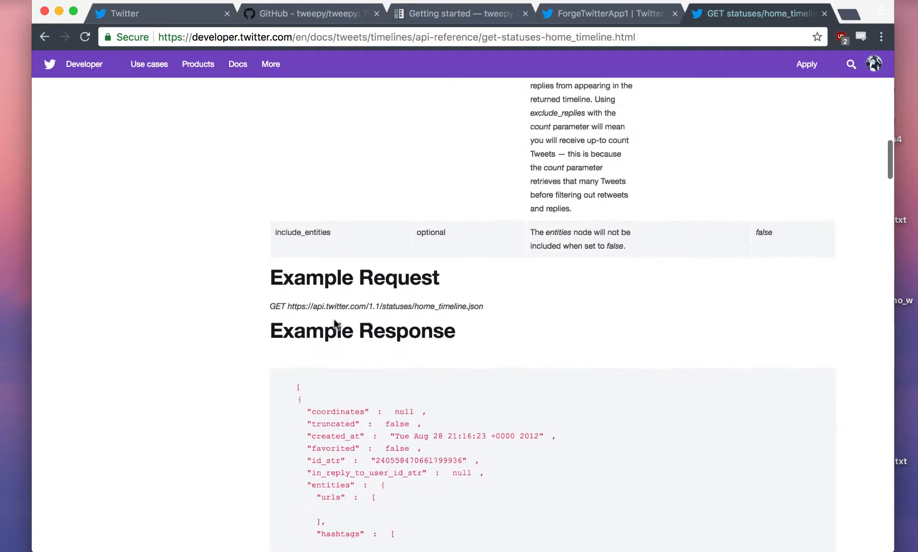
{"action": "scroll", "scroll_direction": "up", "scroll_amount": 3}
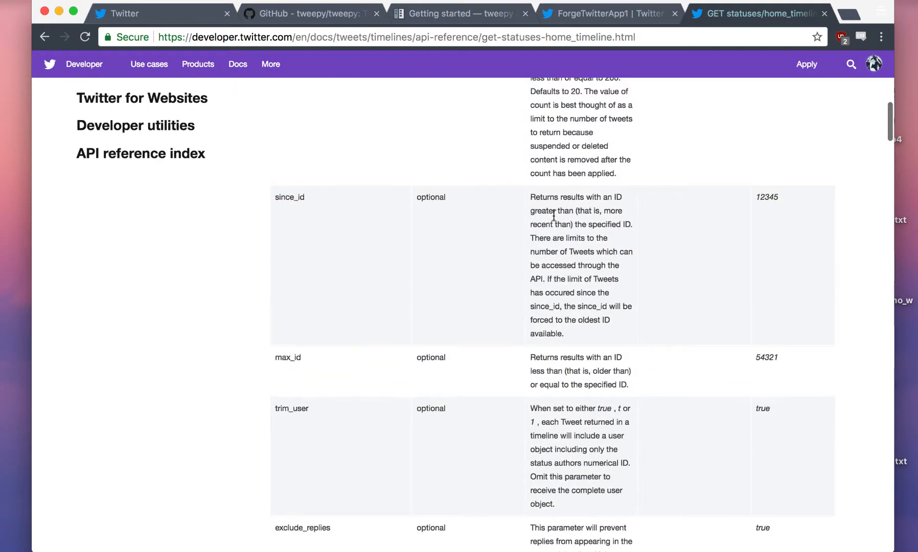
{"action": "scroll", "scroll_direction": "down", "scroll_amount": 3}
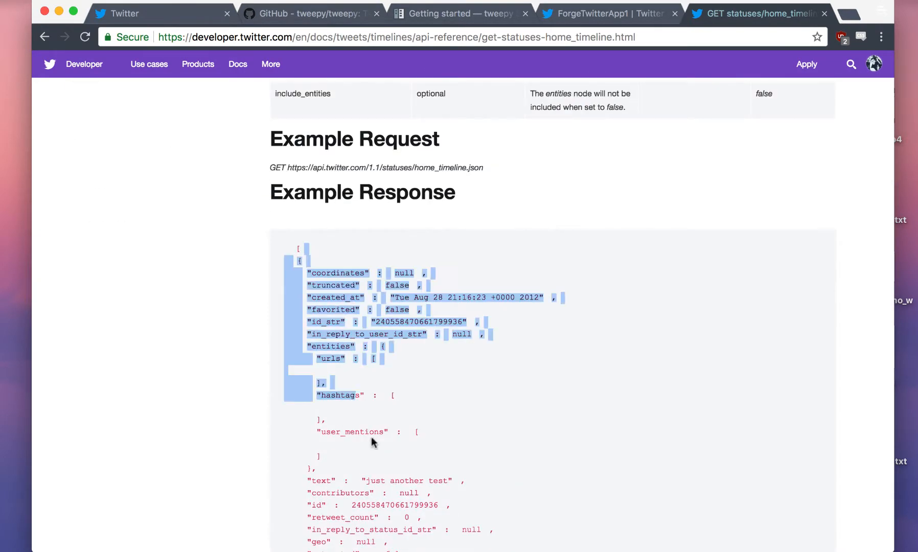
{"action": "scroll", "scroll_direction": "down", "scroll_amount": 3}
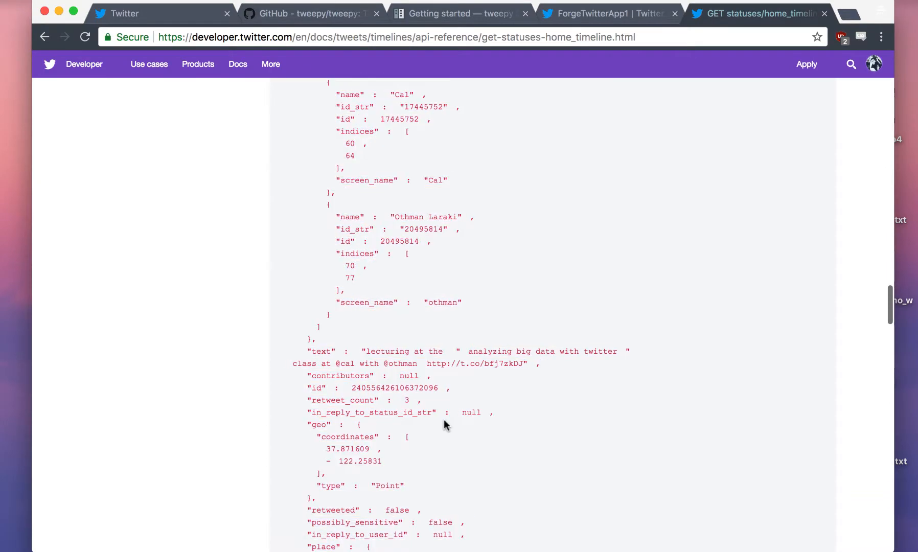
{"action": "scroll", "scroll_direction": "down", "scroll_amount": 3}
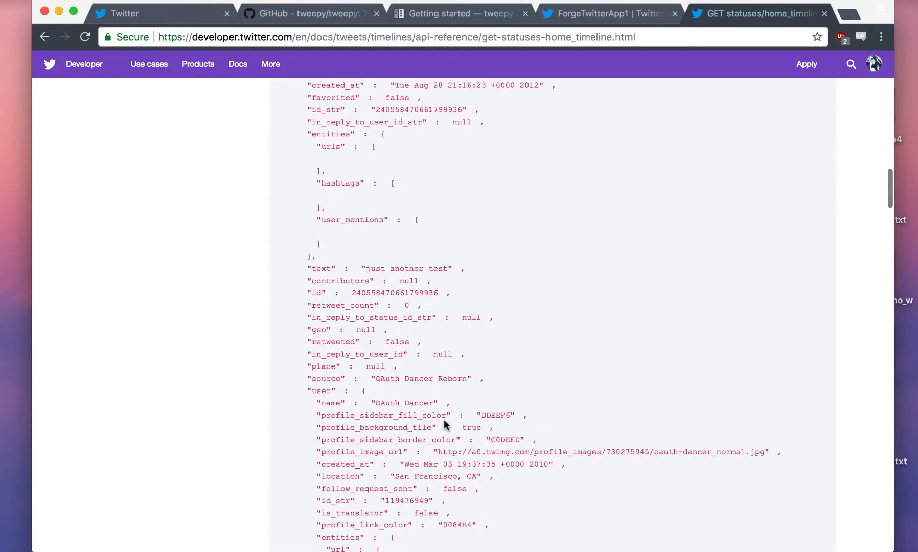
{"action": "scroll", "scroll_direction": "up", "scroll_amount": 3}
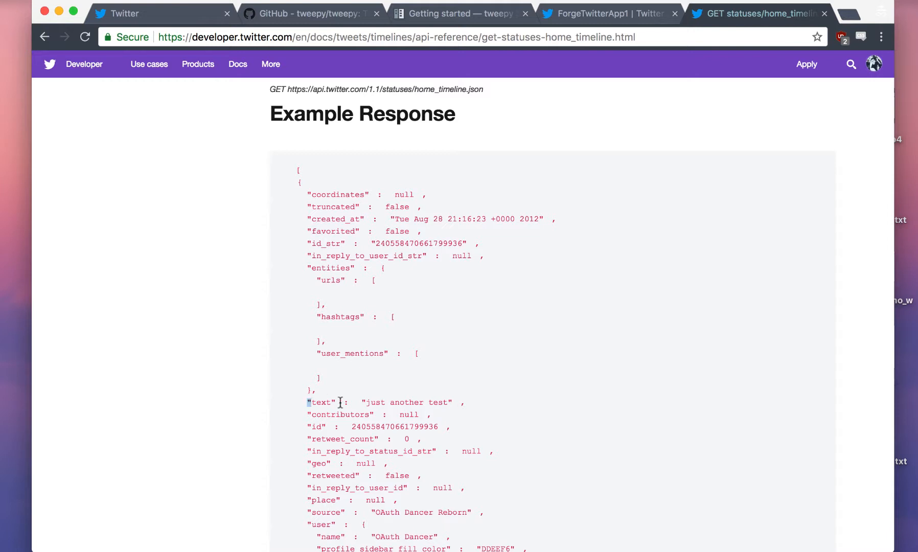
Highlight the created_at field and scroll through the rest of the example response
{"action": "double_click", "coordinate": [333, 219]}
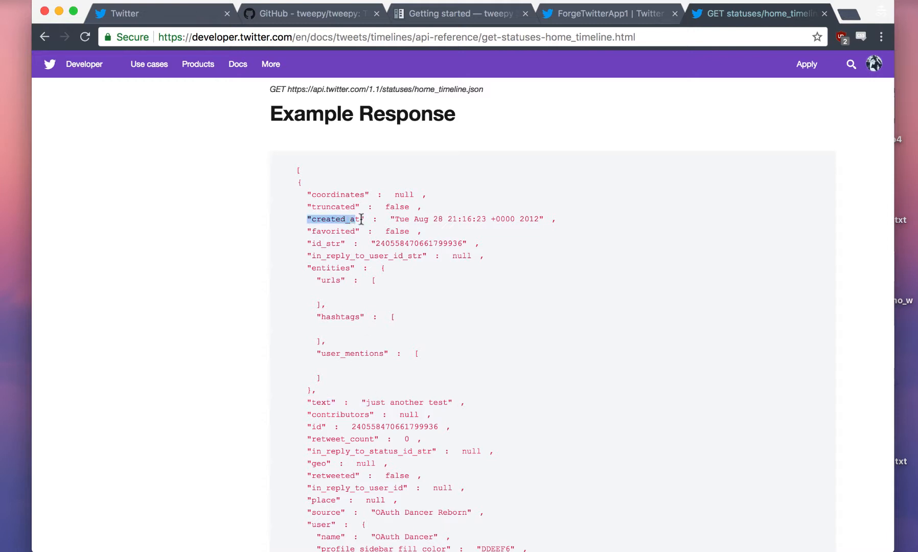
{"action": "double_click", "coordinate": [332, 231]}
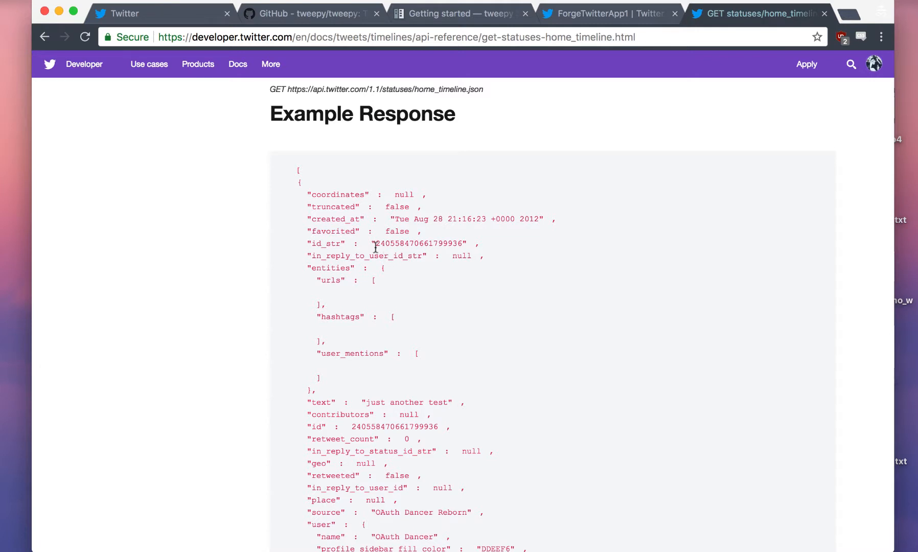
{"action": "scroll", "scroll_direction": "down", "scroll_amount": 3}
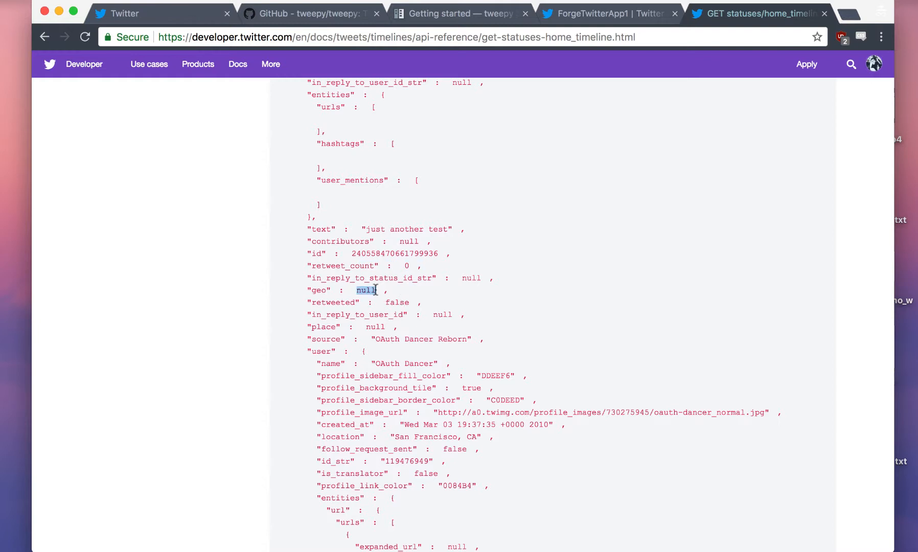
{"action": "scroll", "scroll_direction": "down", "scroll_amount": 3}
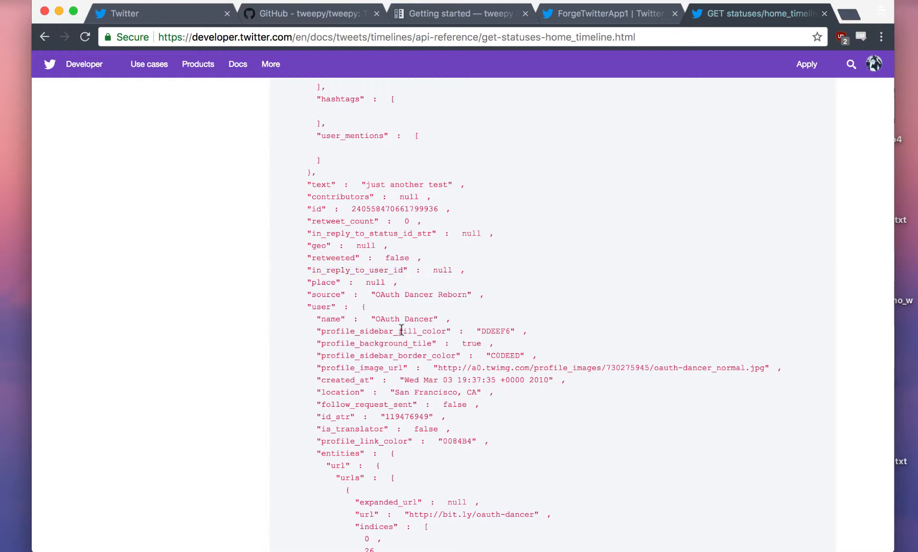
{"action": "scroll", "scroll_direction": "down", "scroll_amount": 3}
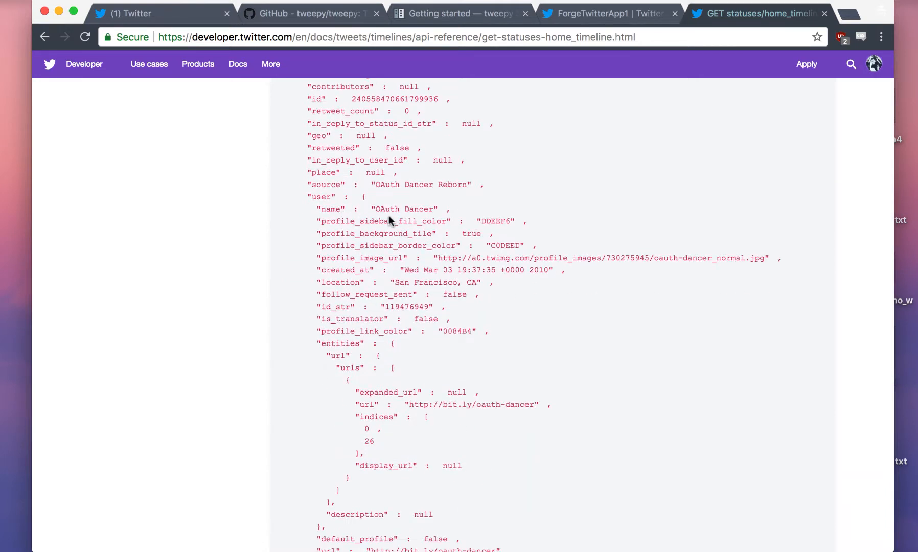
{"action": "mouse_move", "coordinate": [391, 187]}
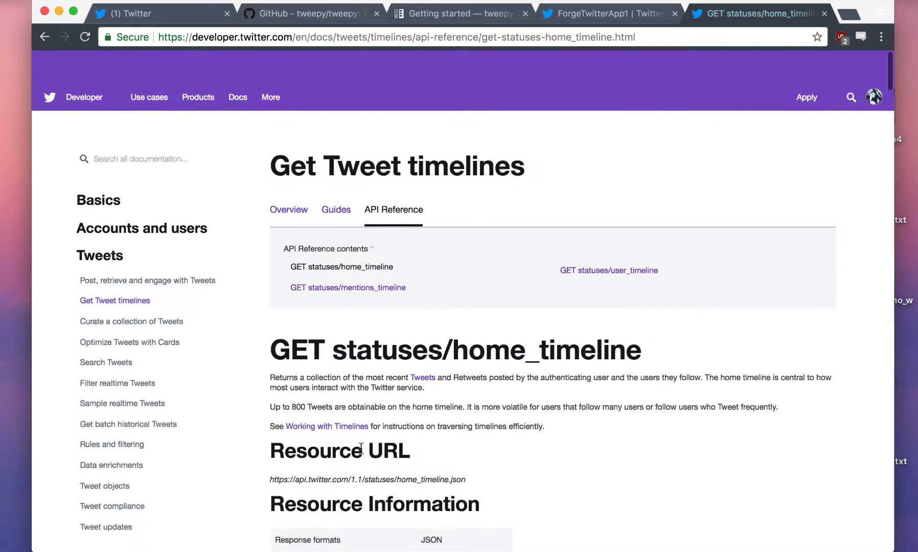
{"action": "scroll", "scroll_direction": "down", "scroll_amount": 3}
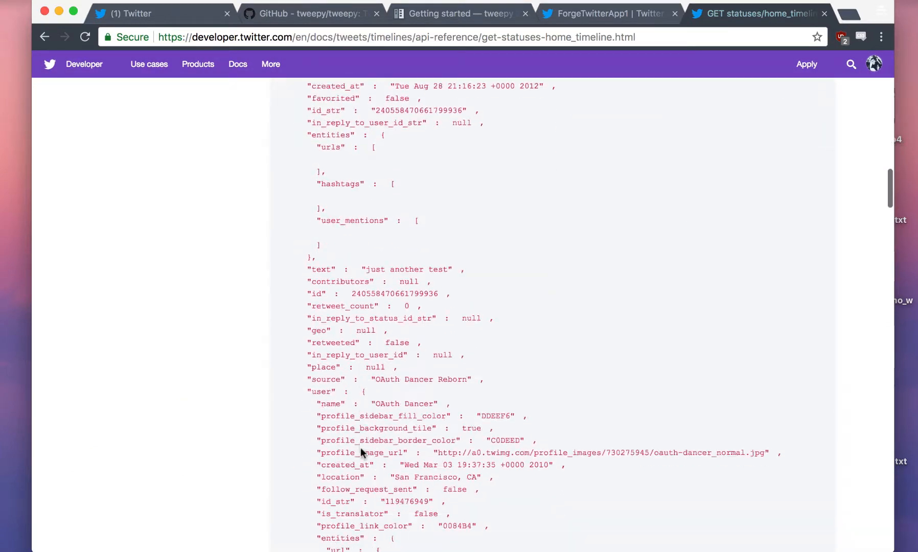
{"action": "scroll", "scroll_direction": "down", "scroll_amount": 3}
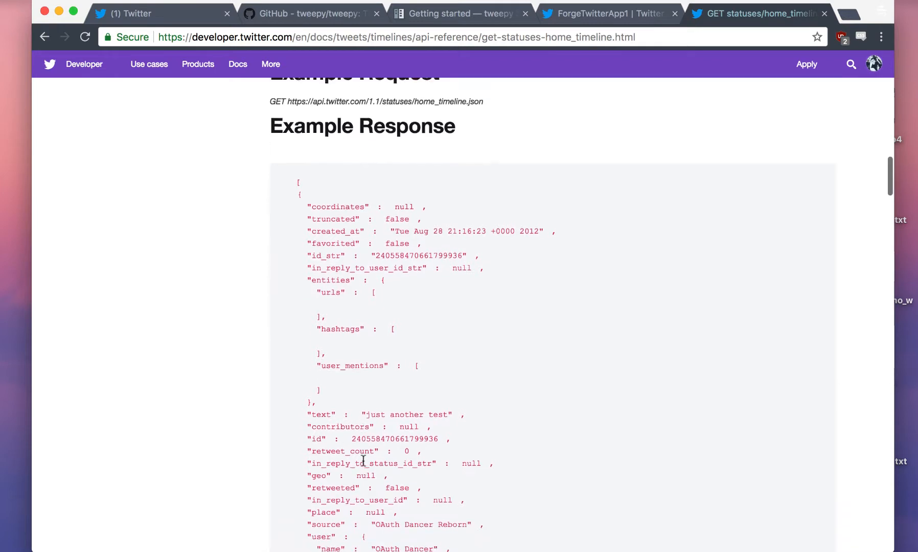
{"action": "scroll", "scroll_direction": "down", "scroll_amount": 3}
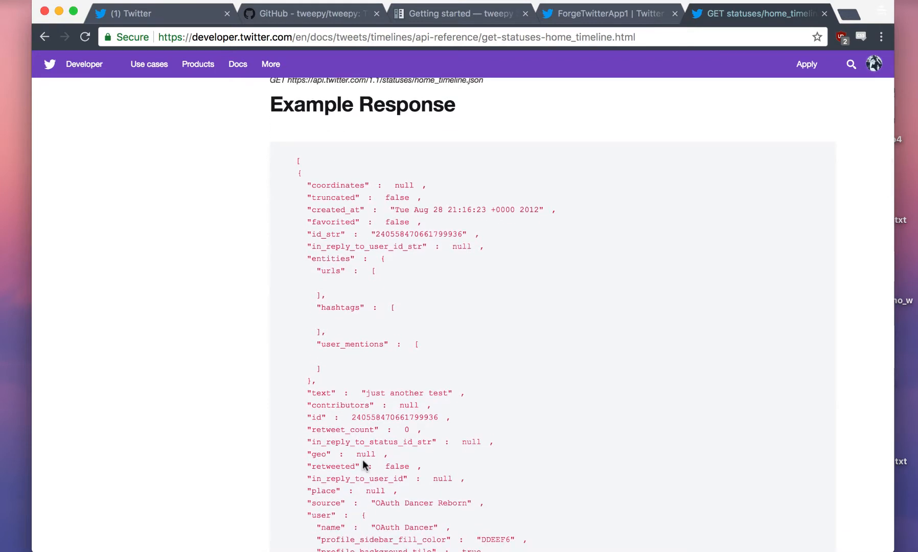
{"action": "scroll", "scroll_direction": "down", "scroll_amount": 3}
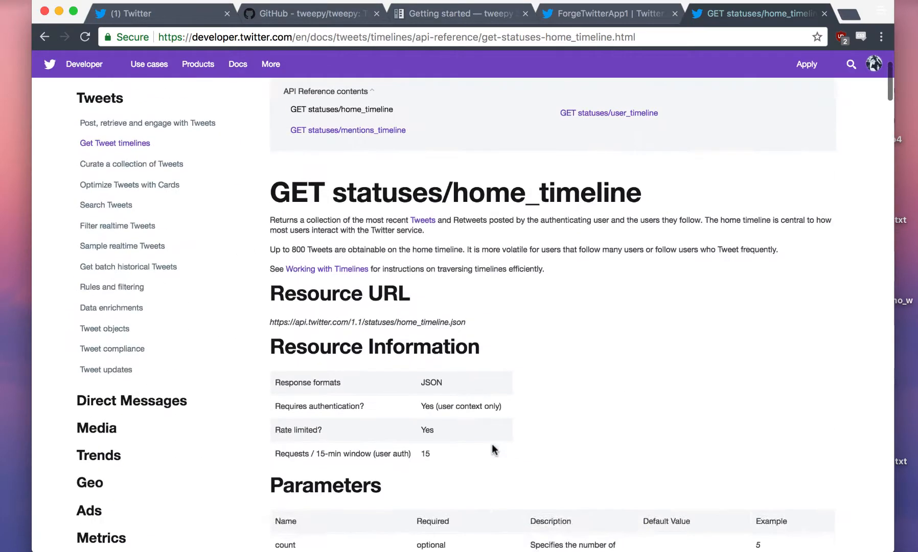
{"action": "scroll", "scroll_direction": "down", "scroll_amount": 3}
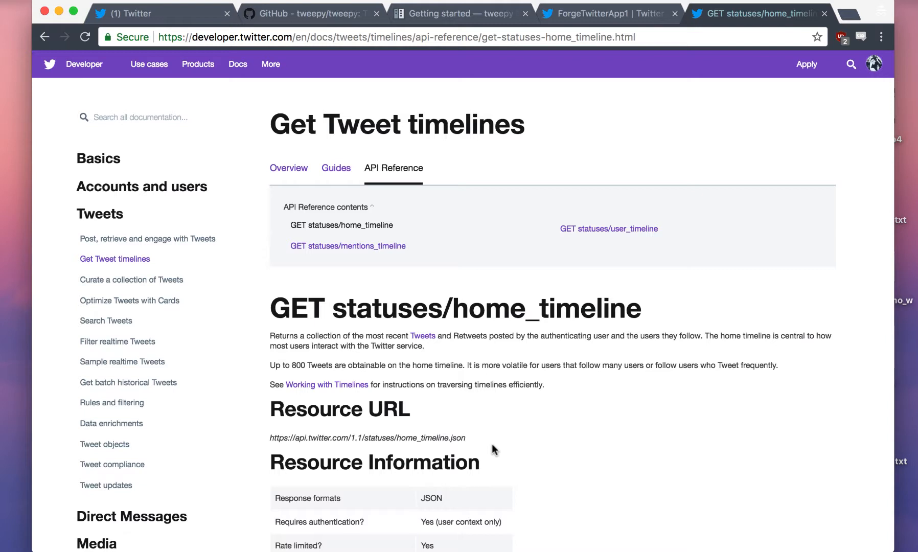
{"action": "mouse_move", "coordinate": [415, 233]}
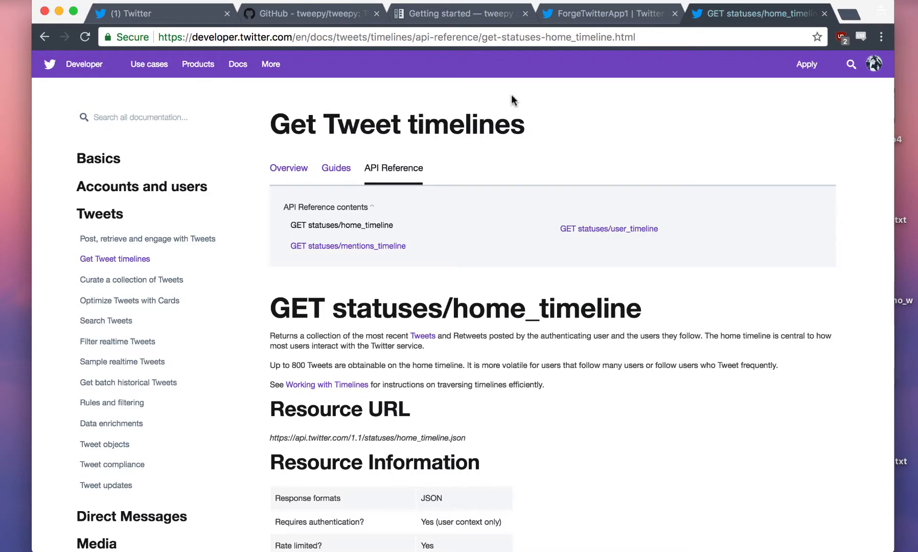
Check ForgeTwitterApp1's keys and access tokens, then return to the Tweepy guide
{"action": "left_click", "coordinate": [459, 13]}
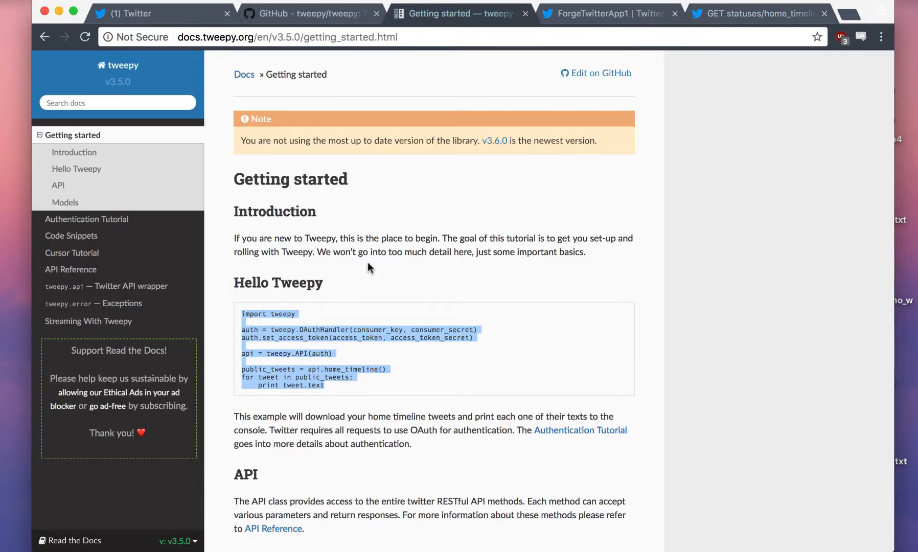
{"action": "left_click", "coordinate": [608, 13]}
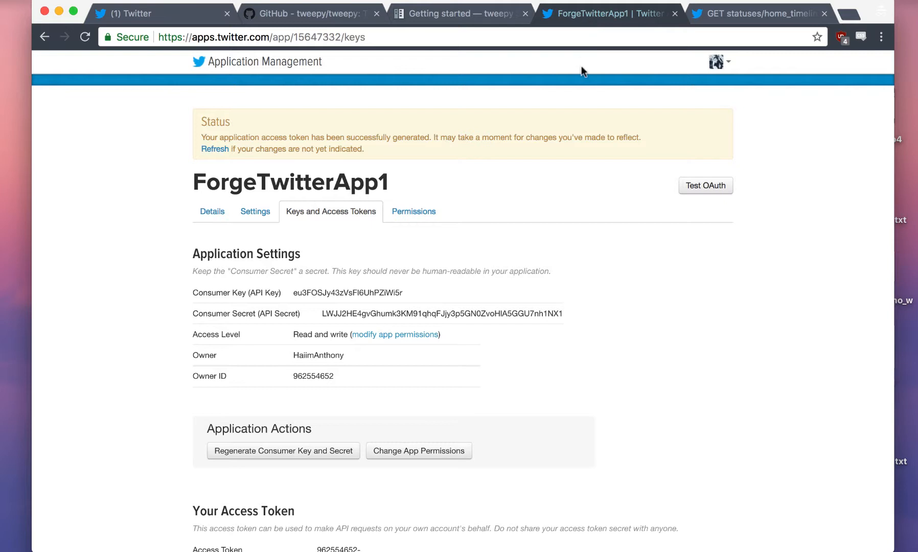
{"action": "left_click", "coordinate": [459, 13]}
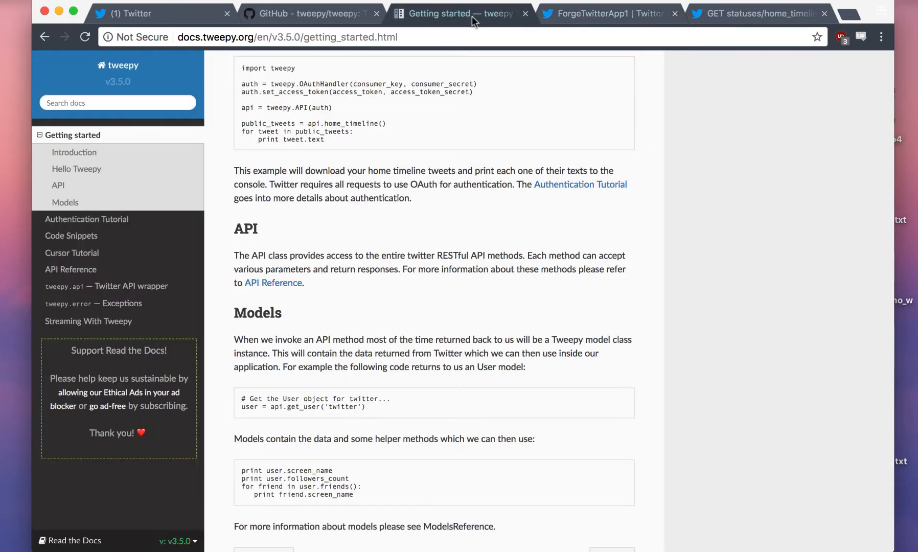
Recheck the home_timeline Parameters table, then go back to Tweepy's Getting started page
{"action": "left_click", "coordinate": [755, 13]}
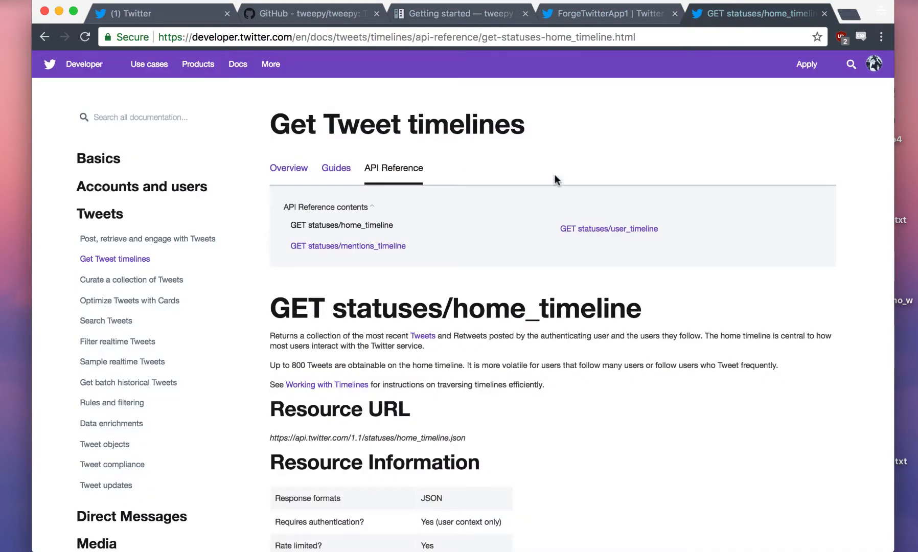
{"action": "scroll", "scroll_direction": "down", "scroll_amount": 3}
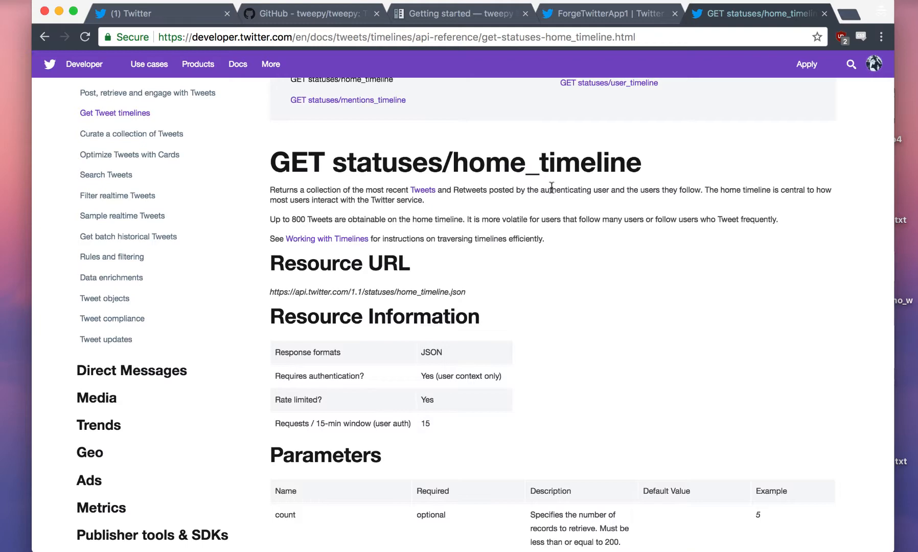
{"action": "scroll", "scroll_direction": "down", "scroll_amount": 3}
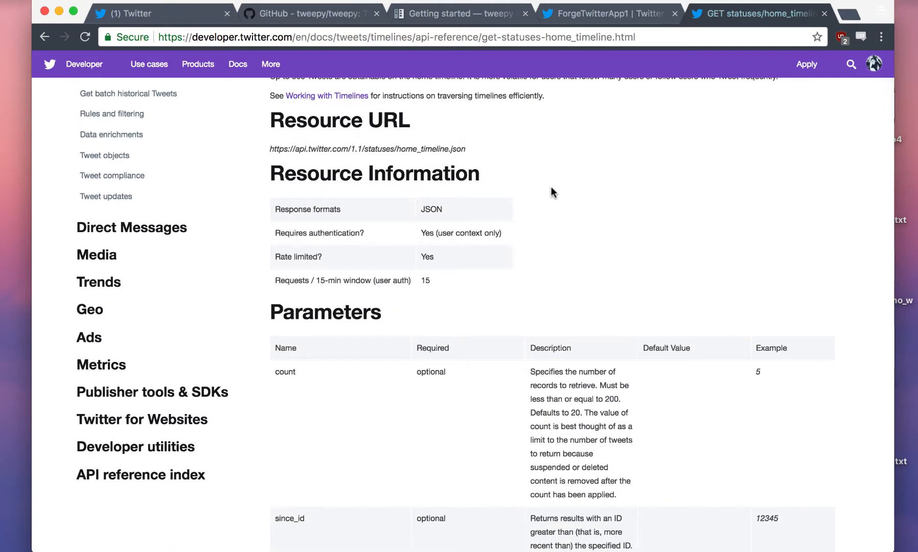
{"action": "scroll", "scroll_direction": "down", "scroll_amount": 3}
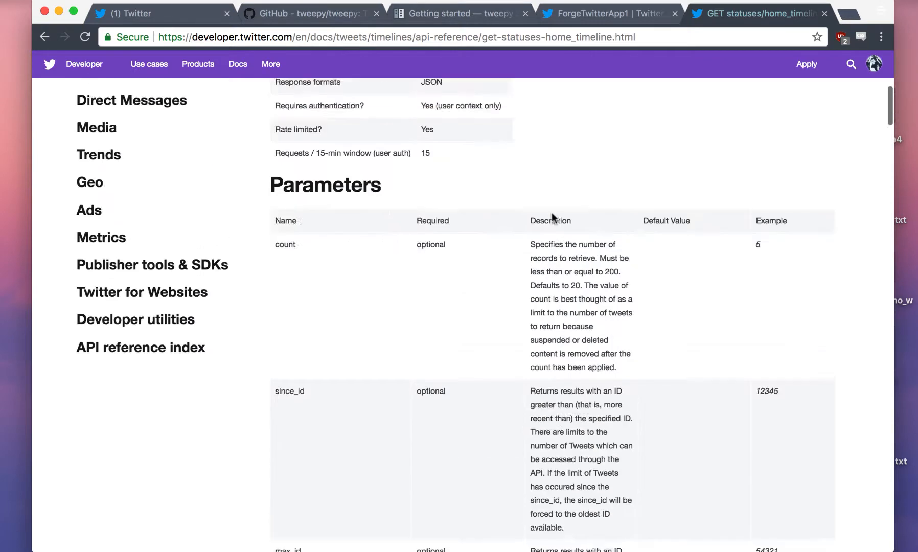
{"action": "scroll", "scroll_direction": "up", "scroll_amount": 3}
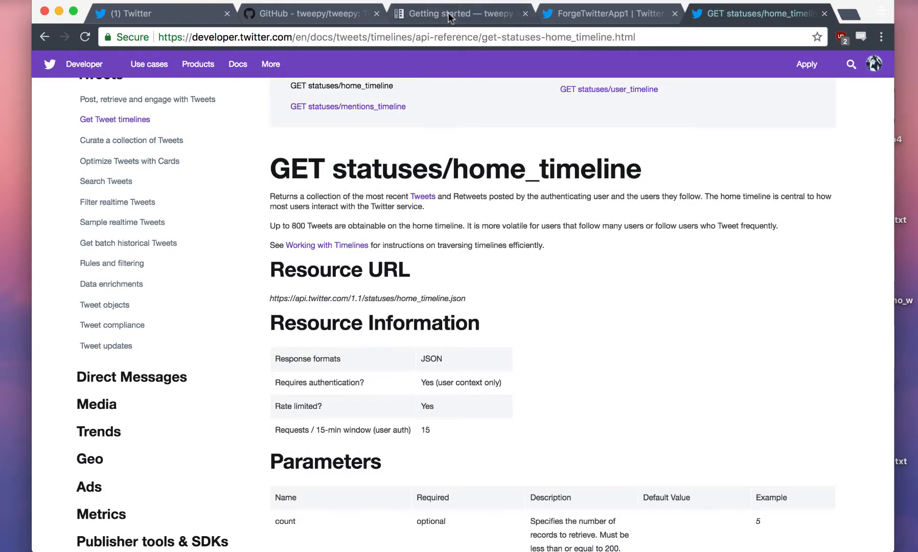
{"action": "left_click", "coordinate": [456, 13]}
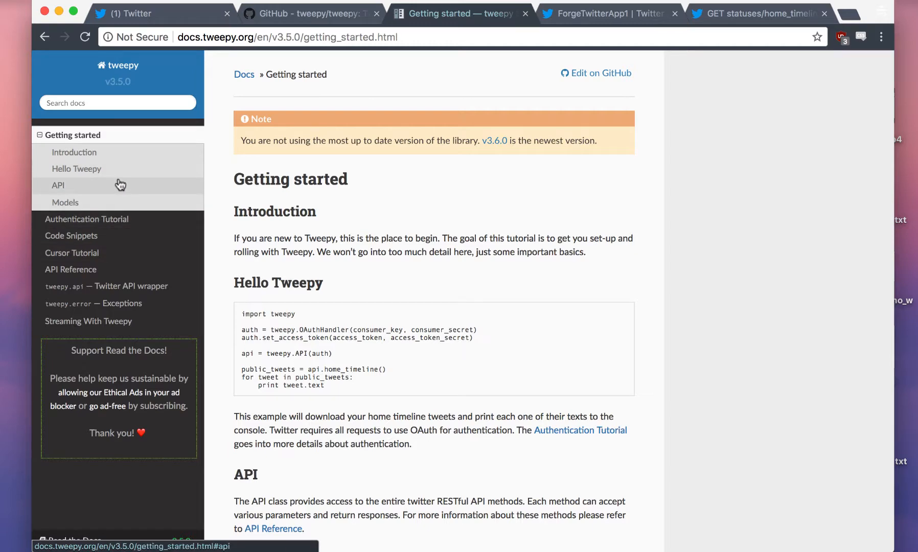
Open Tweepy's API Reference and highlight the max_id parameter description
{"action": "left_click", "coordinate": [58, 185]}
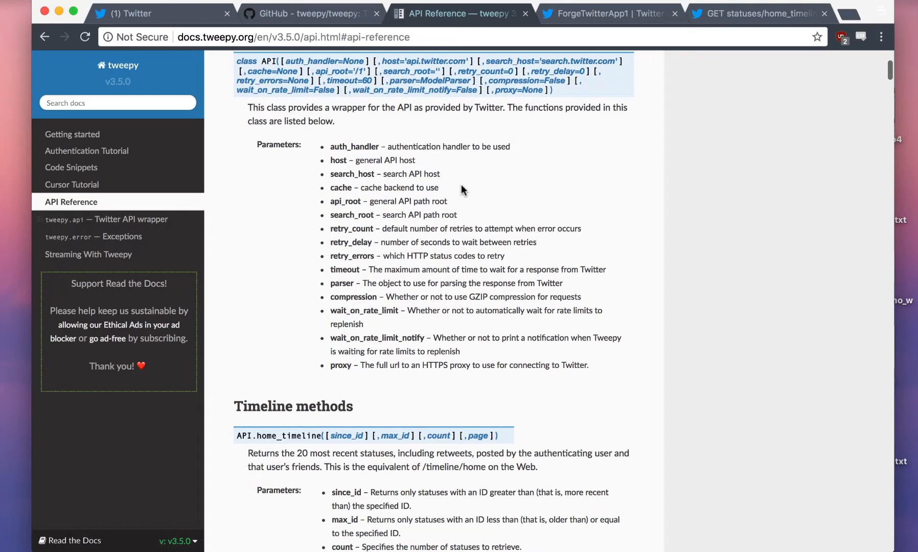
{"action": "scroll", "scroll_direction": "down", "scroll_amount": 3}
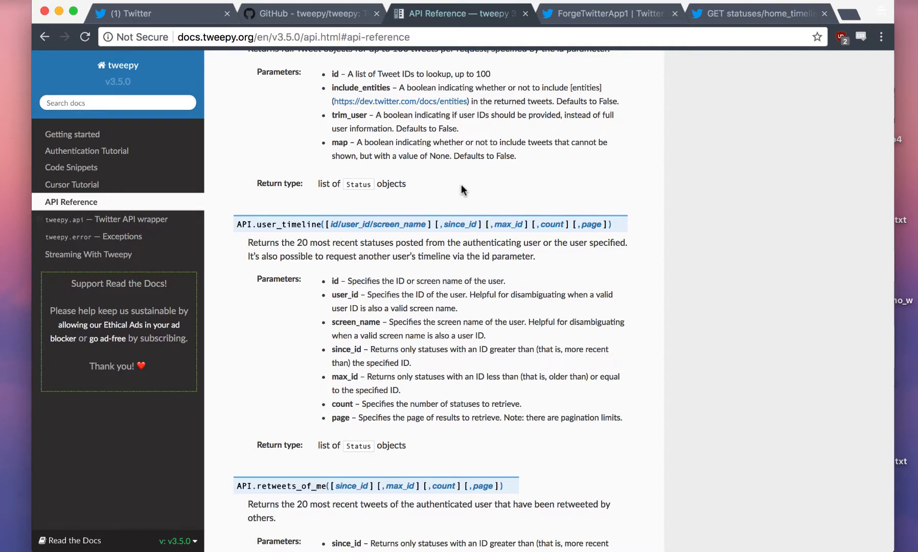
{"action": "scroll", "scroll_direction": "down", "scroll_amount": 3}
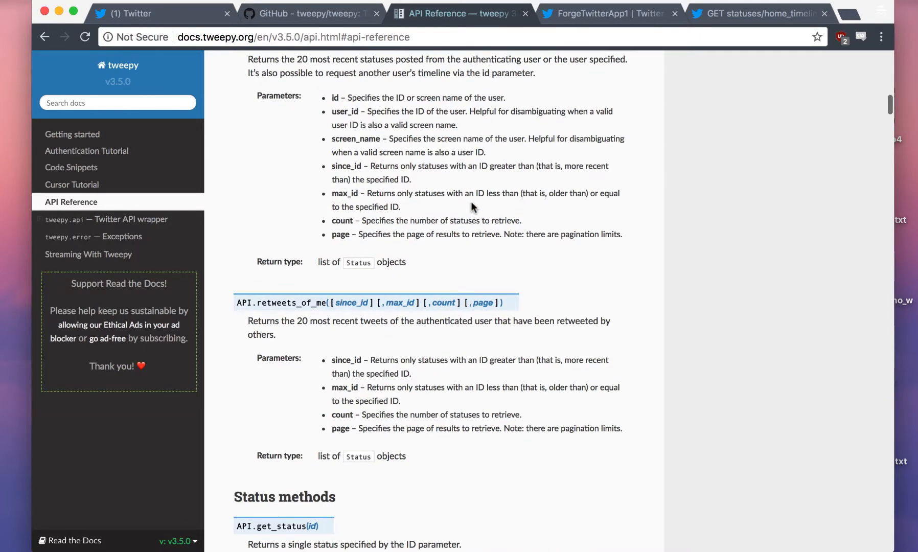
{"action": "left_click_drag", "start_coordinate": [332, 193], "coordinate": [401, 207]}
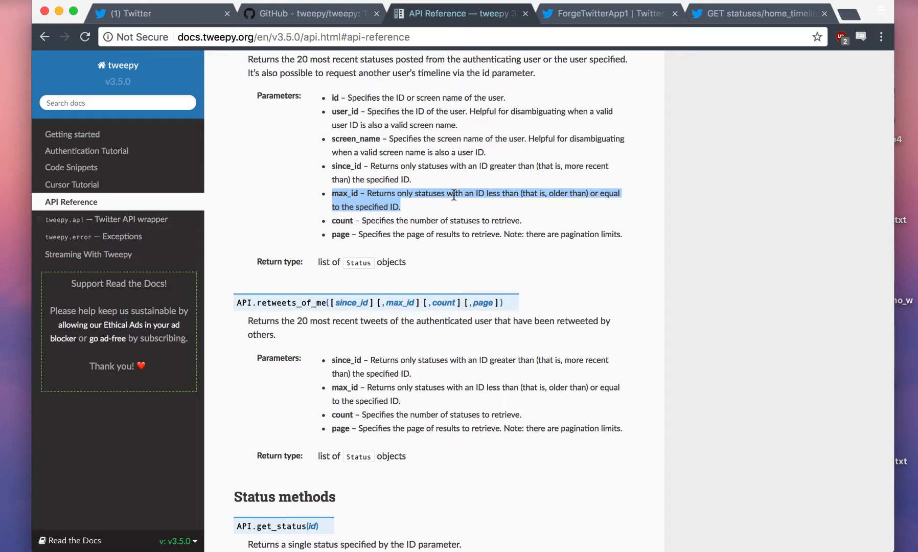
Scroll through the timeline, status and user methods, then return to ForgeTwitterApp1's keys page
{"action": "scroll", "scroll_direction": "down", "scroll_amount": 3}
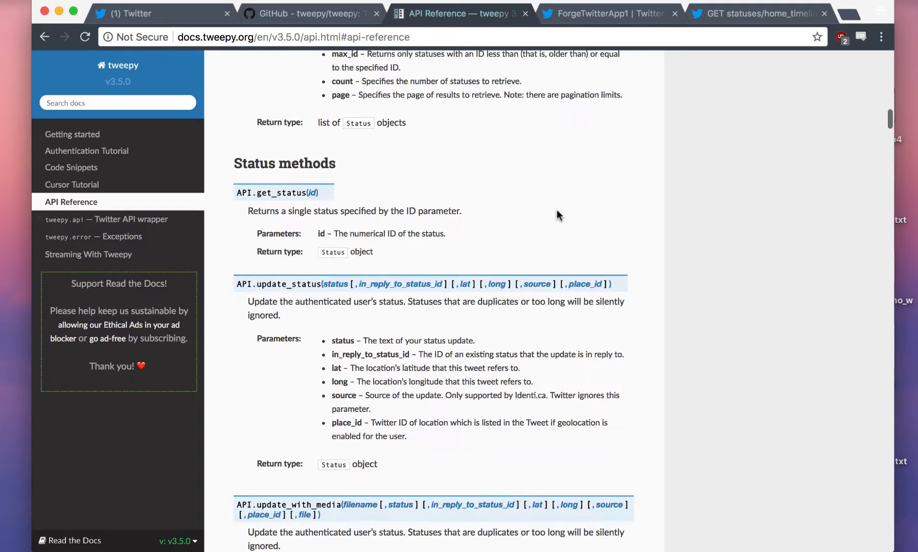
{"action": "scroll", "scroll_direction": "down", "scroll_amount": 3}
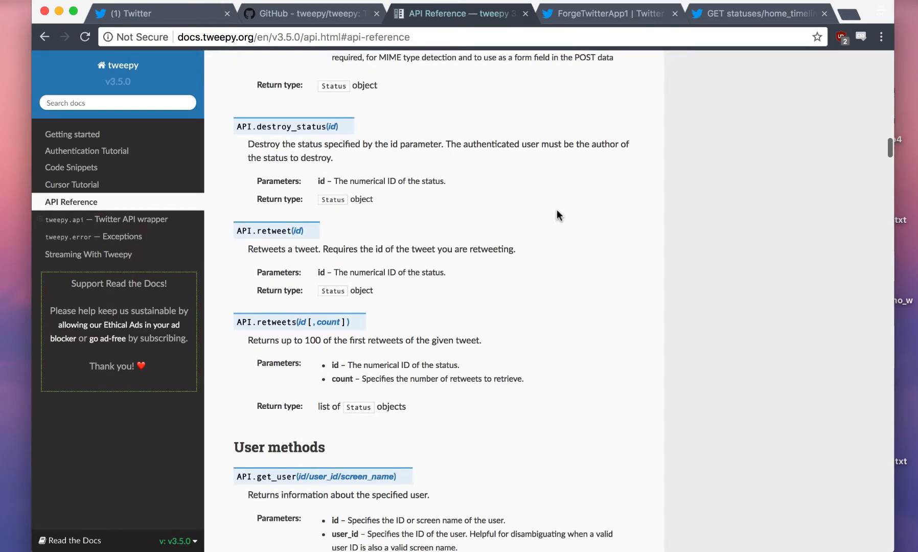
{"action": "scroll", "scroll_direction": "down", "scroll_amount": 3}
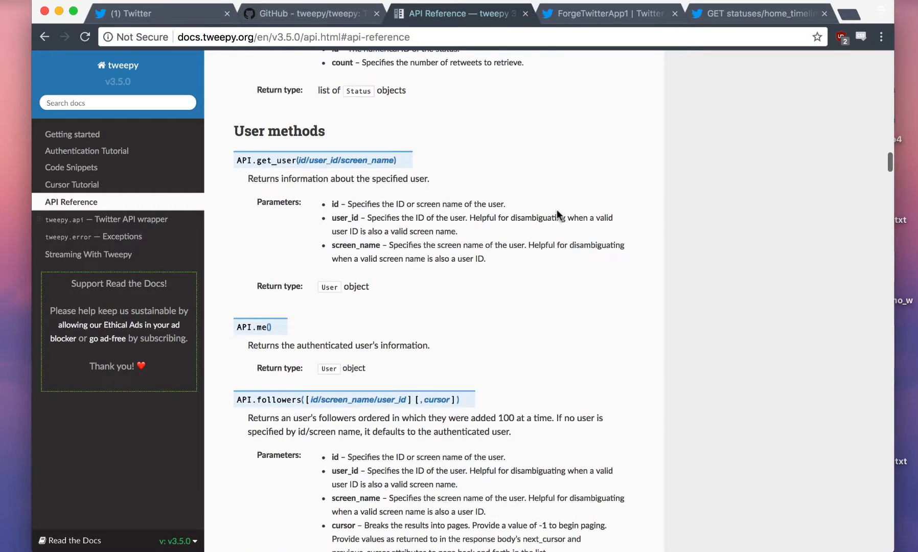
{"action": "scroll", "scroll_direction": "down", "scroll_amount": 3}
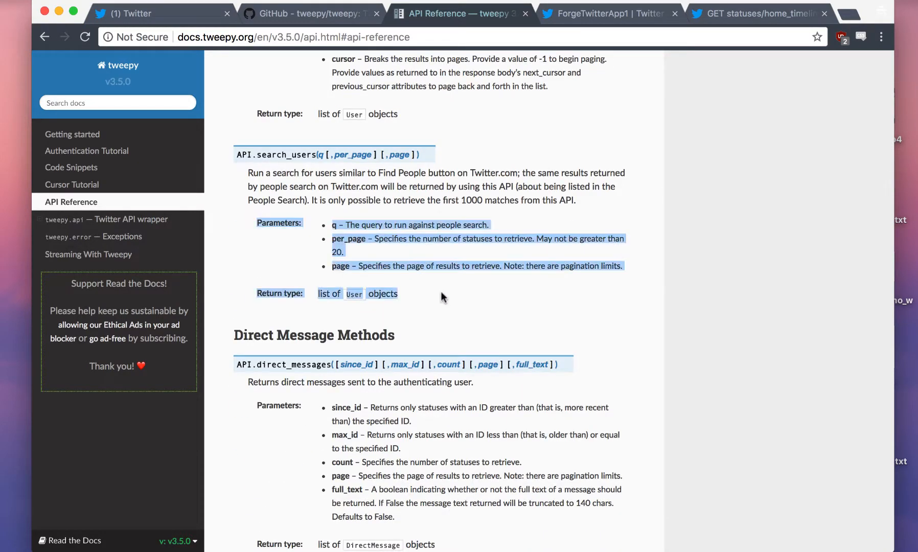
{"action": "scroll", "scroll_direction": "down", "scroll_amount": 3}
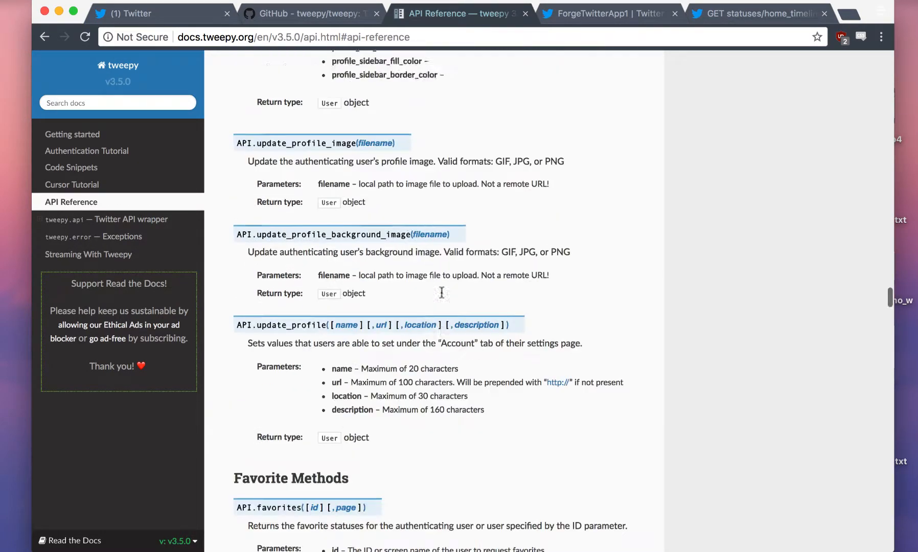
{"action": "scroll", "scroll_direction": "down", "scroll_amount": 3}
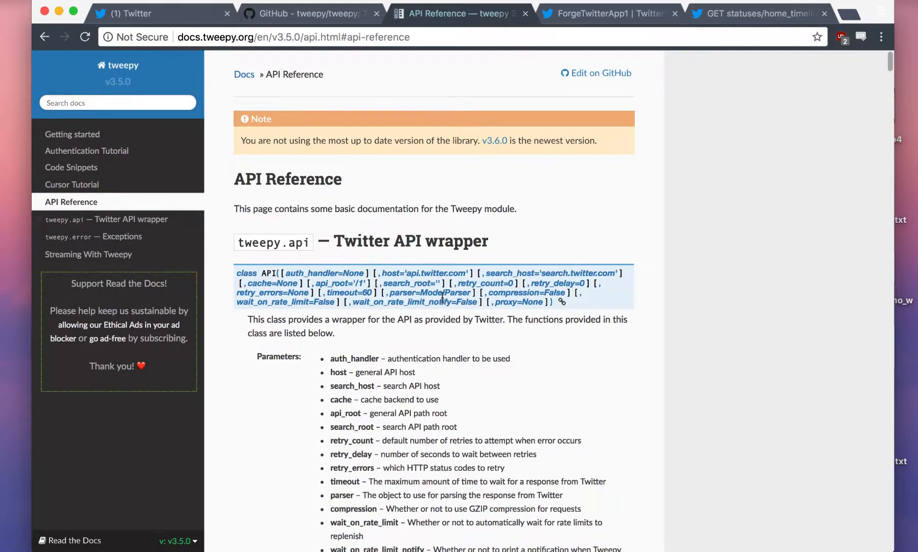
{"action": "scroll", "scroll_direction": "down", "scroll_amount": 3}
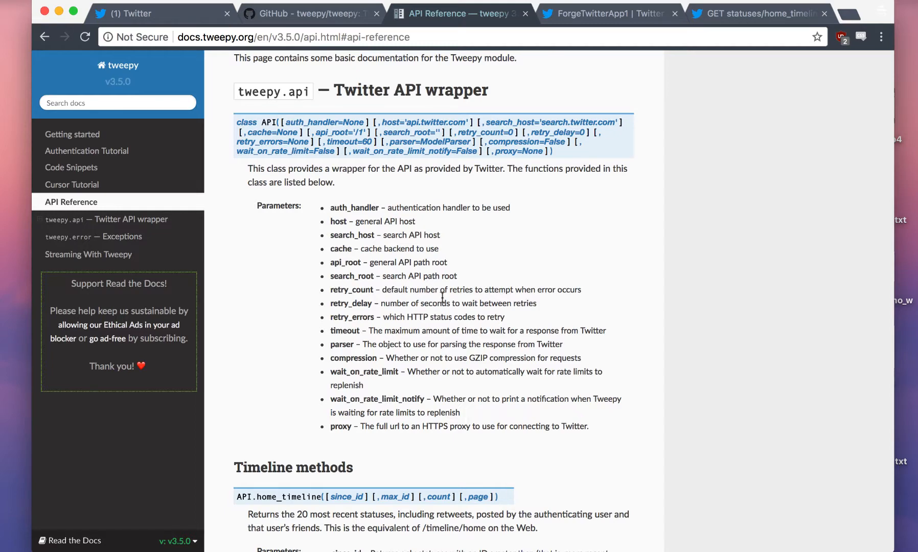
{"action": "left_click", "coordinate": [293, 37]}
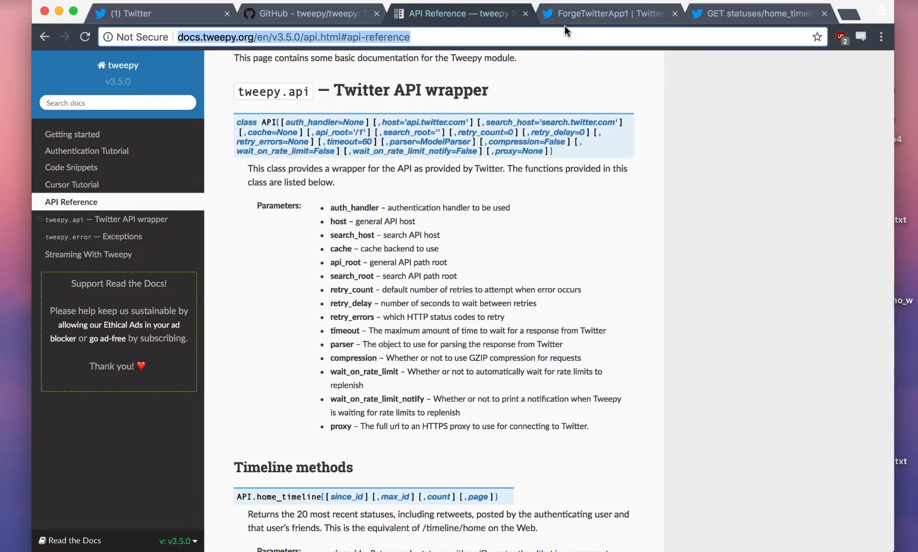
{"action": "left_click", "coordinate": [597, 13]}
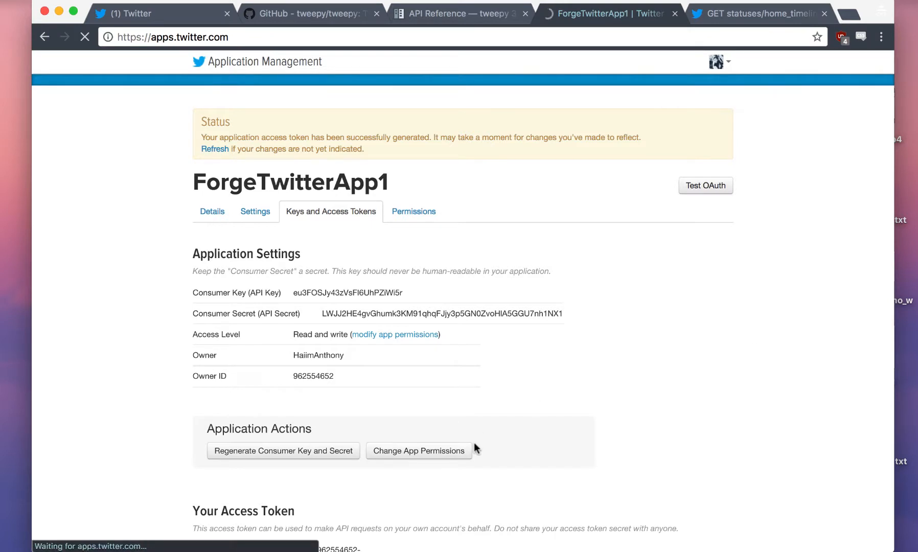
Open TwitterCompare from the Twitter apps list and scroll through its Details tab
{"action": "left_click", "coordinate": [45, 37]}
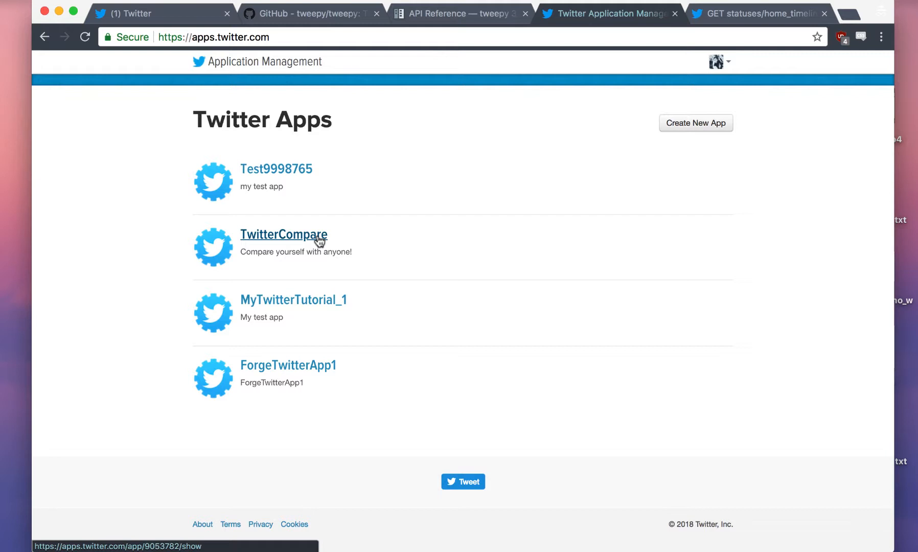
{"action": "left_click", "coordinate": [284, 234]}
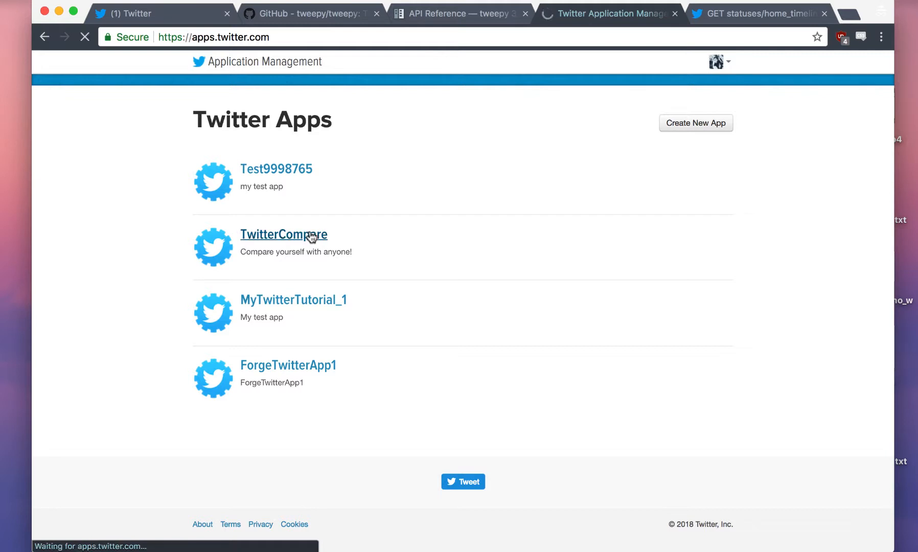
{"action": "left_click", "coordinate": [283, 234]}
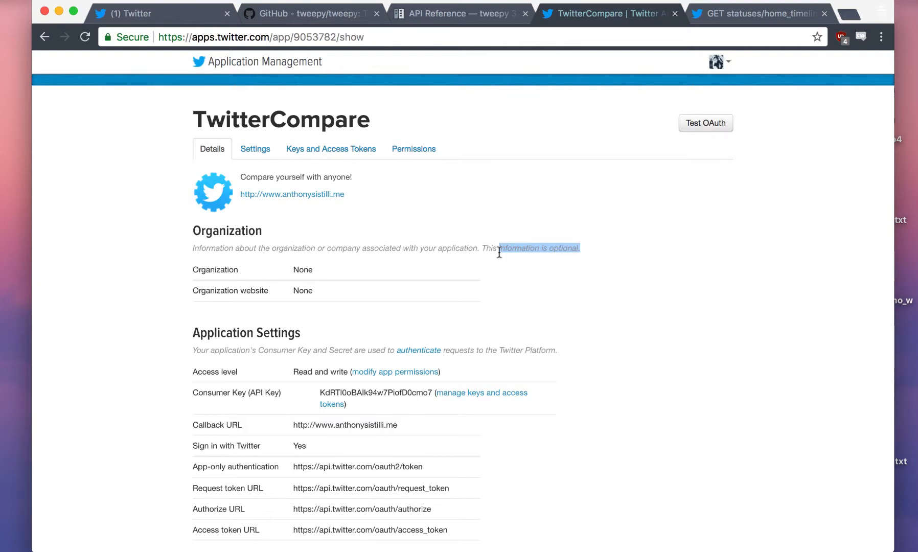
{"action": "left_click", "coordinate": [495, 252]}
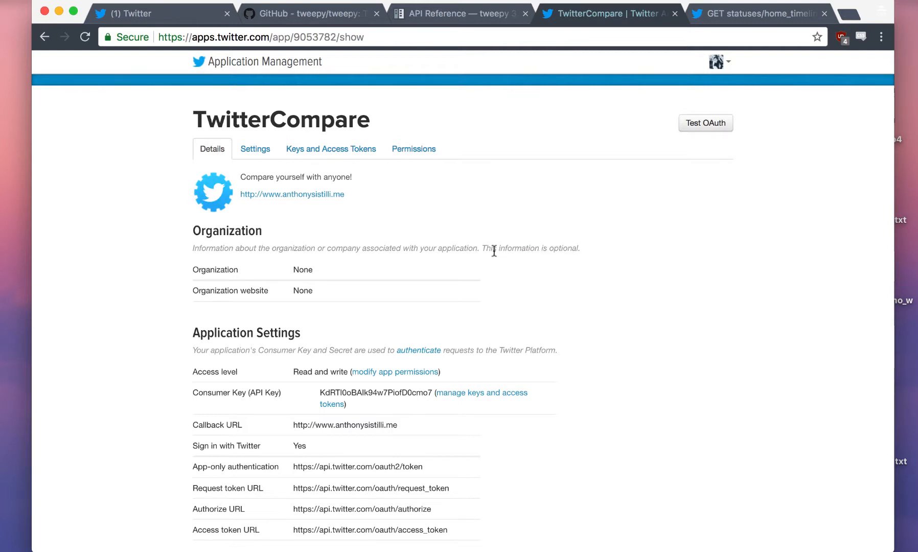
{"action": "double_click", "coordinate": [490, 249]}
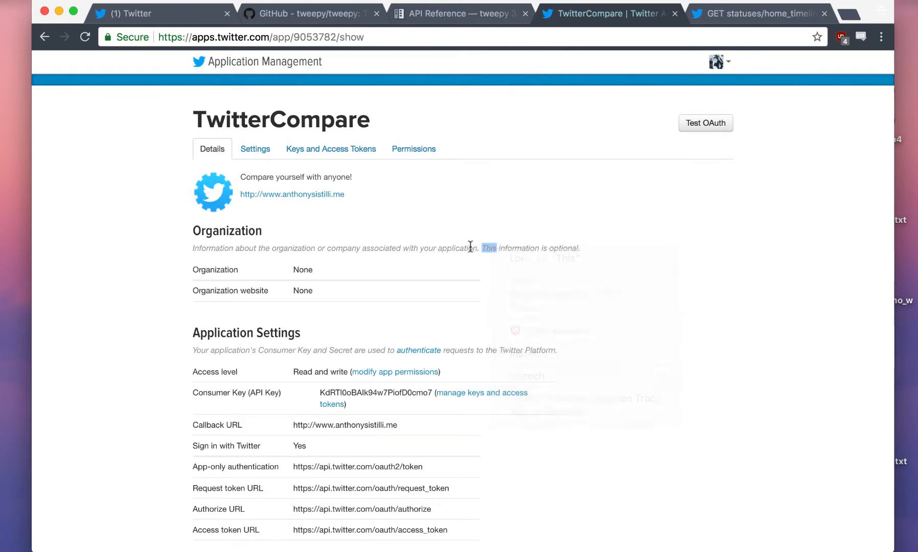
{"action": "scroll", "scroll_direction": "down", "scroll_amount": 3}
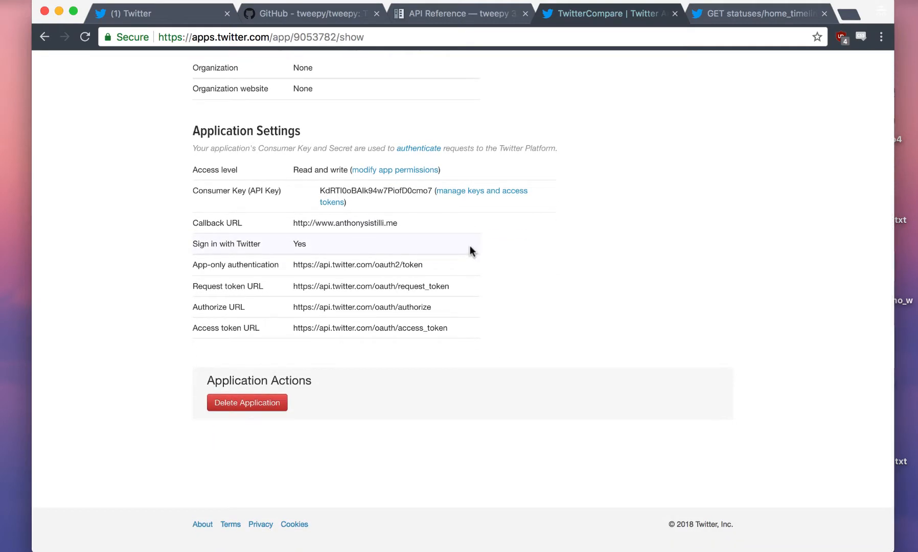
{"action": "scroll", "scroll_direction": "up", "scroll_amount": 3}
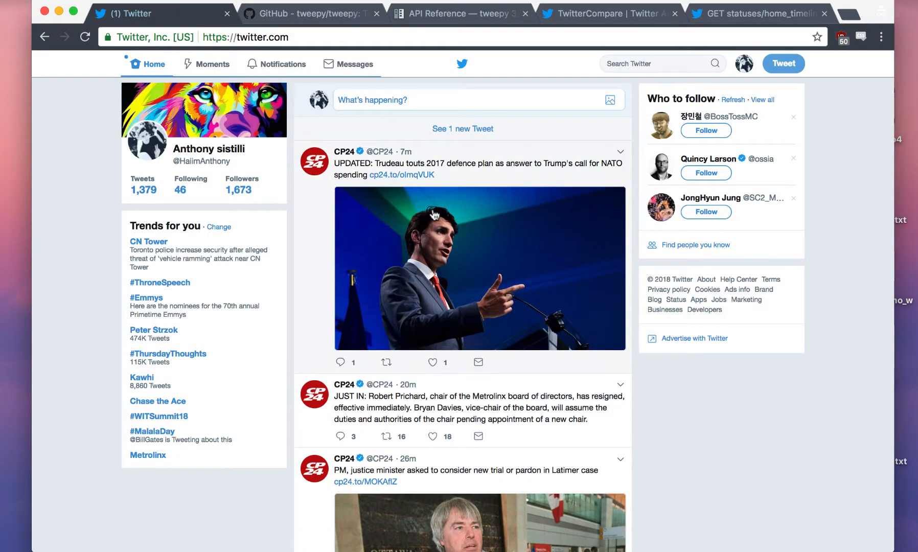
Load the one new tweet, then enter theforge.com in an incognito window's address bar
{"action": "left_click", "coordinate": [462, 129]}
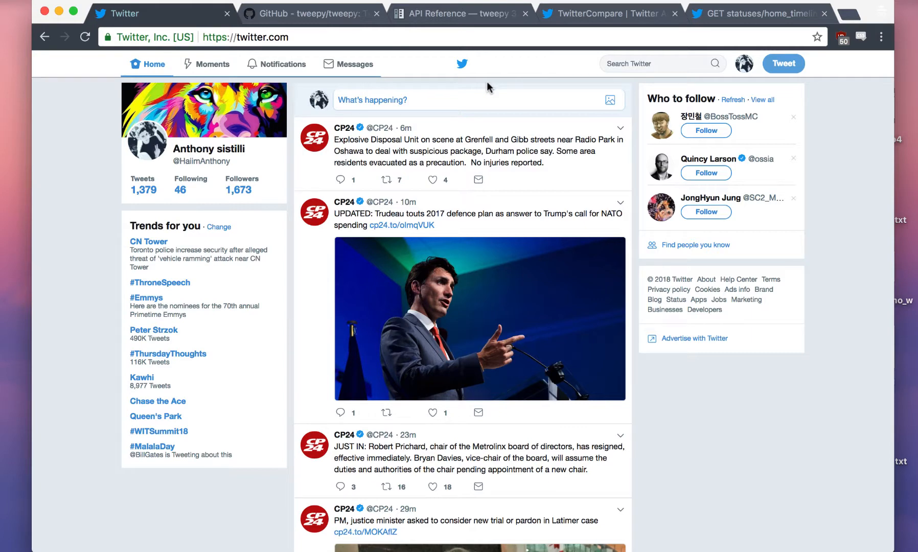
{"action": "type", "text": "theforge.com"}
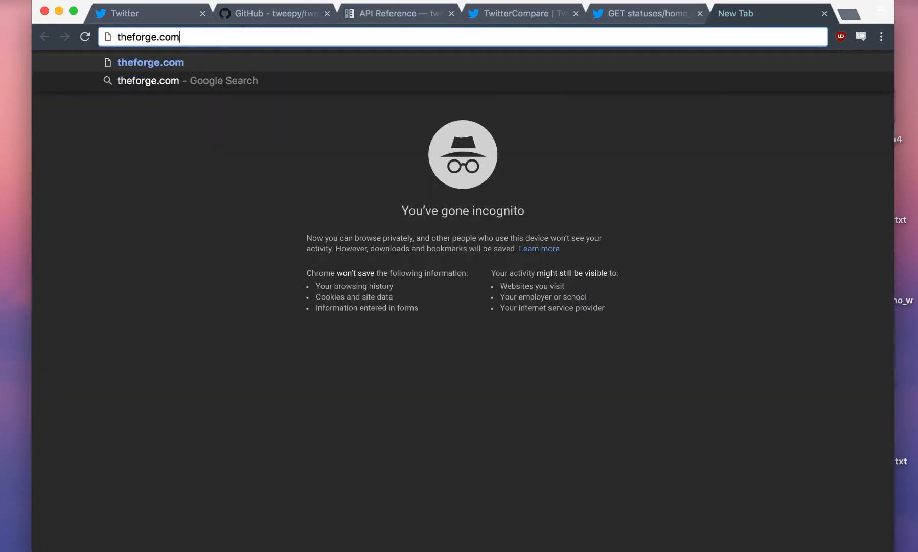